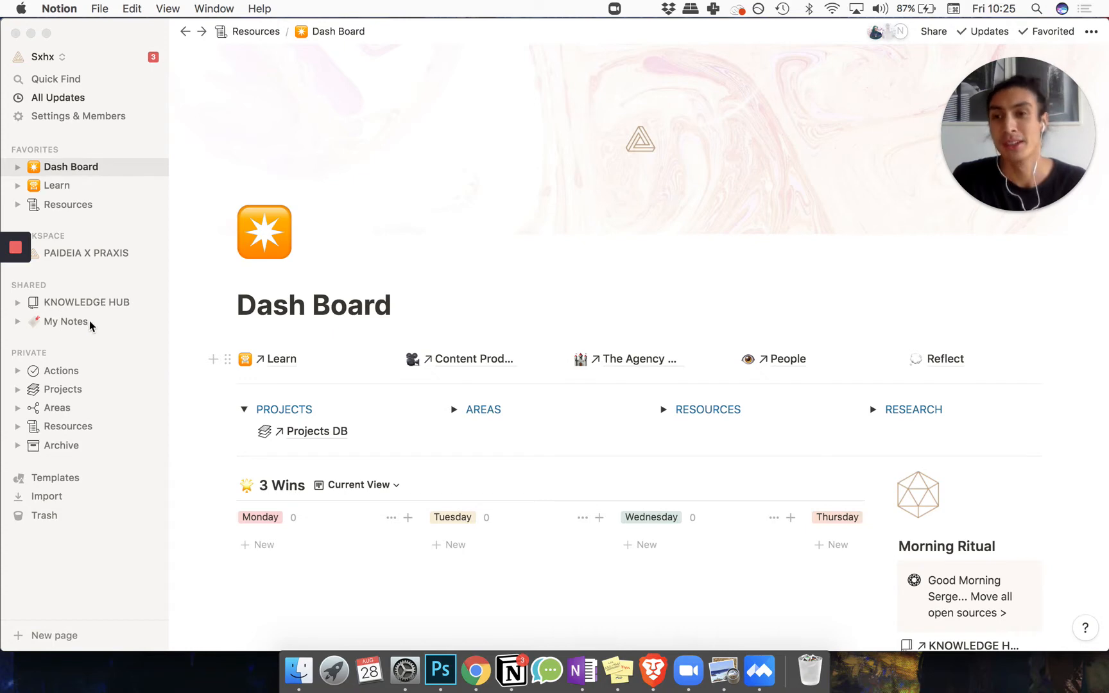
{"action": "mouse_move", "coordinate": [90, 436]}
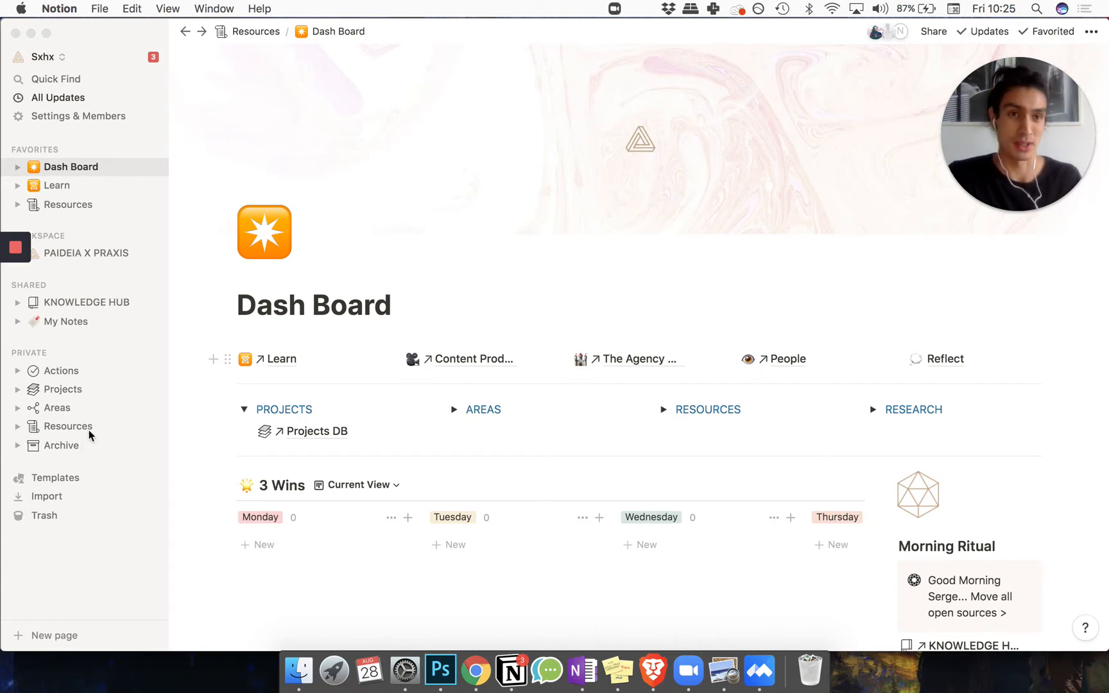
{"action": "mouse_move", "coordinate": [425, 450]}
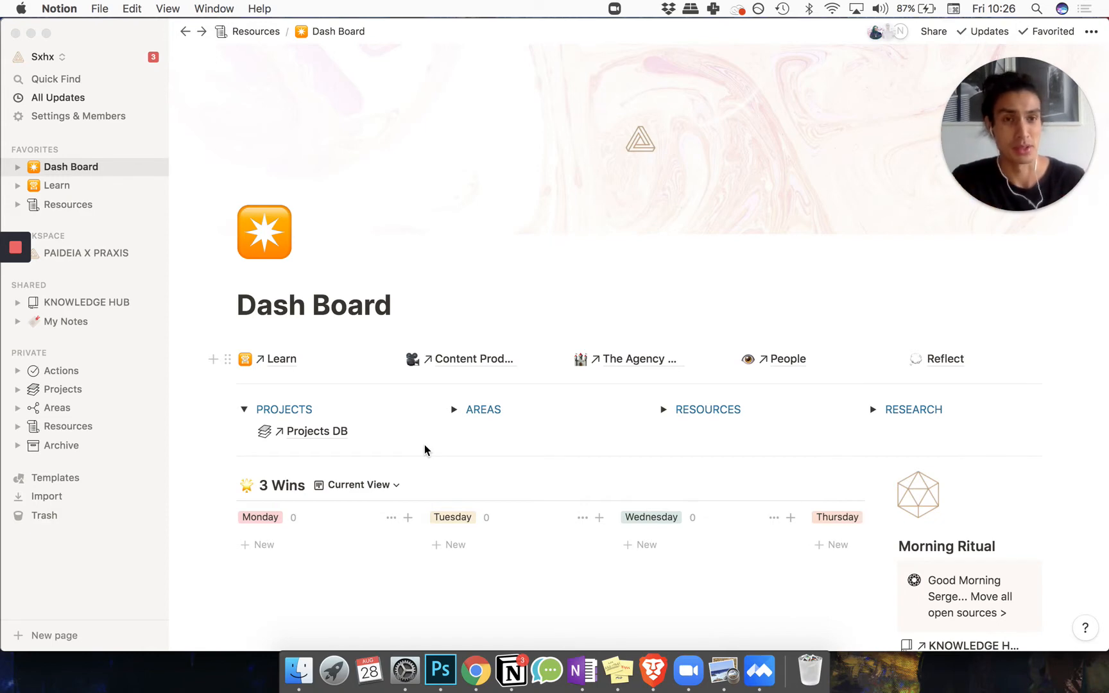
{"action": "mouse_move", "coordinate": [162, 383]}
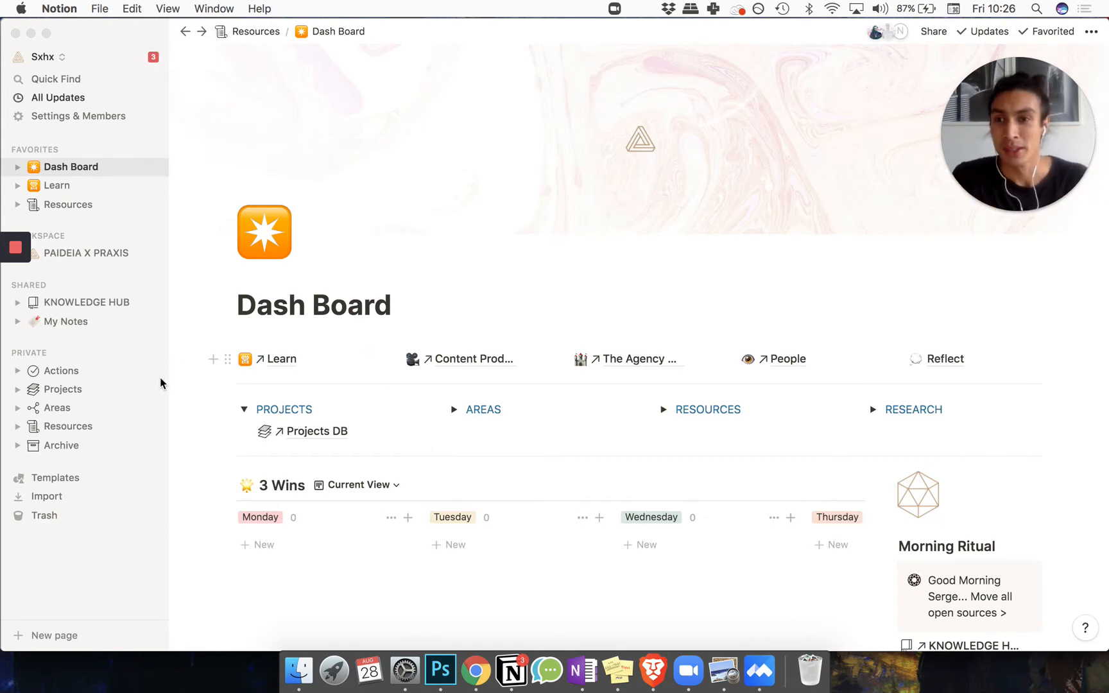
{"action": "mouse_move", "coordinate": [56, 391]}
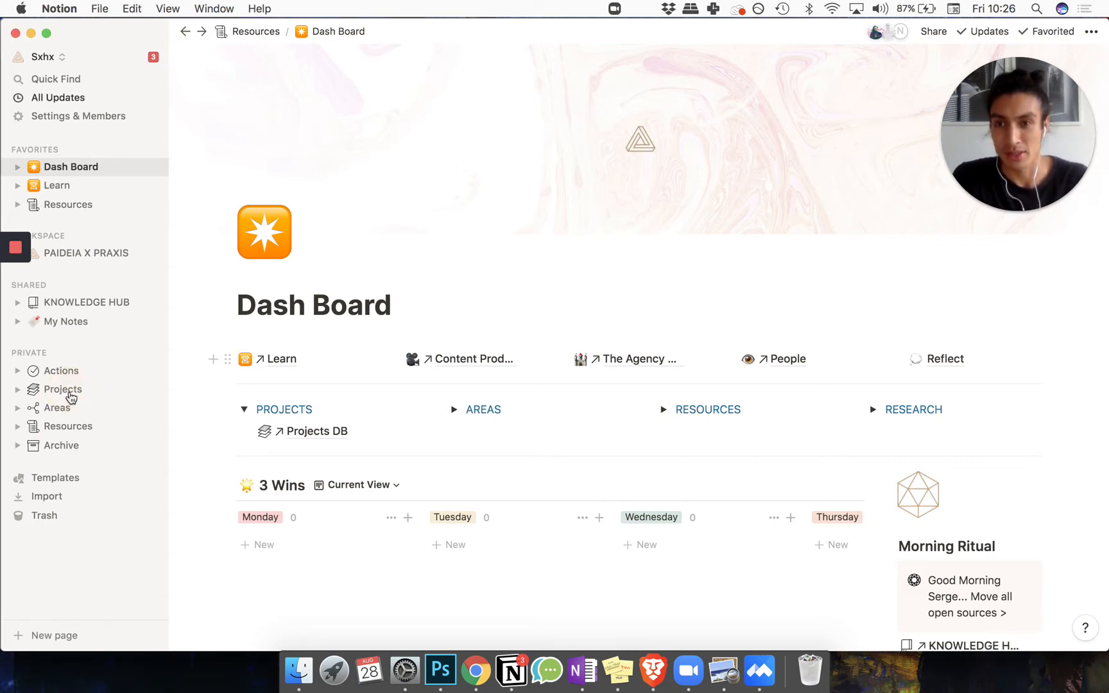
Visit the Projects, Areas and Archive pages from the sidebar, ending back on Projects
{"action": "left_click", "coordinate": [63, 388]}
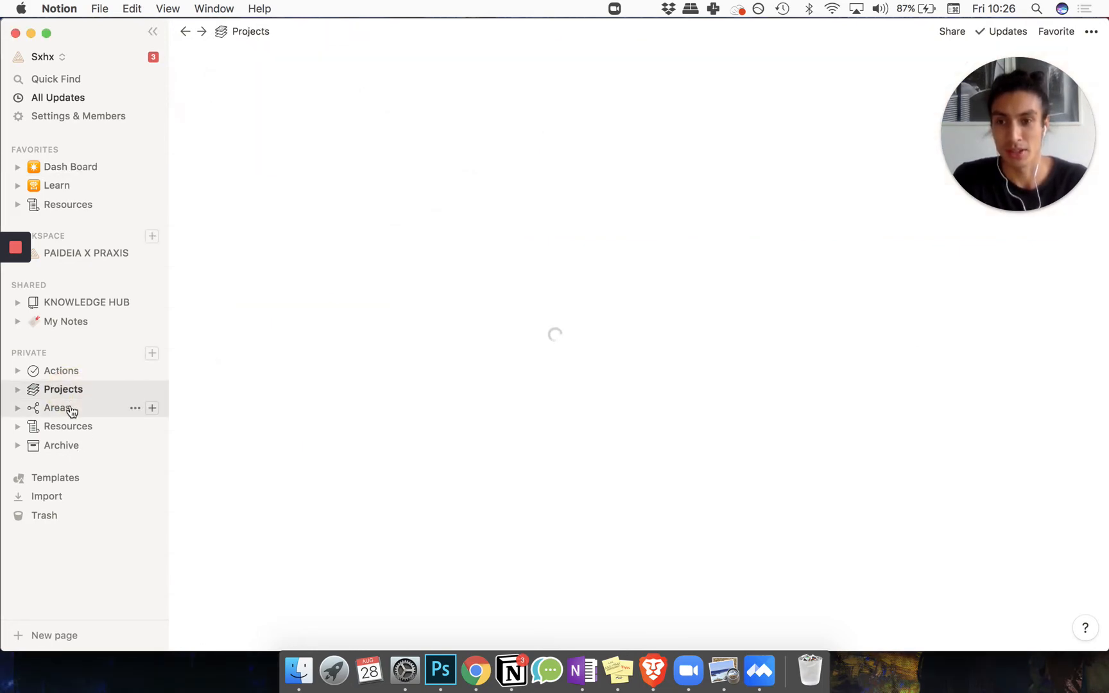
{"action": "left_click", "coordinate": [56, 407]}
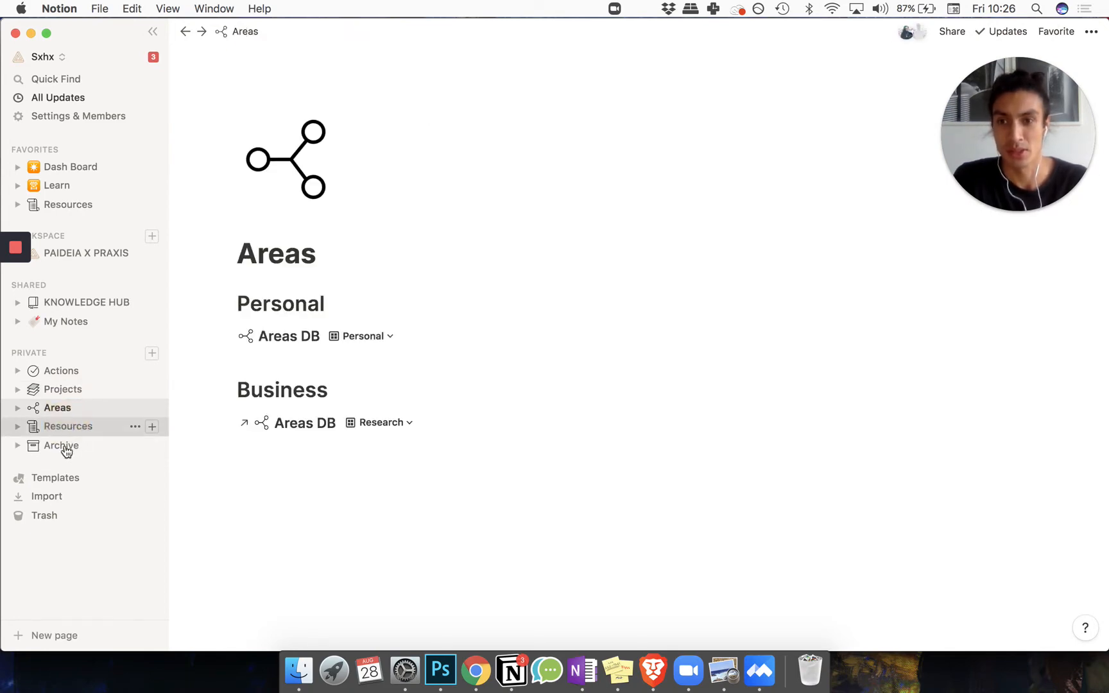
{"action": "left_click", "coordinate": [61, 445]}
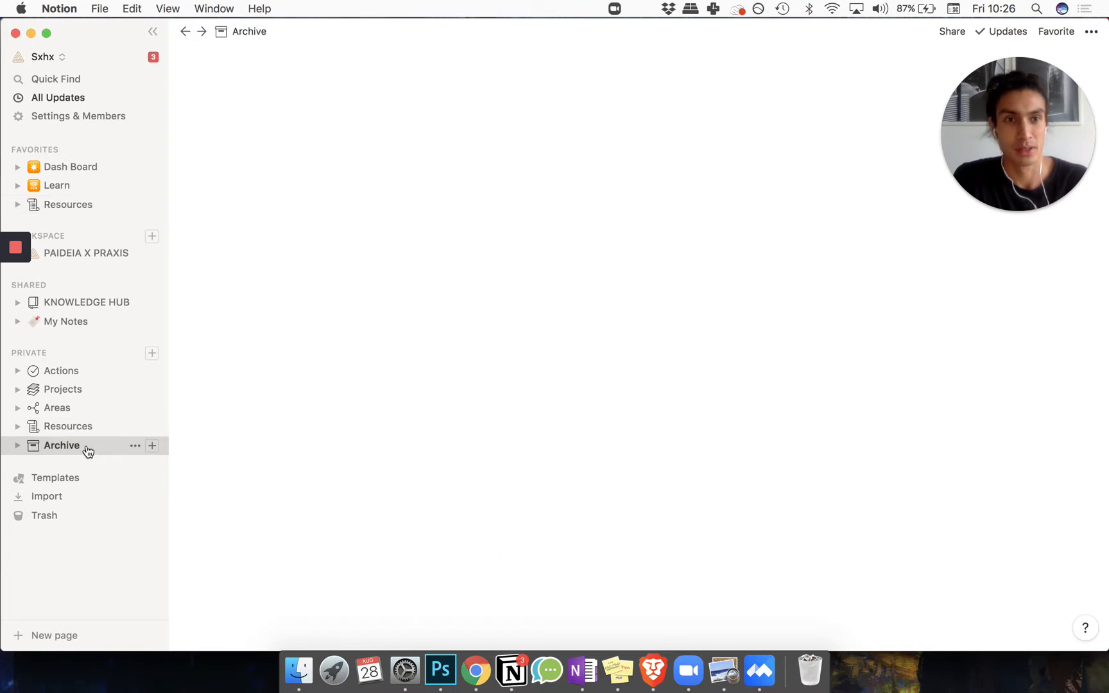
{"action": "left_click", "coordinate": [61, 446]}
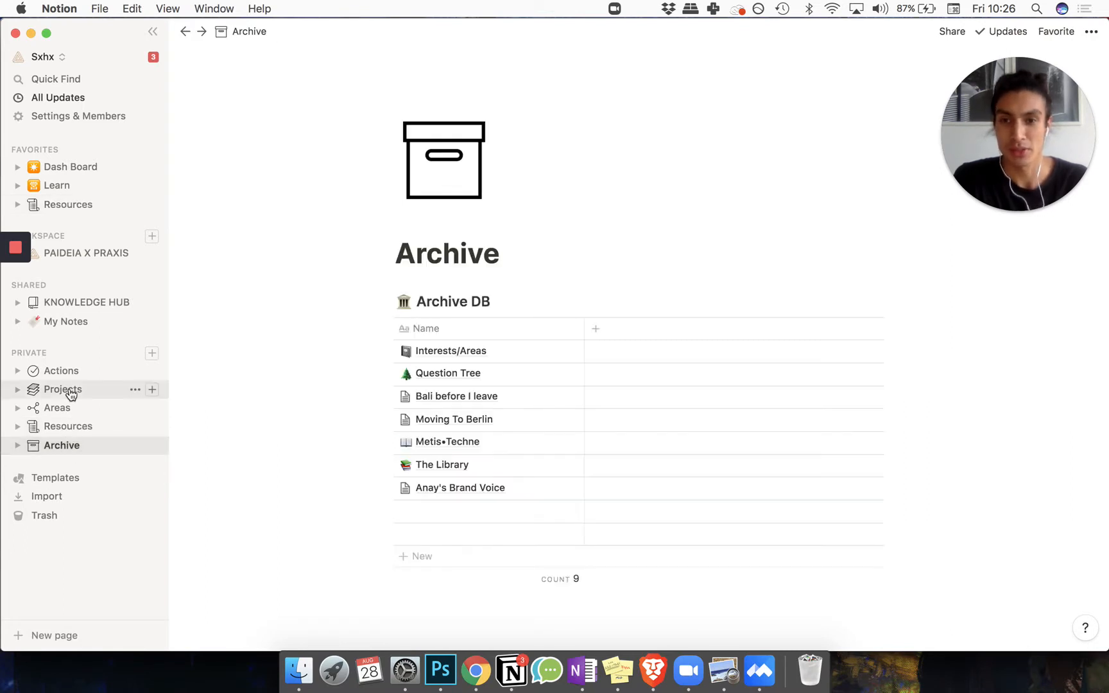
{"action": "left_click", "coordinate": [63, 389]}
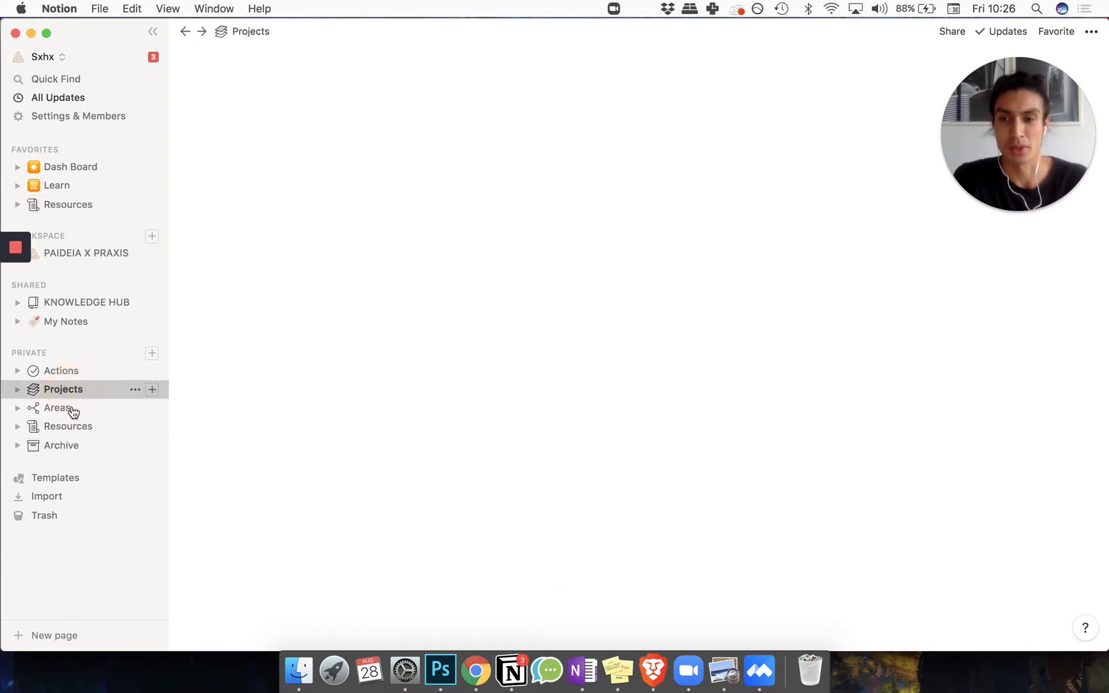
{"action": "left_click", "coordinate": [63, 389]}
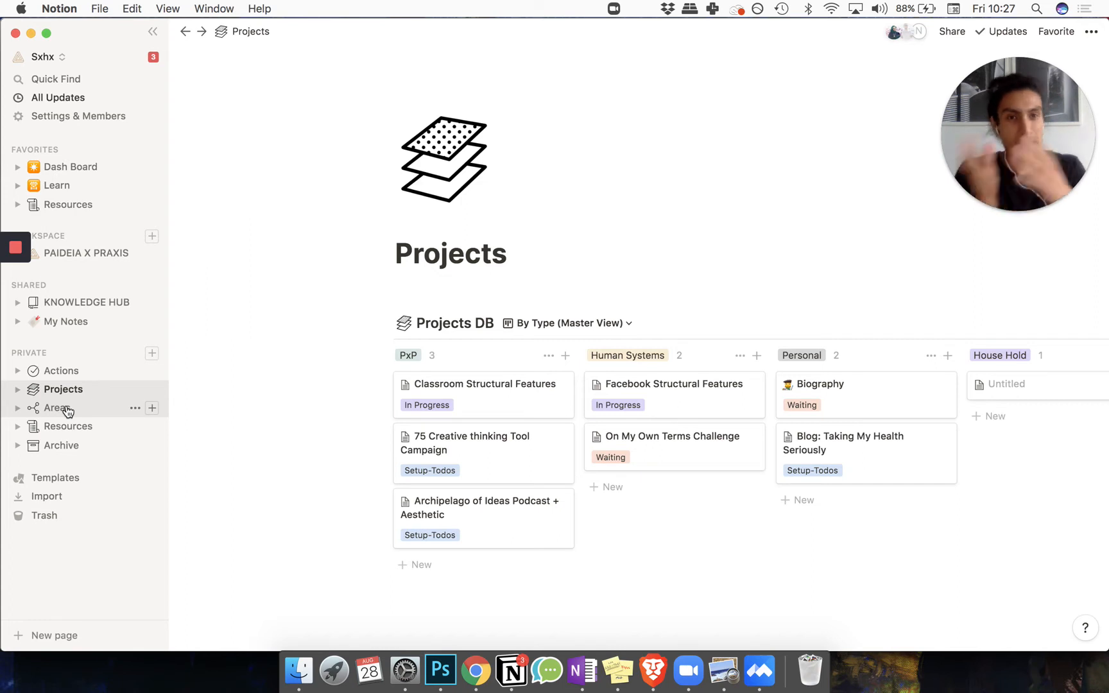
{"action": "mouse_move", "coordinate": [67, 428]}
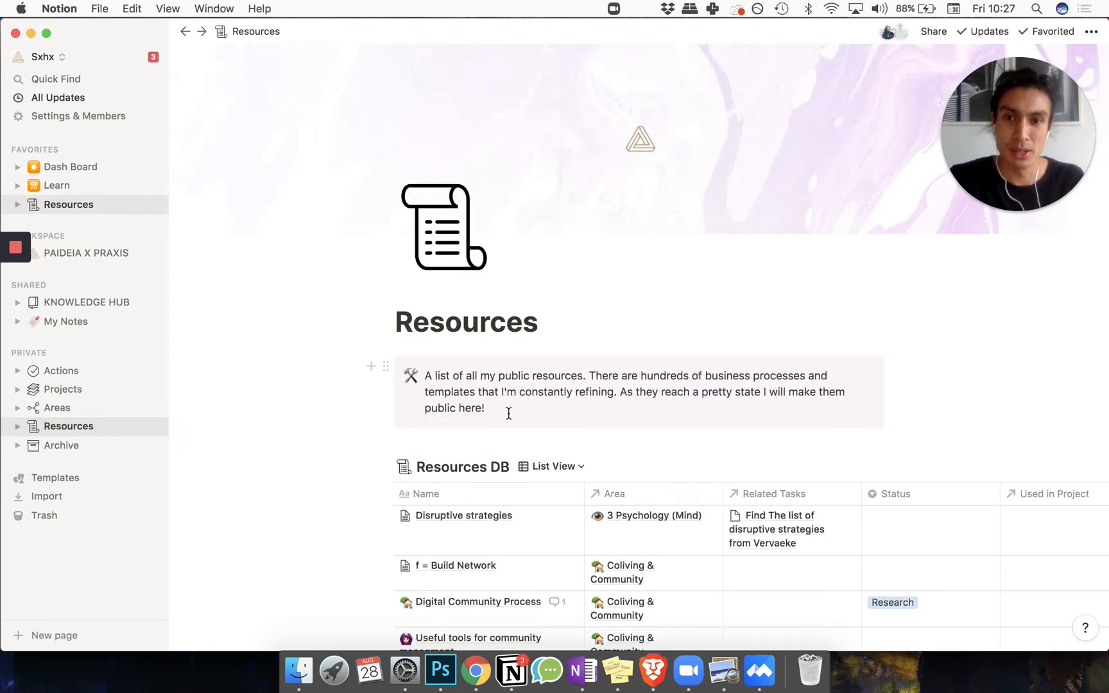
Scroll the Resources DB list down to the Marketing Strategy entries
{"action": "scroll", "scroll_direction": "up", "scroll_amount": 3}
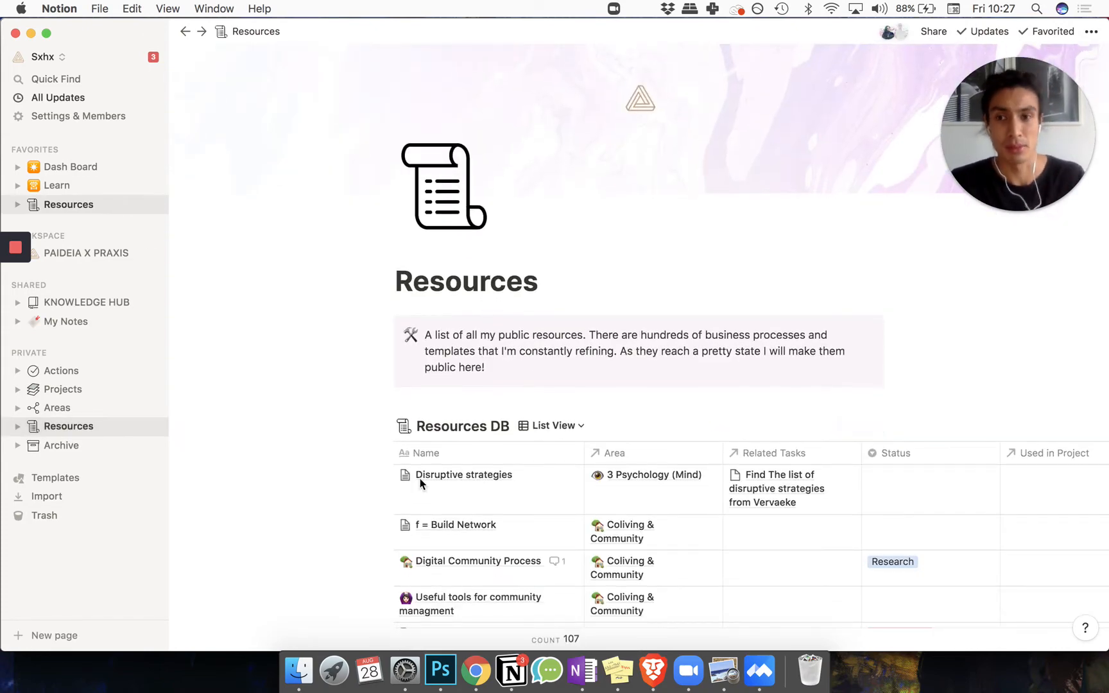
{"action": "scroll", "scroll_direction": "down", "scroll_amount": 3}
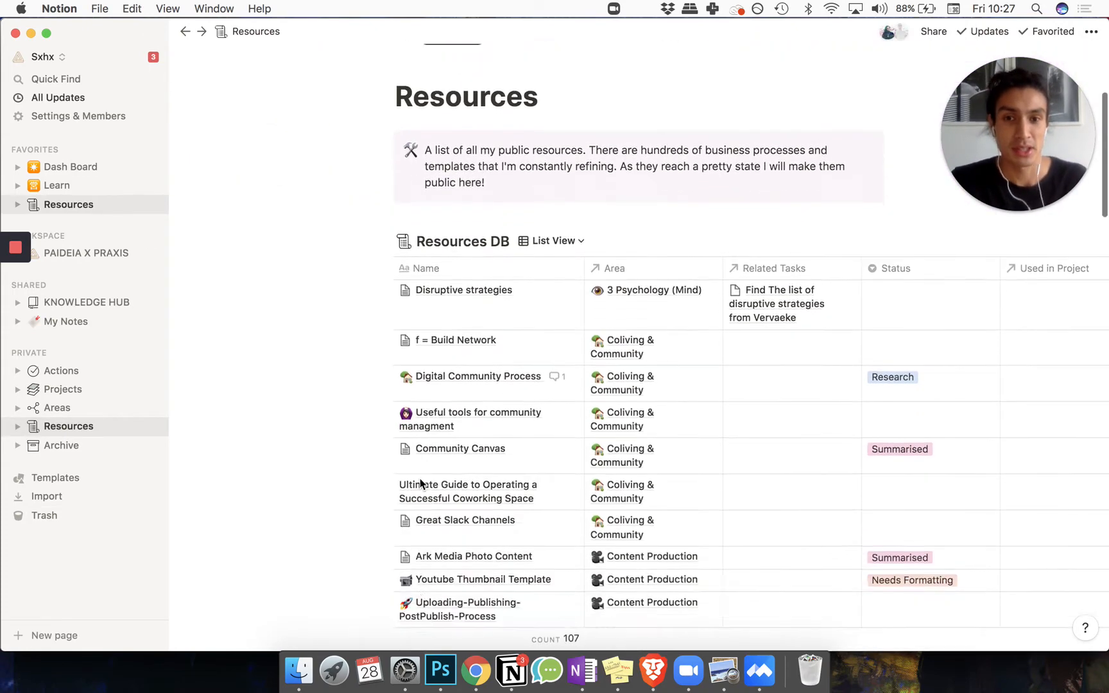
{"action": "scroll", "scroll_direction": "down", "scroll_amount": 3}
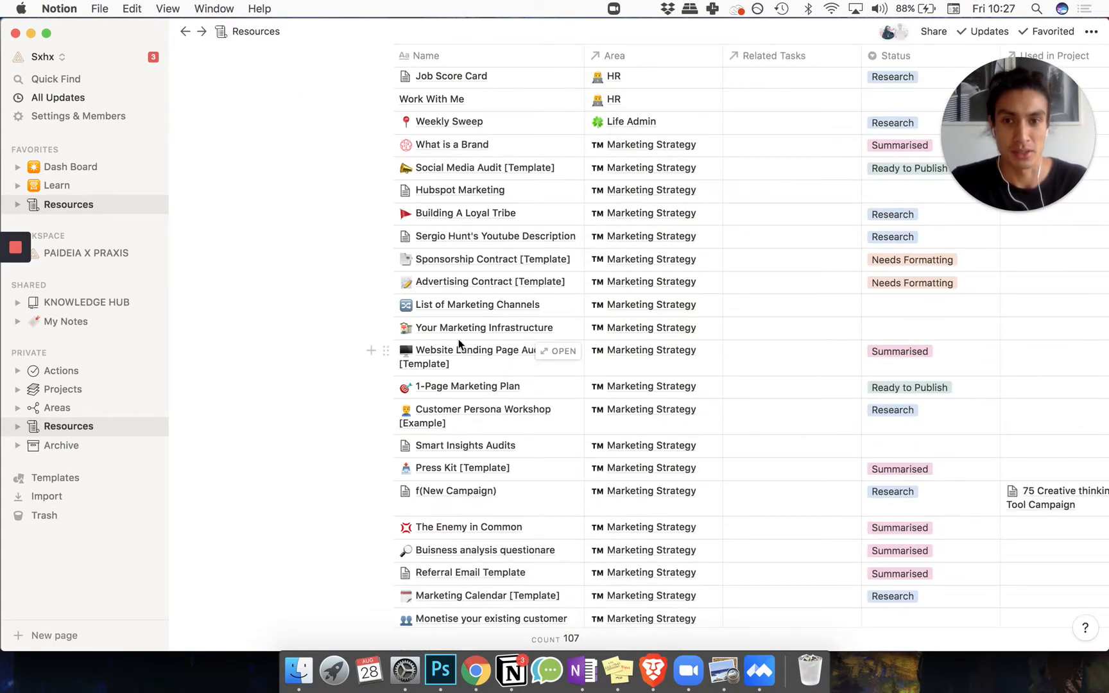
{"action": "mouse_move", "coordinate": [535, 382]}
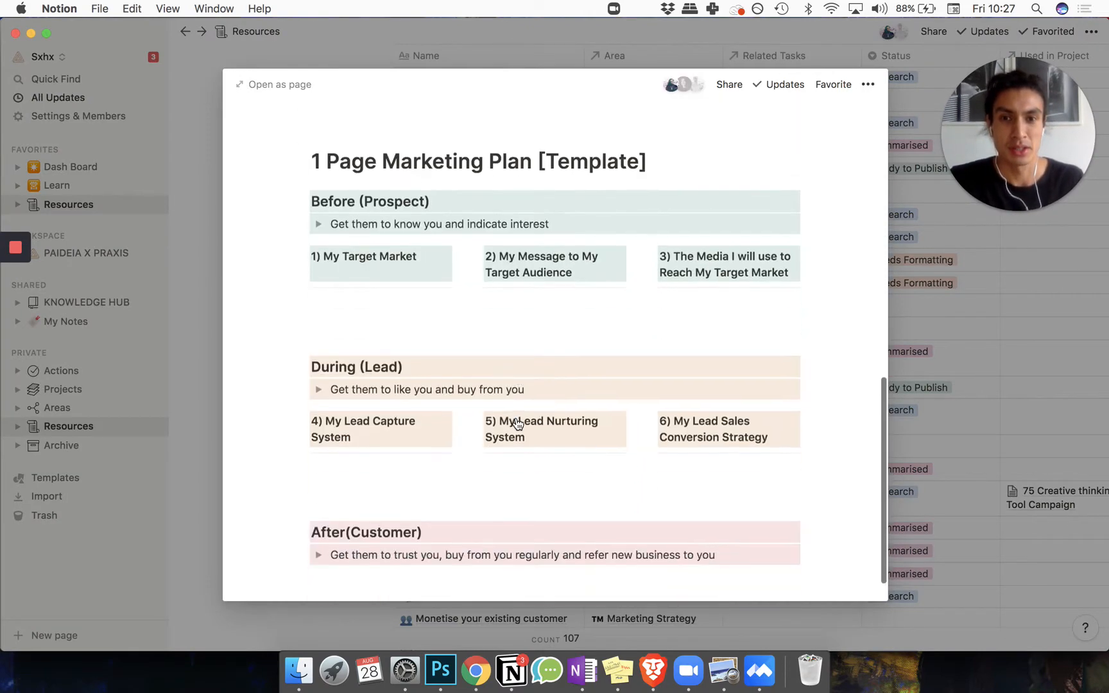
Browse through the List of Marketing Channels entry's embedded infographic
{"action": "scroll", "scroll_direction": "up", "scroll_amount": 3}
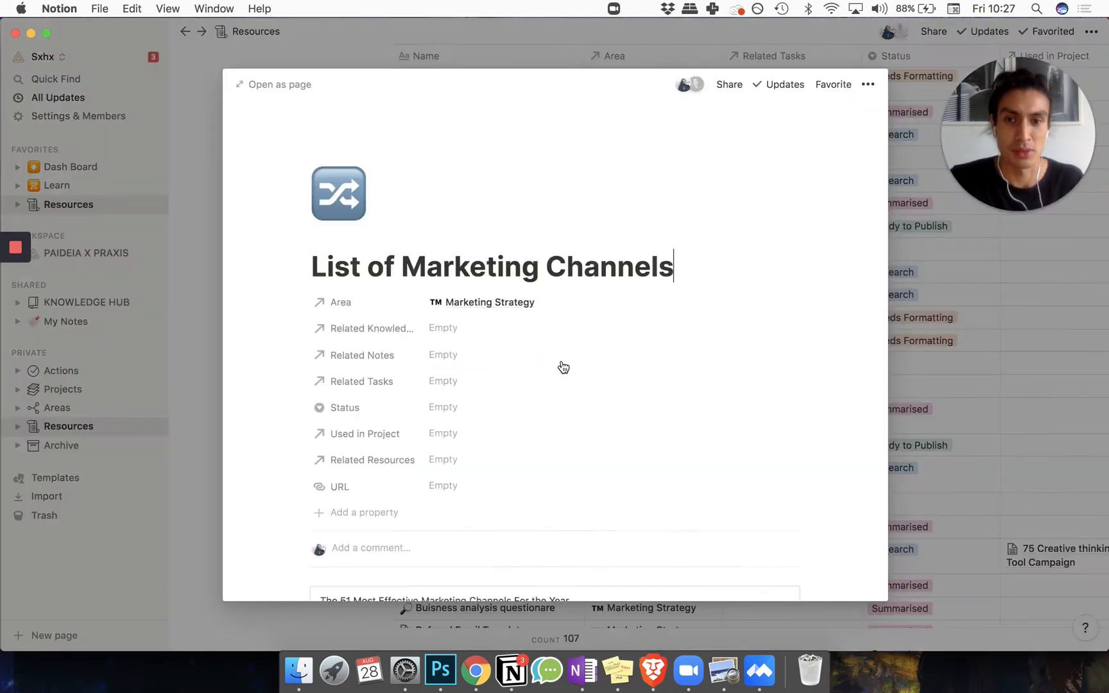
{"action": "scroll", "scroll_direction": "down", "scroll_amount": 3}
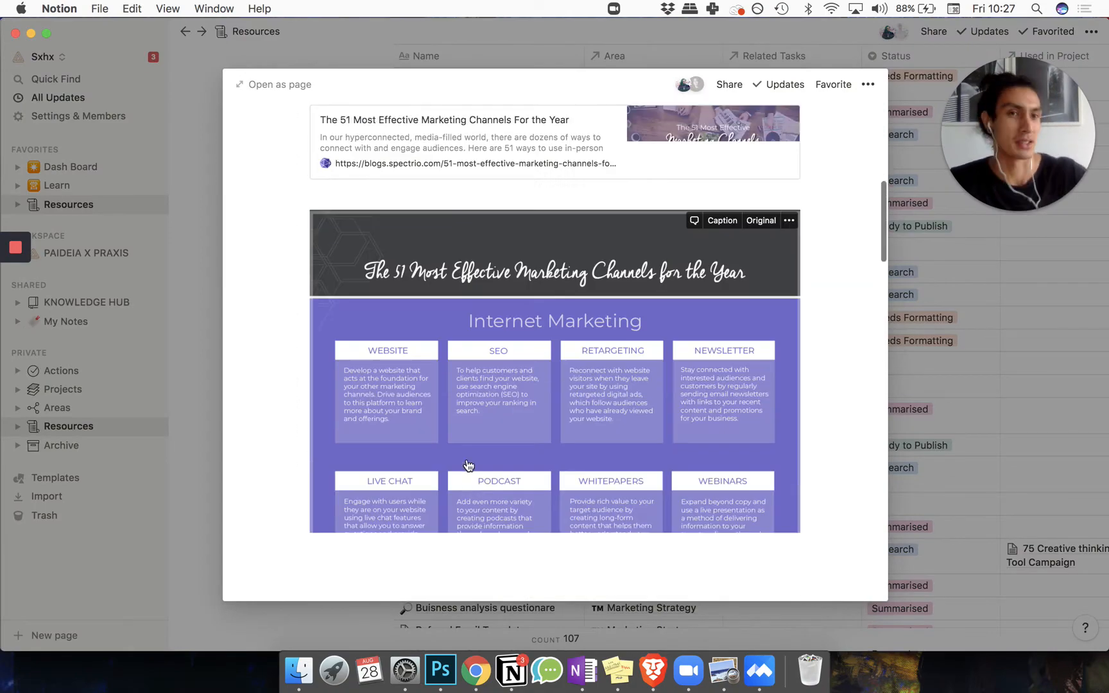
{"action": "scroll", "scroll_direction": "down", "scroll_amount": 3}
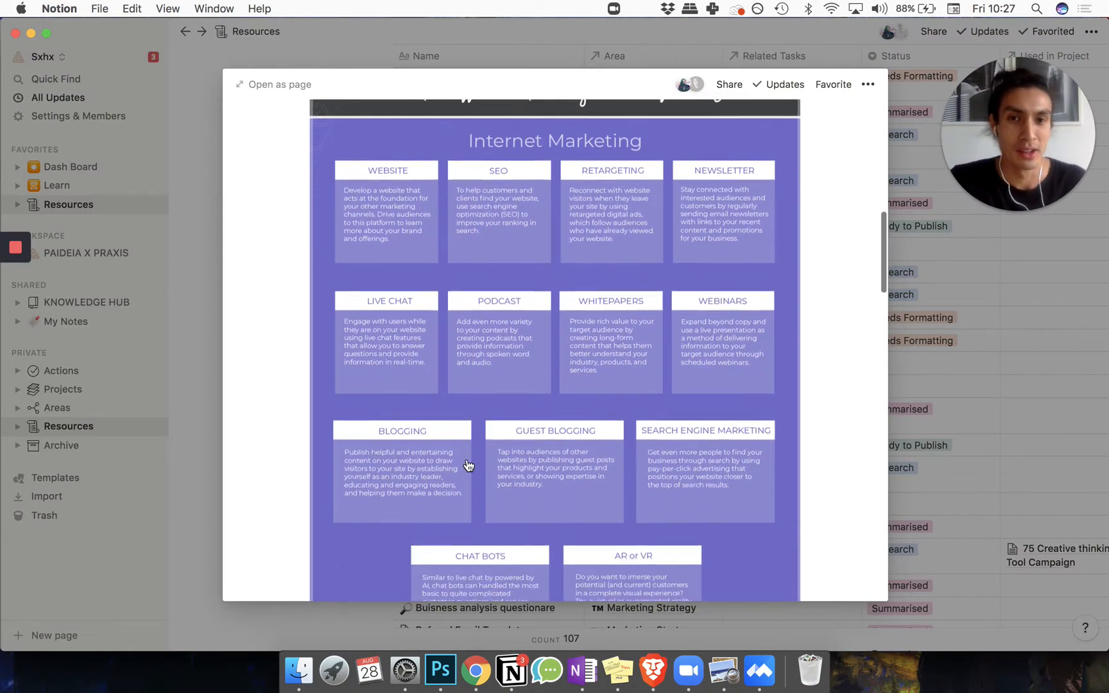
{"action": "scroll", "scroll_direction": "down", "scroll_amount": 3}
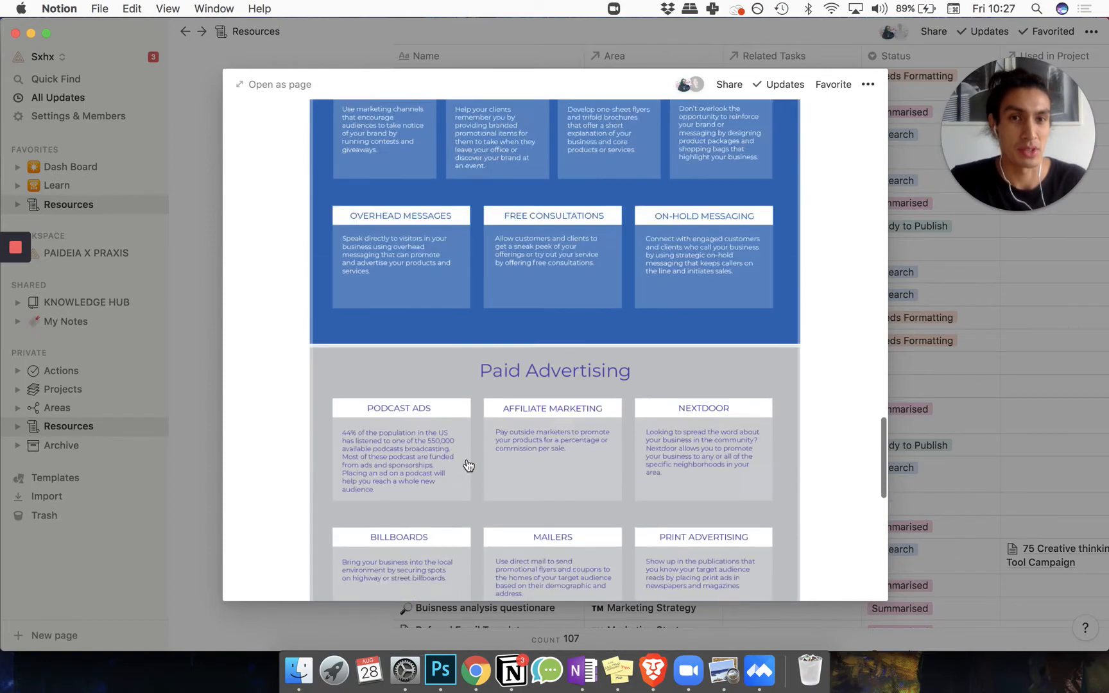
{"action": "scroll", "scroll_direction": "up", "scroll_amount": 3}
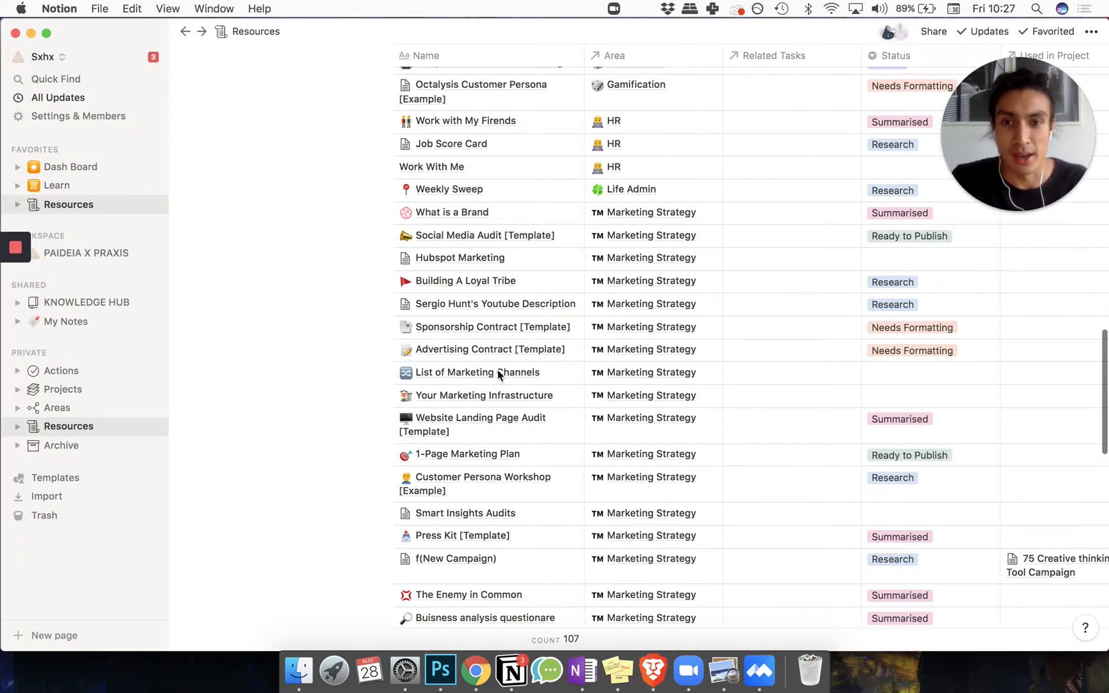
{"action": "mouse_move", "coordinate": [490, 395]}
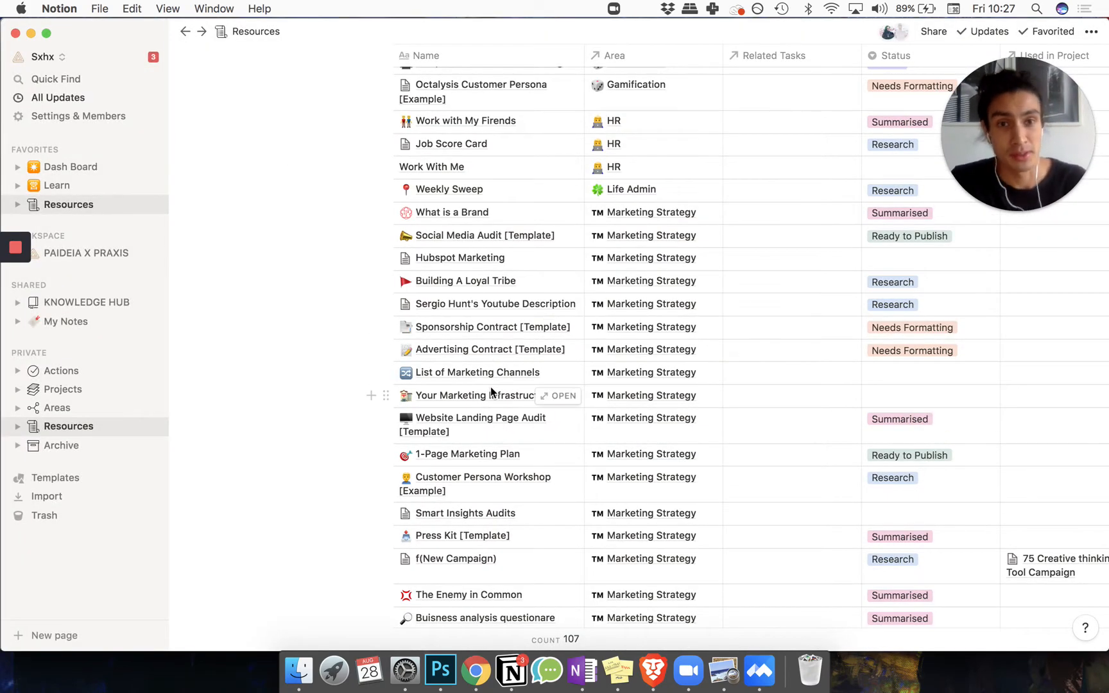
Scroll around the Resources DB table to locate the Validation Process row
{"action": "scroll", "scroll_direction": "down", "scroll_amount": 3}
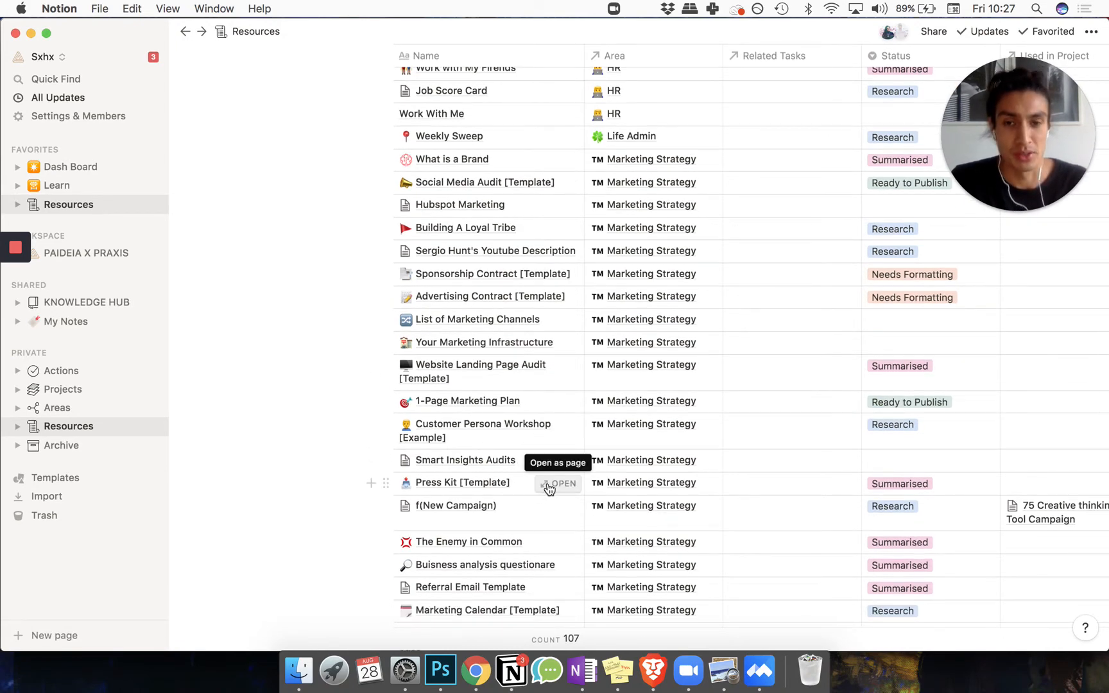
{"action": "left_click", "coordinate": [561, 484]}
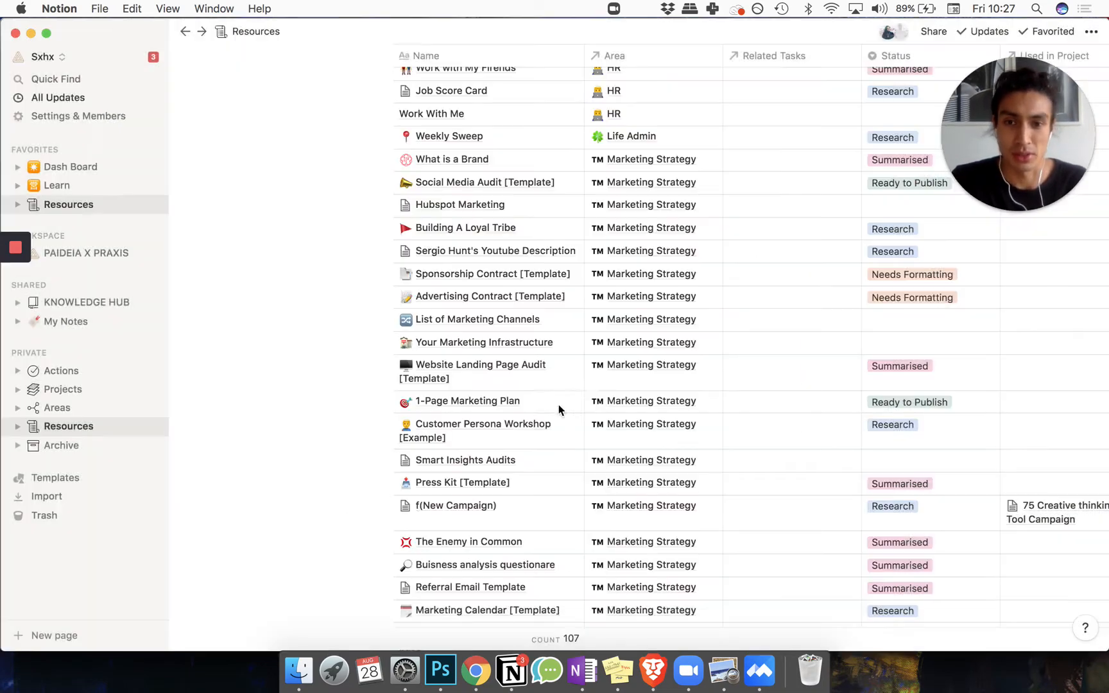
{"action": "scroll", "scroll_direction": "up", "scroll_amount": 3}
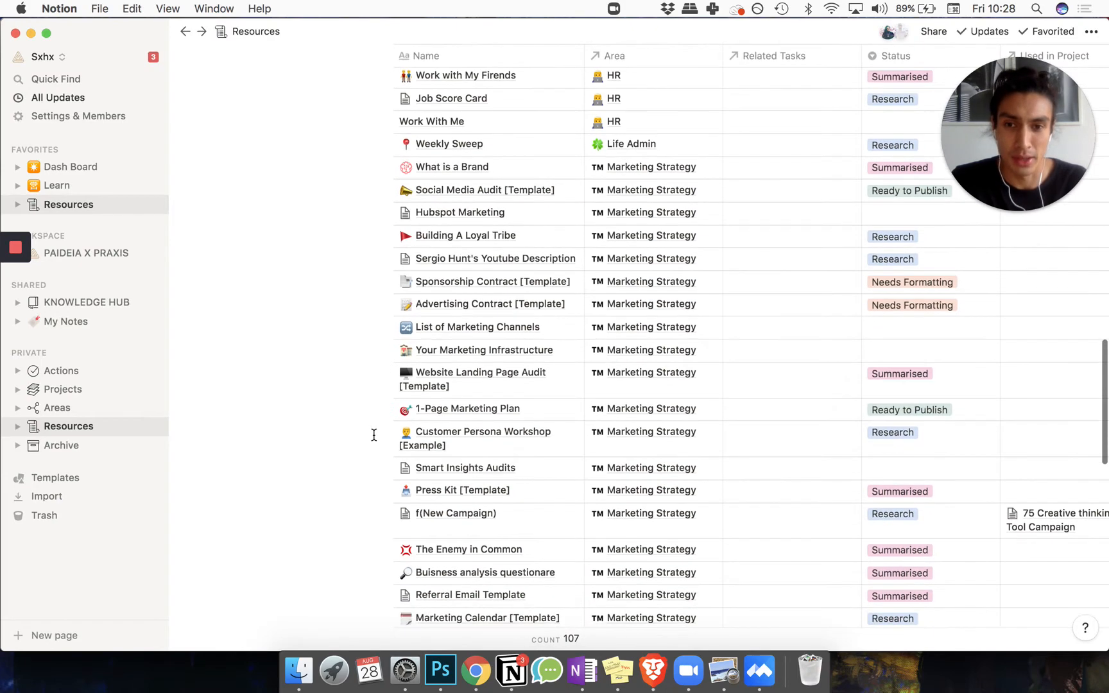
{"action": "scroll", "scroll_direction": "down", "scroll_amount": 3}
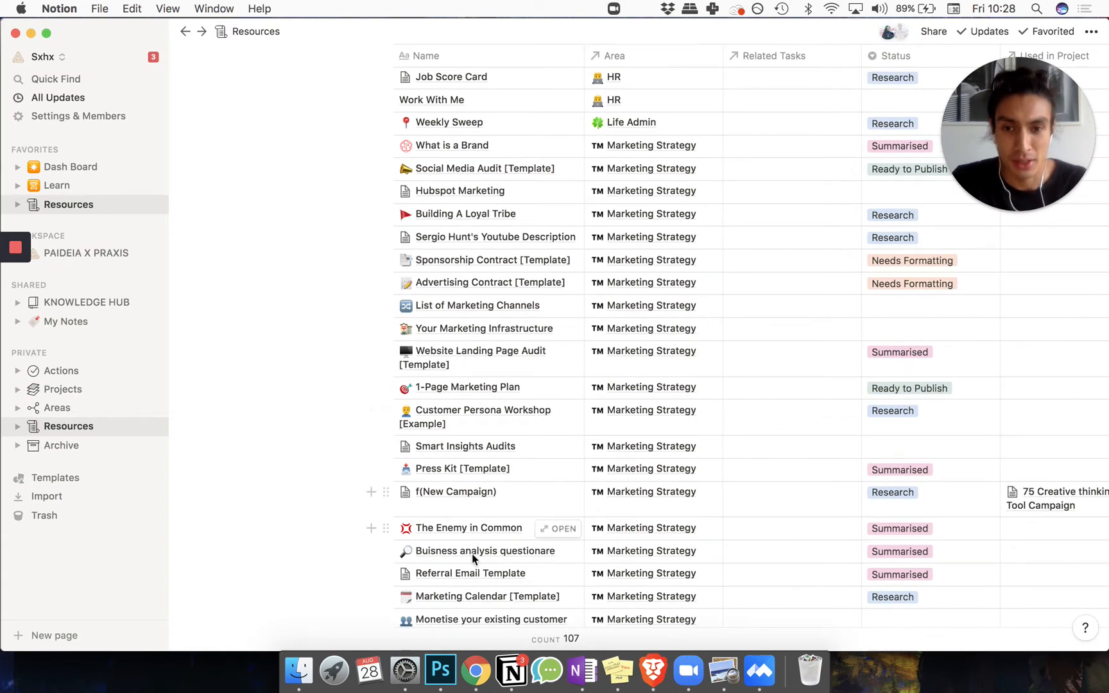
{"action": "scroll", "scroll_direction": "up", "scroll_amount": 3}
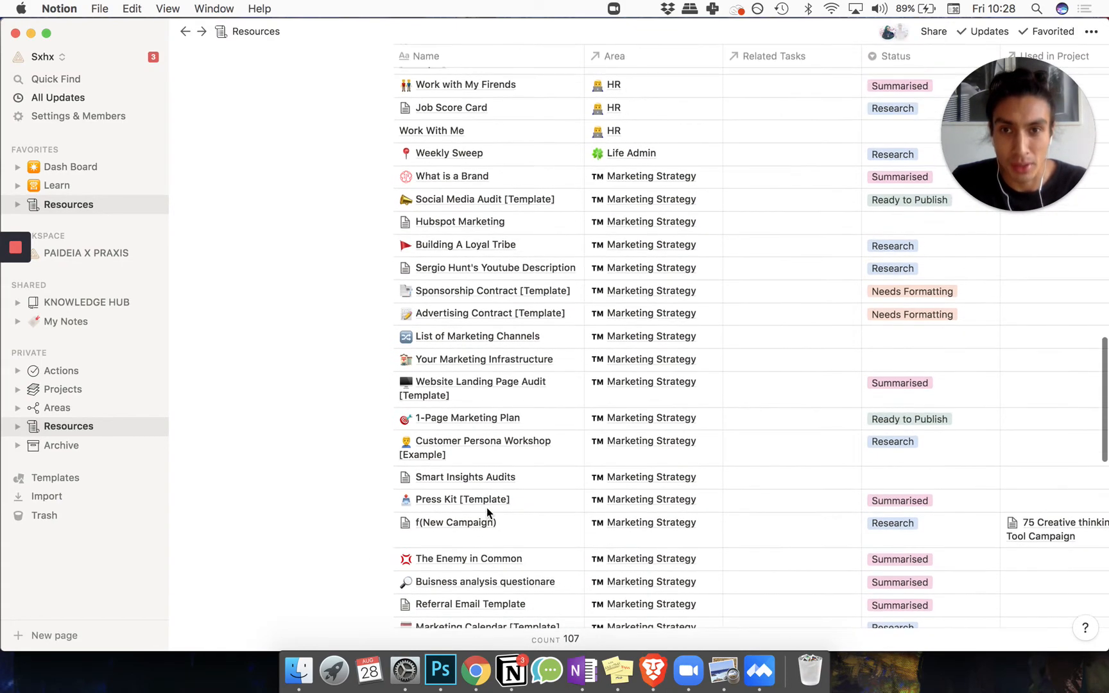
{"action": "scroll", "scroll_direction": "up", "scroll_amount": 3}
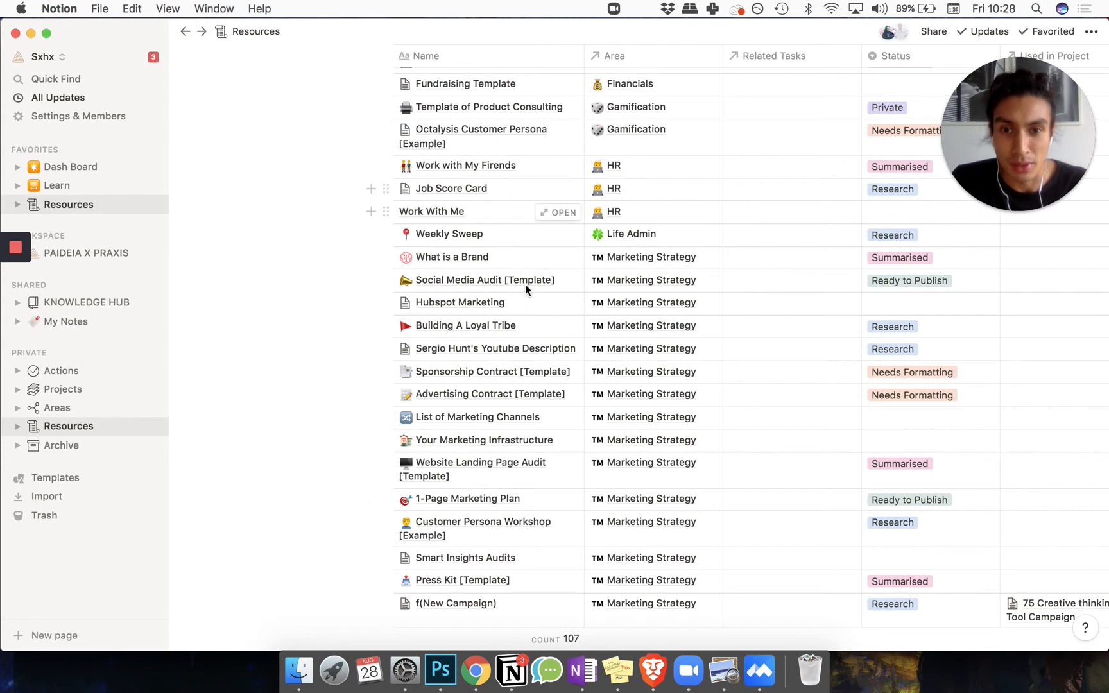
{"action": "mouse_move", "coordinate": [527, 531]}
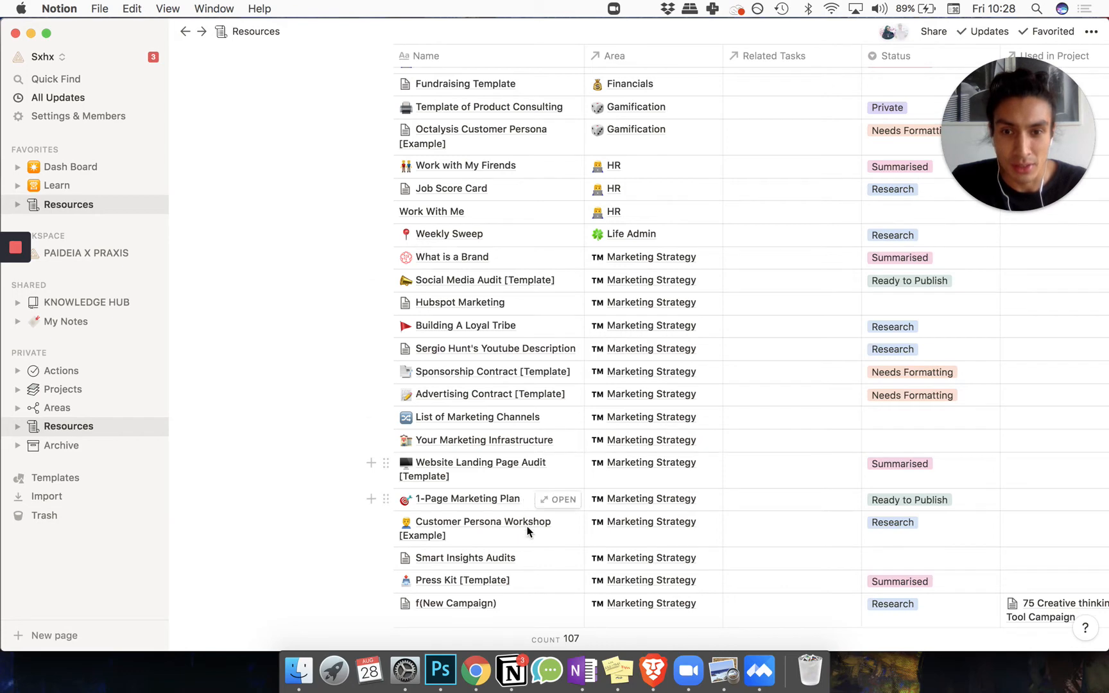
Open the Validation Process resource as a peek page
{"action": "scroll", "scroll_direction": "down", "scroll_amount": 3}
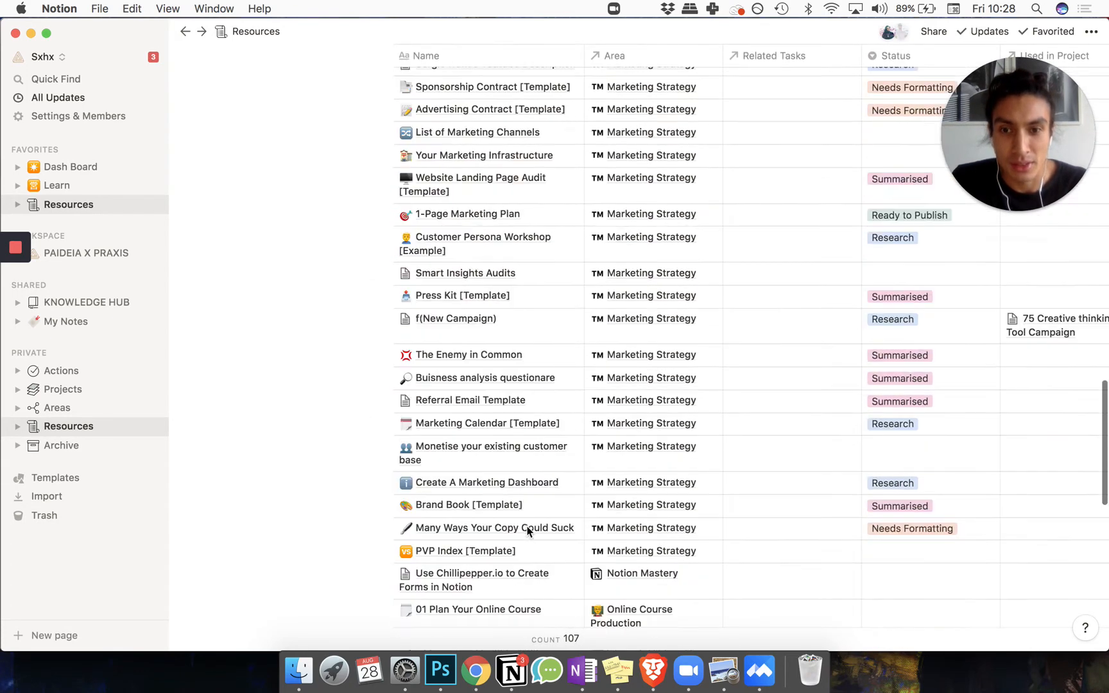
{"action": "scroll", "scroll_direction": "down", "scroll_amount": 3}
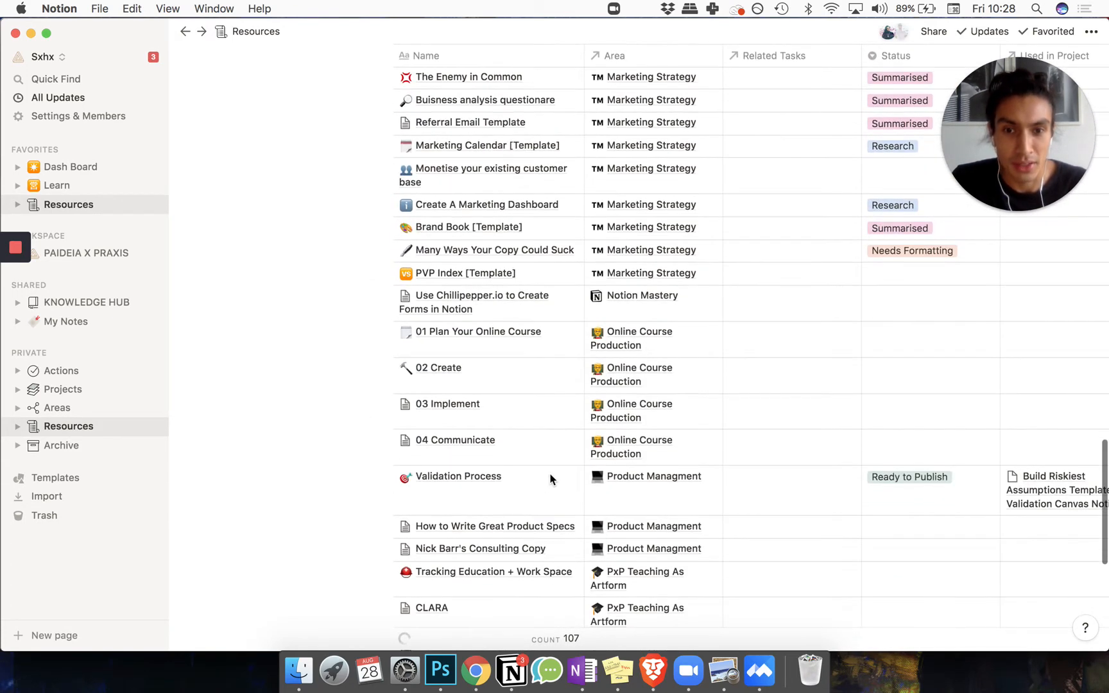
{"action": "left_click", "coordinate": [458, 476]}
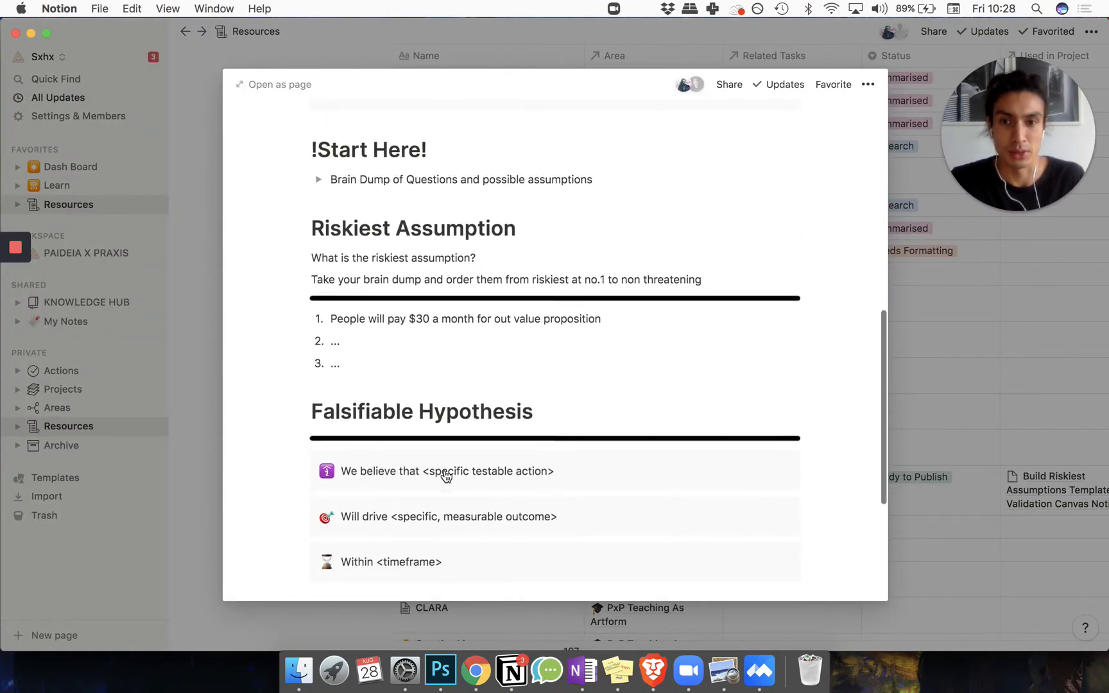
Scroll through the Results and Conclusion sections, then close the Validation Process preview
{"action": "scroll", "scroll_direction": "down", "scroll_amount": 3}
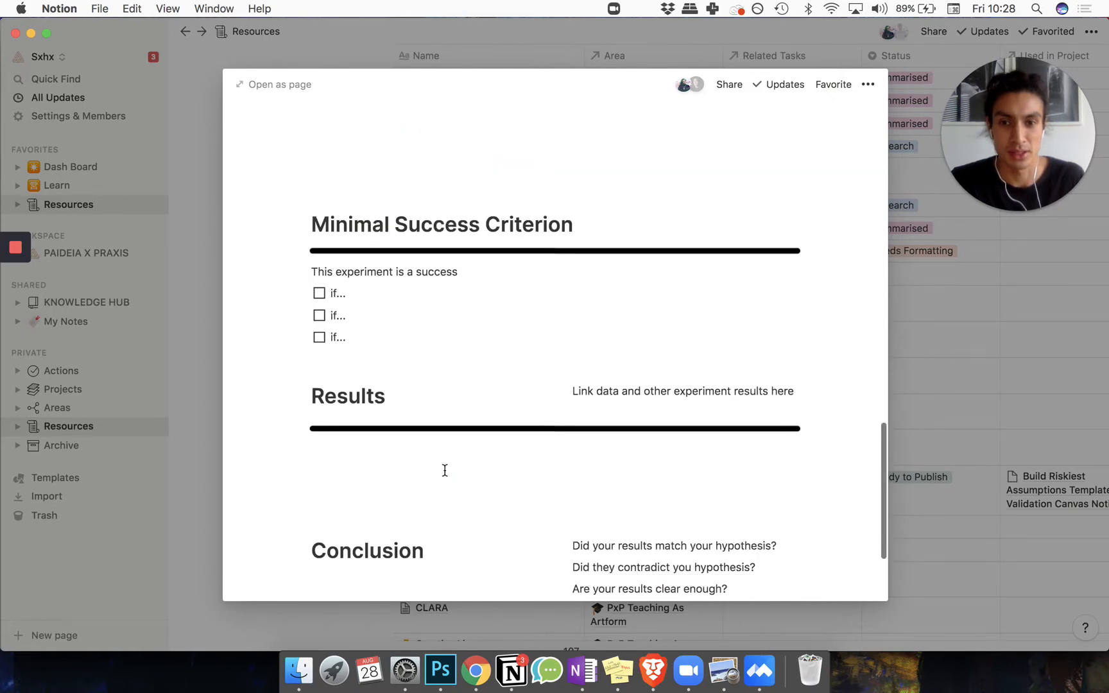
{"action": "scroll", "scroll_direction": "down", "scroll_amount": 3}
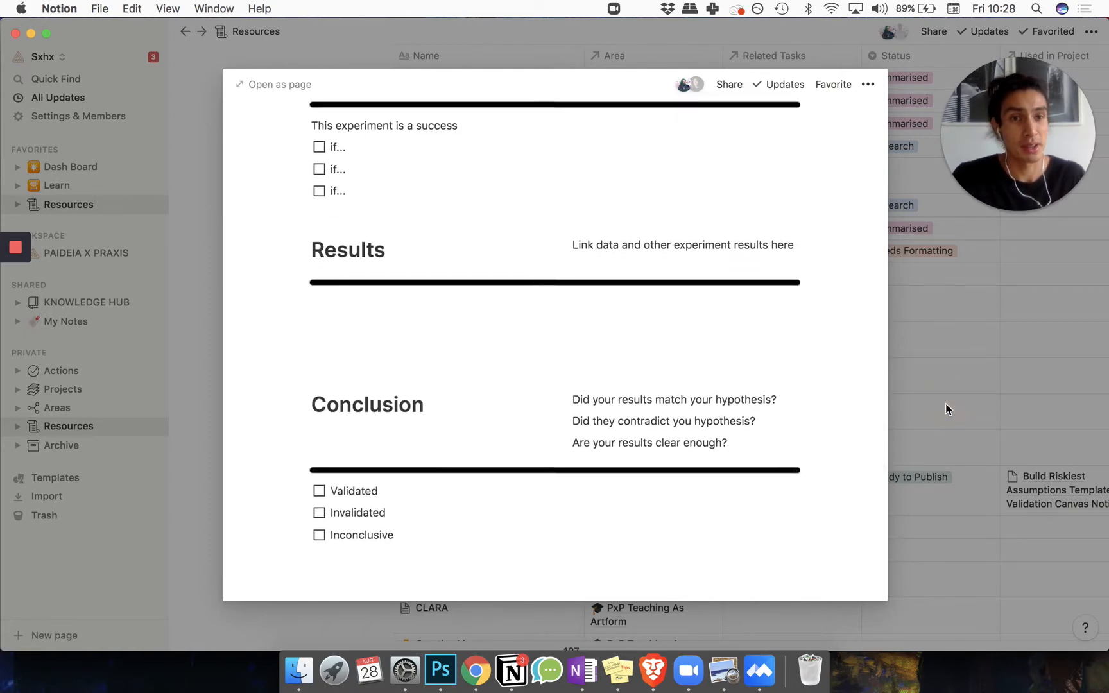
{"action": "key", "text": "Escape"}
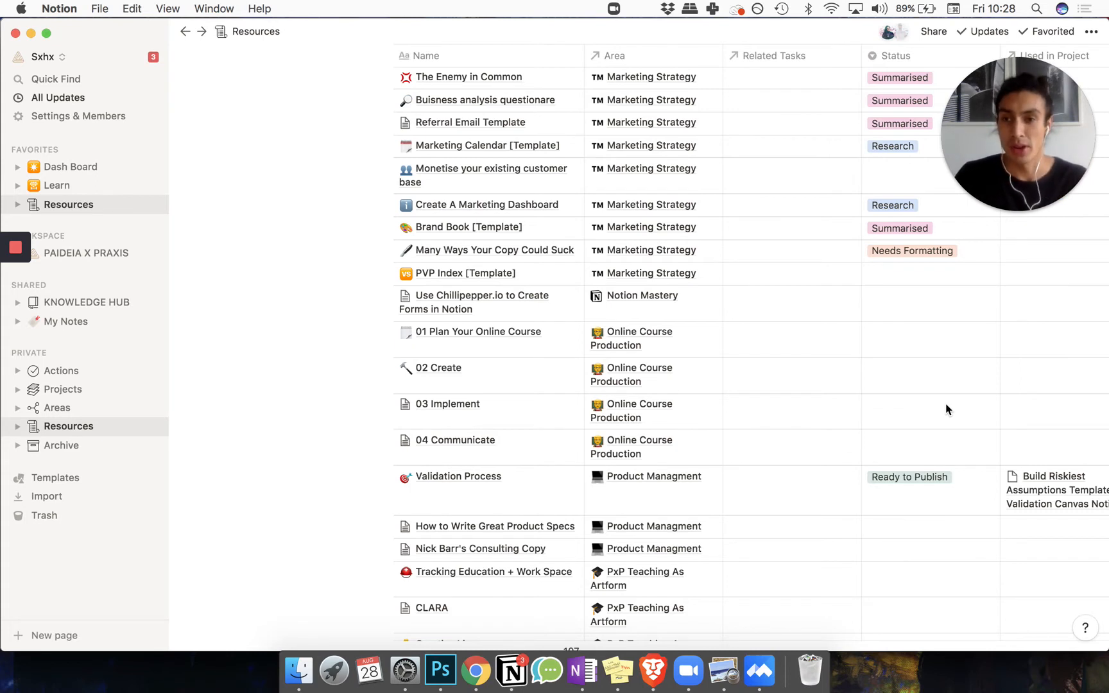
{"action": "mouse_move", "coordinate": [178, 366]}
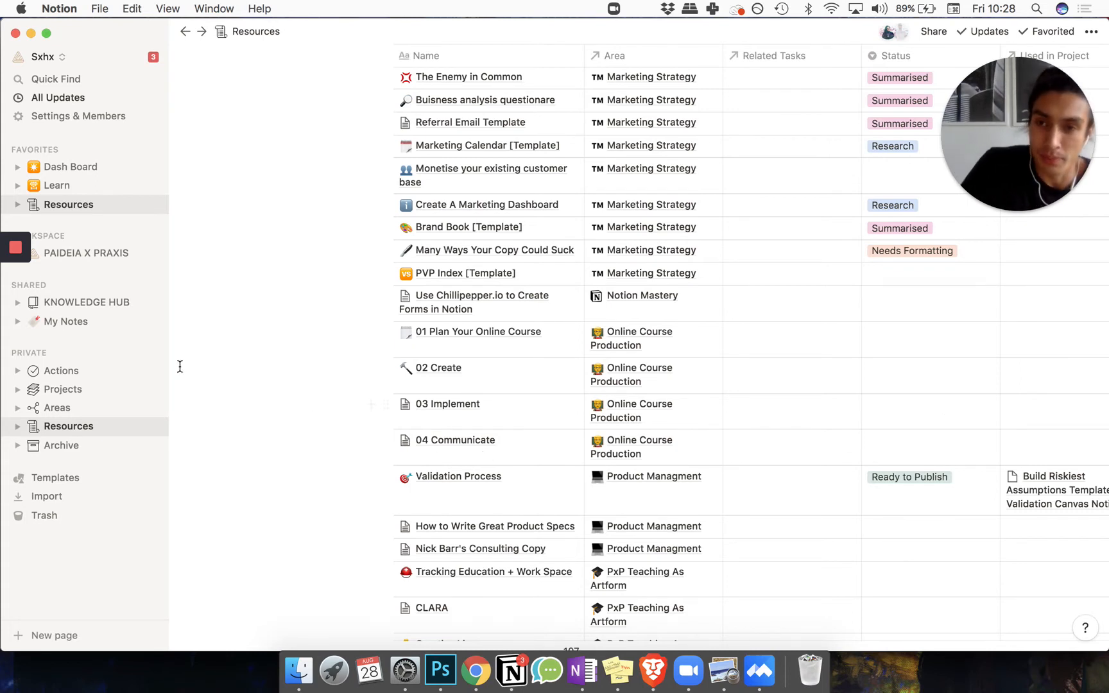
{"action": "mouse_move", "coordinate": [91, 313]}
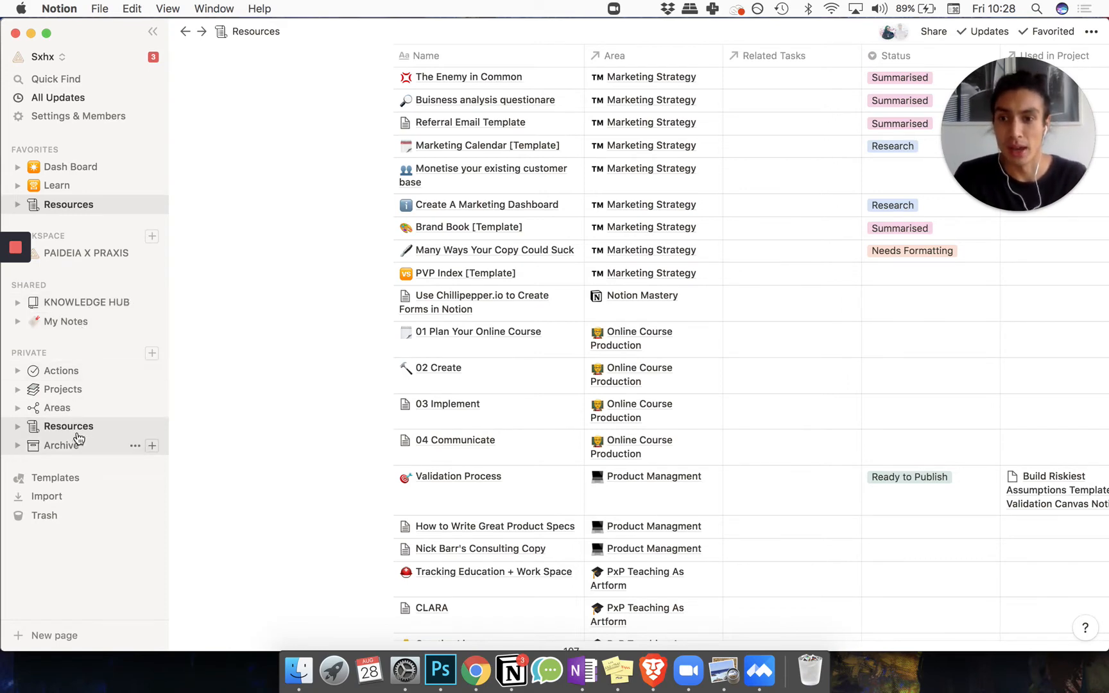
{"action": "mouse_move", "coordinate": [78, 373]}
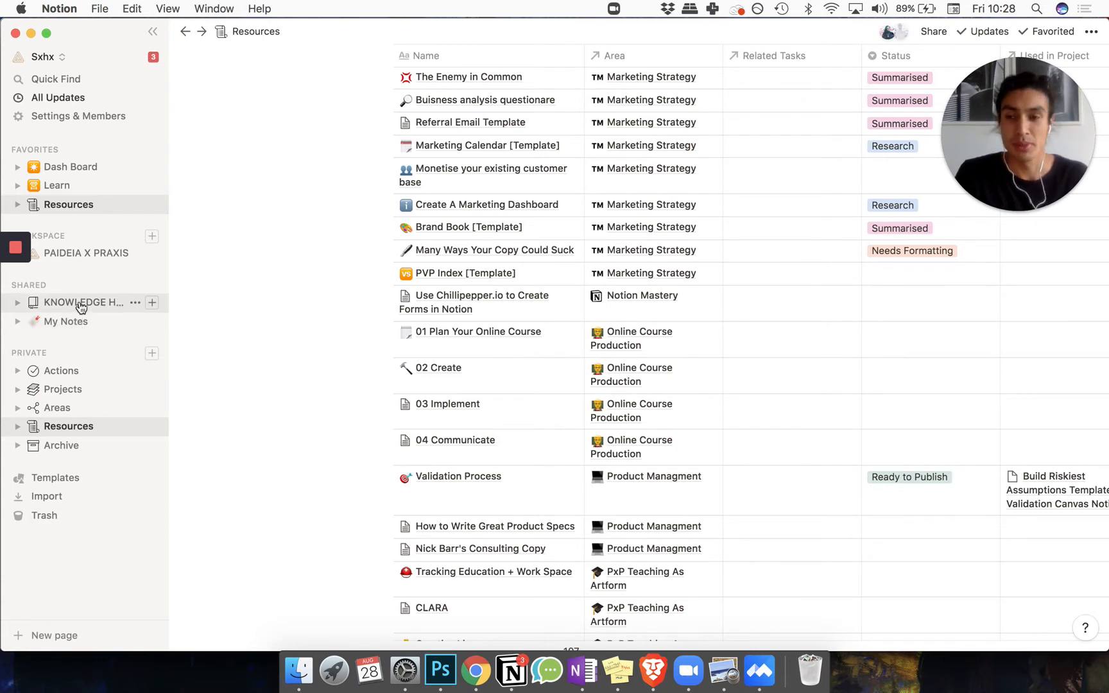
{"action": "mouse_move", "coordinate": [171, 298]}
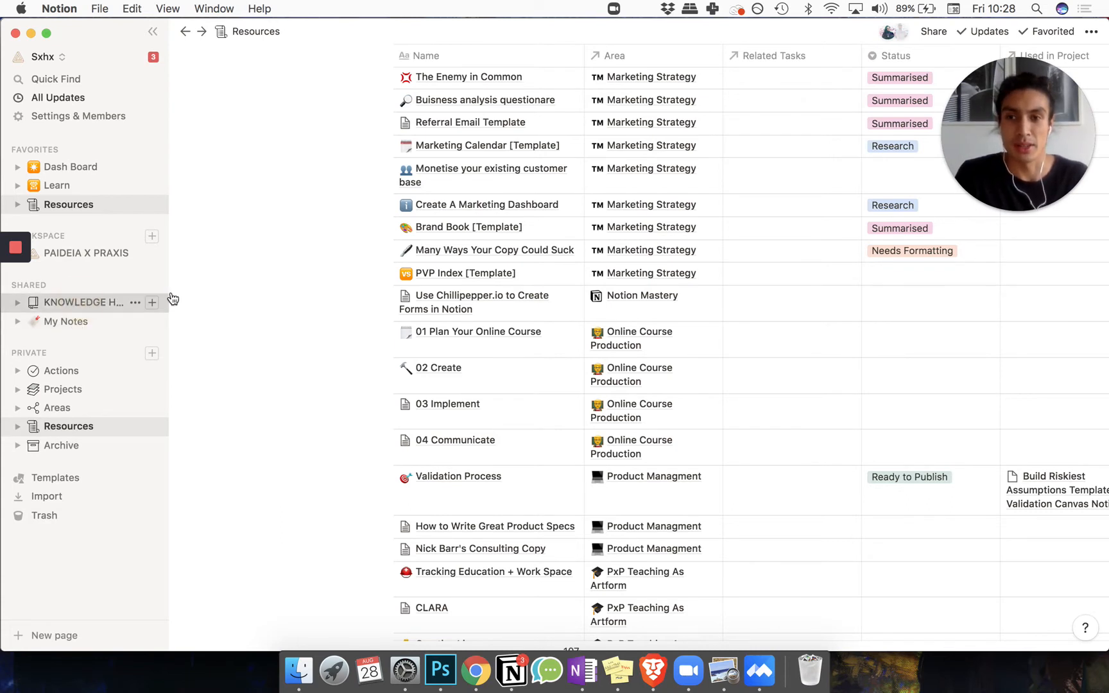
Go to the shared KNOWLEDGE HUB page with its articles, videos and PDFs database
{"action": "left_click", "coordinate": [84, 301]}
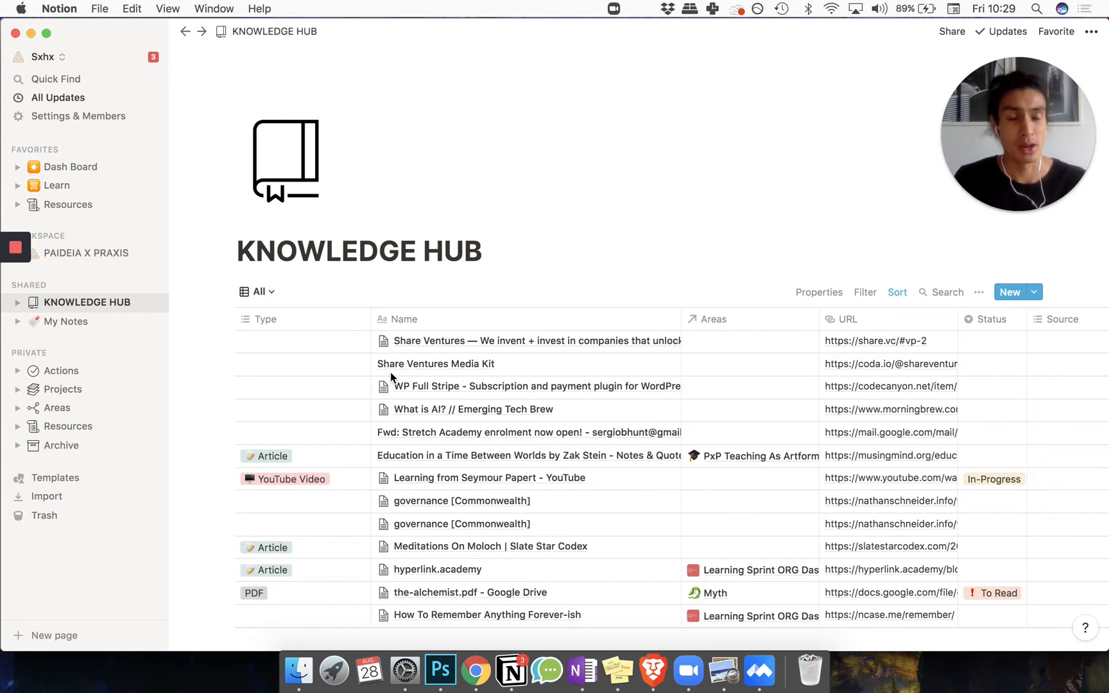
{"action": "mouse_move", "coordinate": [461, 649]}
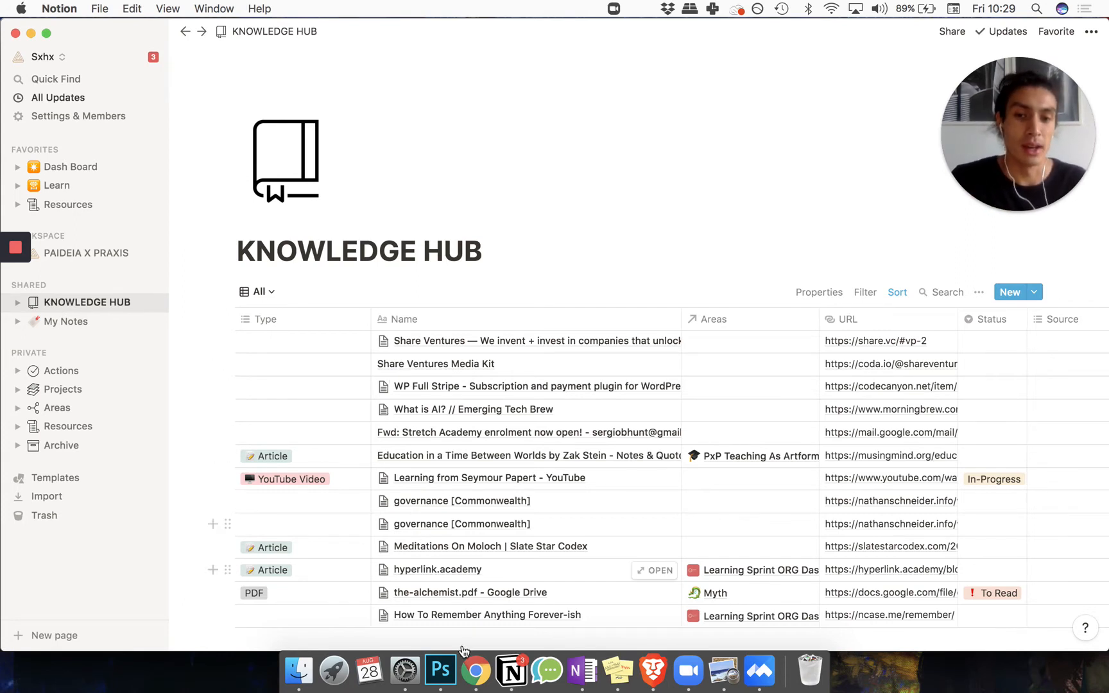
{"action": "mouse_move", "coordinate": [446, 608]}
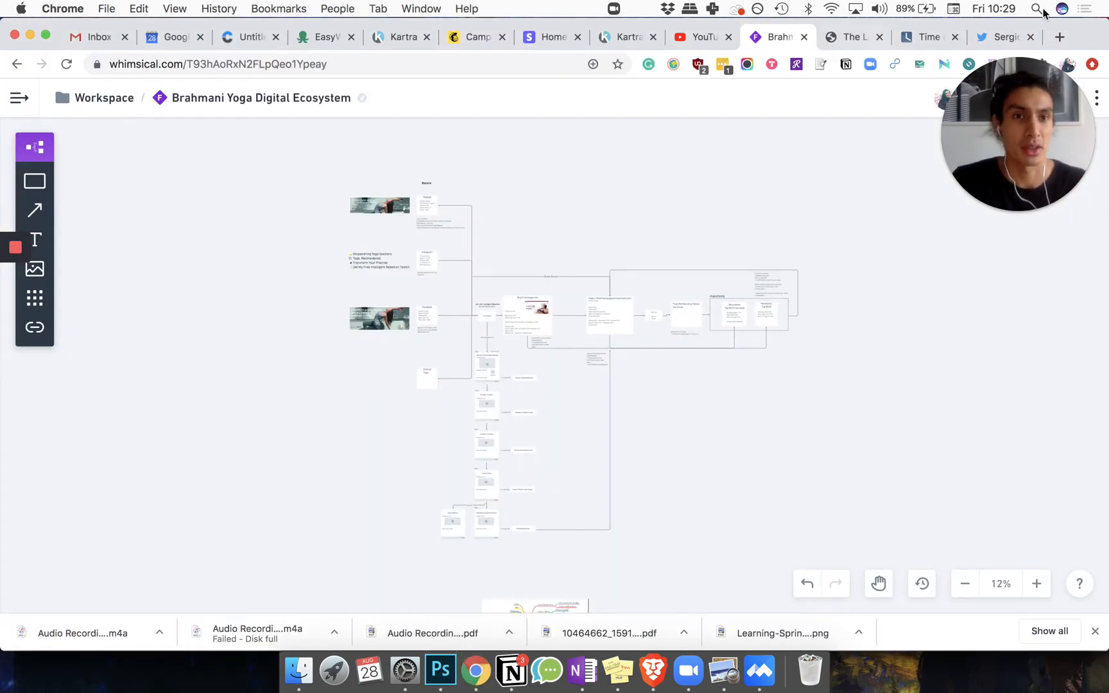
Open Medium's Human Systems page in a new tab, accept the terms notice, and save it to Notion
{"action": "left_click", "coordinate": [1058, 37]}
{"action": "type", "text": "medi"}
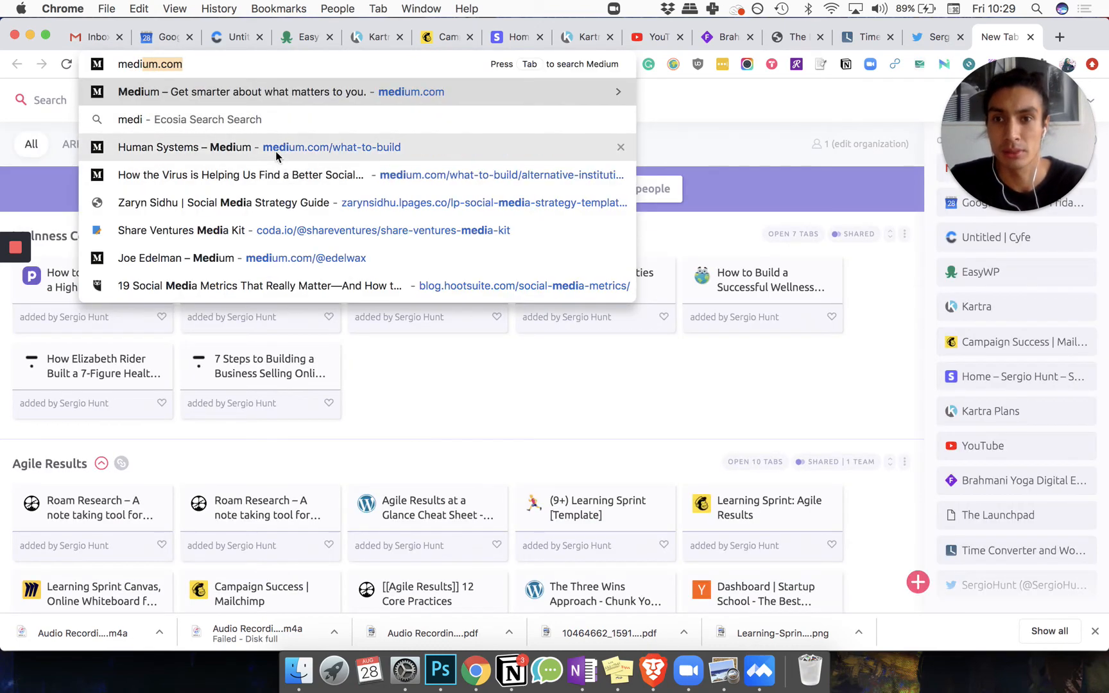
{"action": "left_click", "coordinate": [258, 148]}
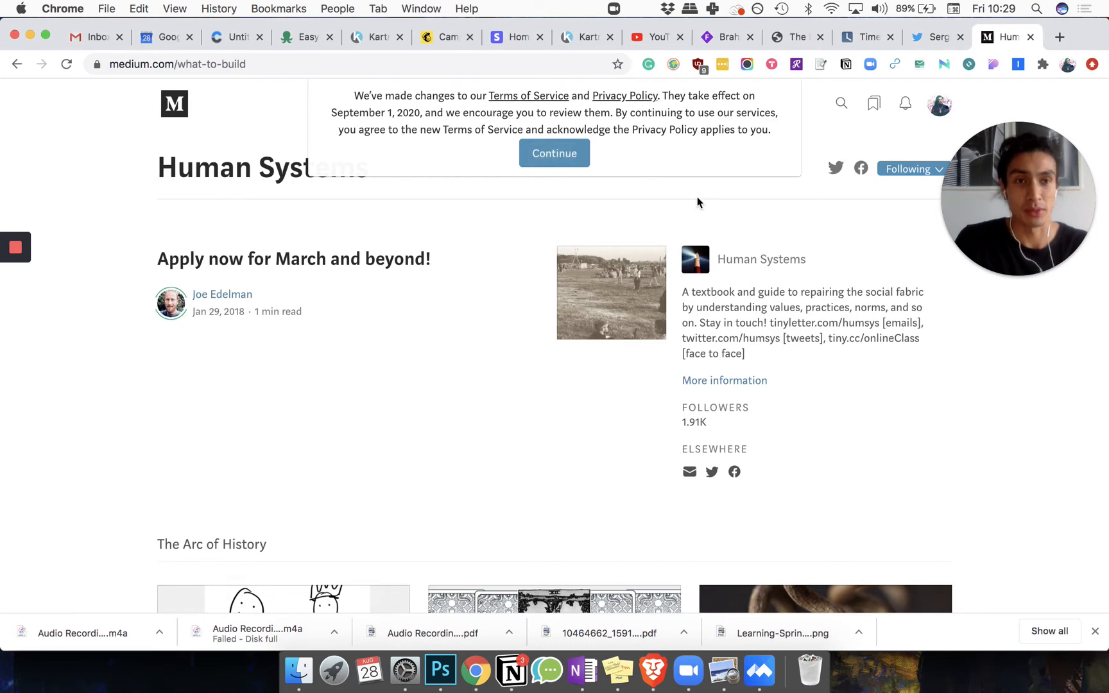
{"action": "left_click", "coordinate": [553, 153]}
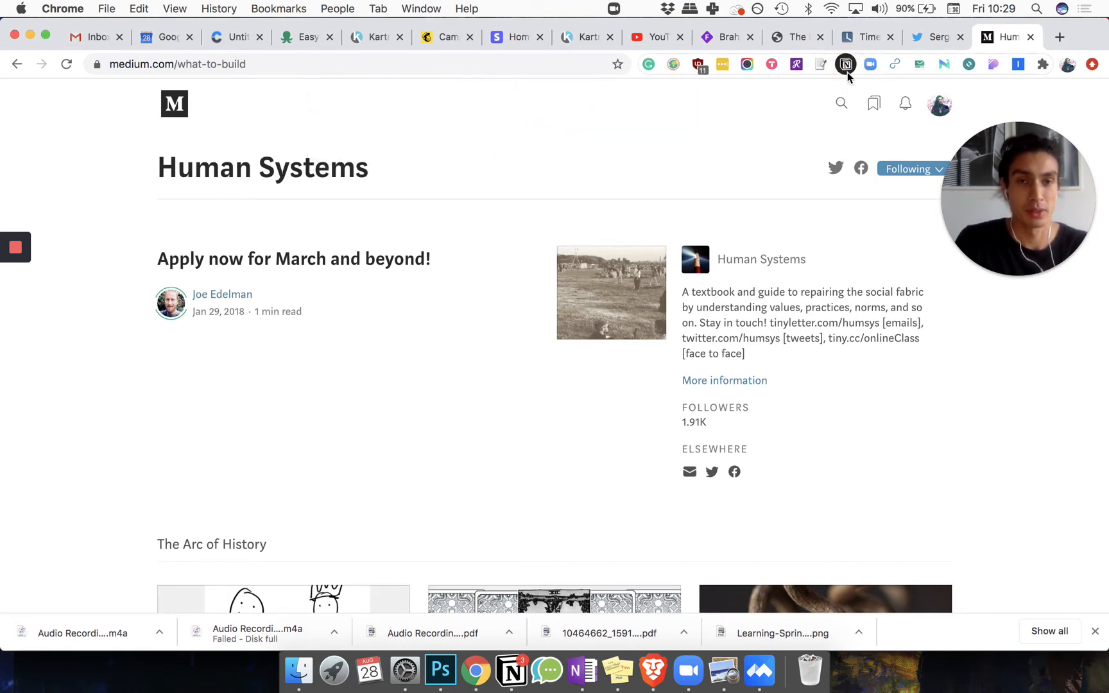
{"action": "mouse_move", "coordinate": [846, 64]}
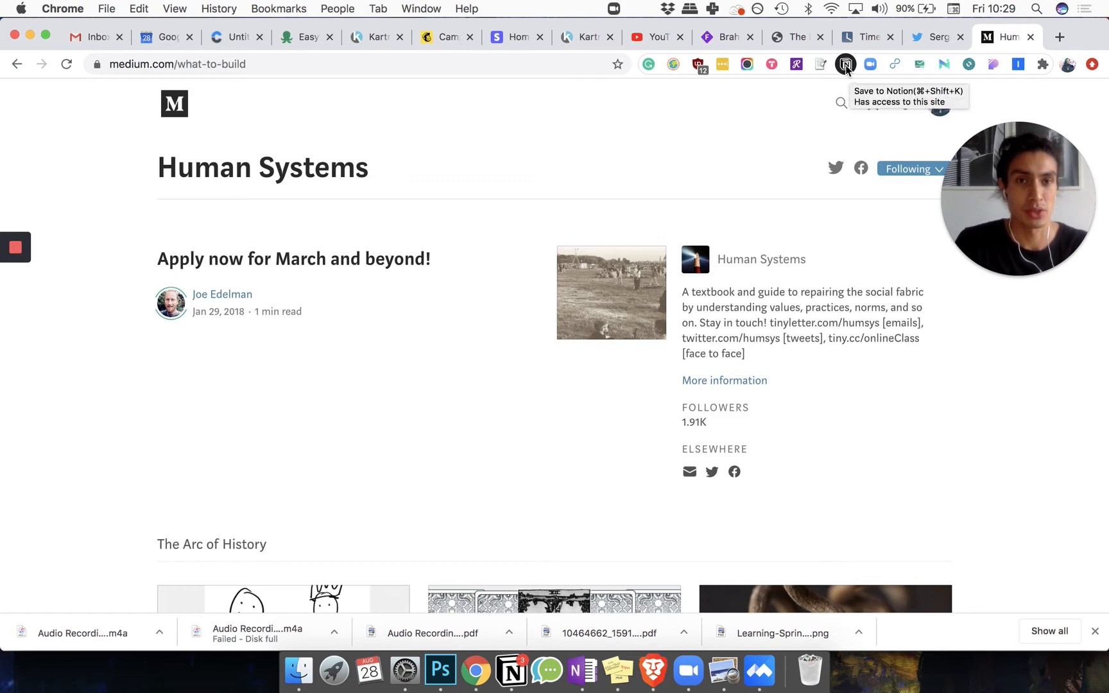
{"action": "left_click", "coordinate": [844, 64]}
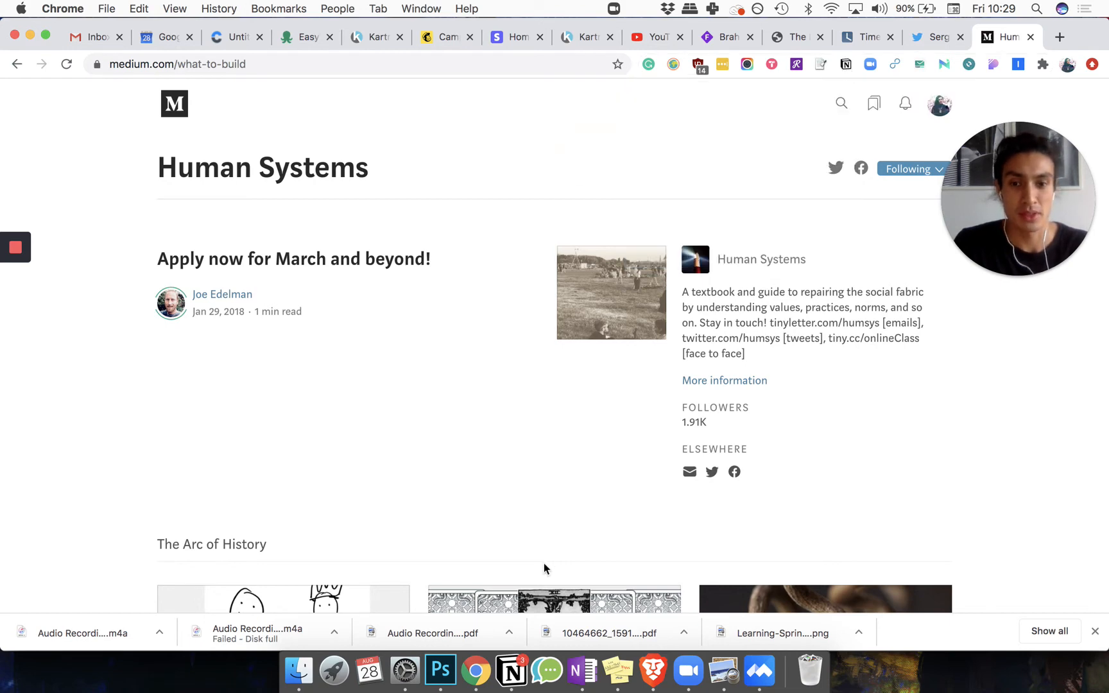
Back in Notion, set the Meditations On Moloch row's Areas relation to Social System Redesign via 'soci'
{"action": "left_click", "coordinate": [510, 670]}
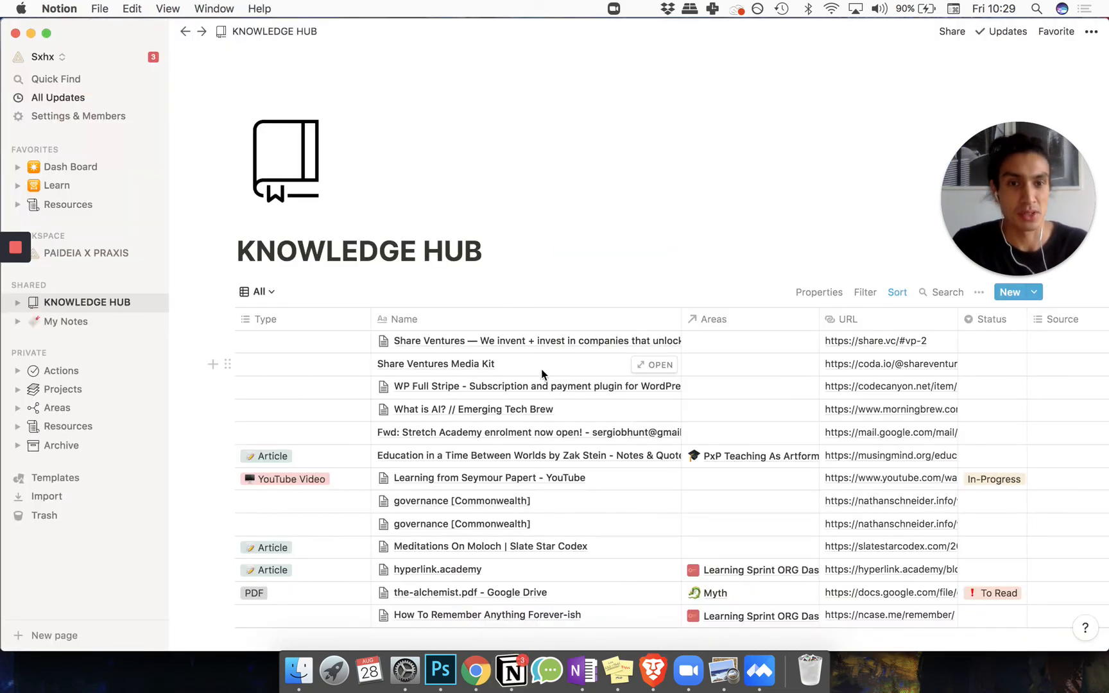
{"action": "scroll", "scroll_direction": "down", "scroll_amount": 3}
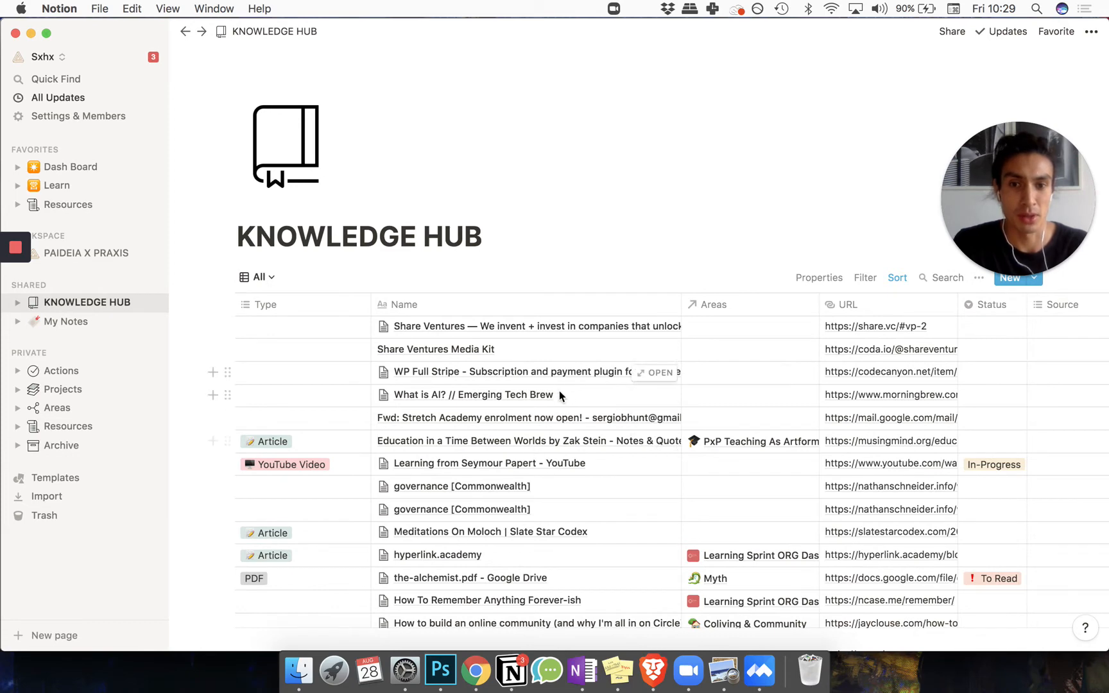
{"action": "scroll", "scroll_direction": "down", "scroll_amount": 3}
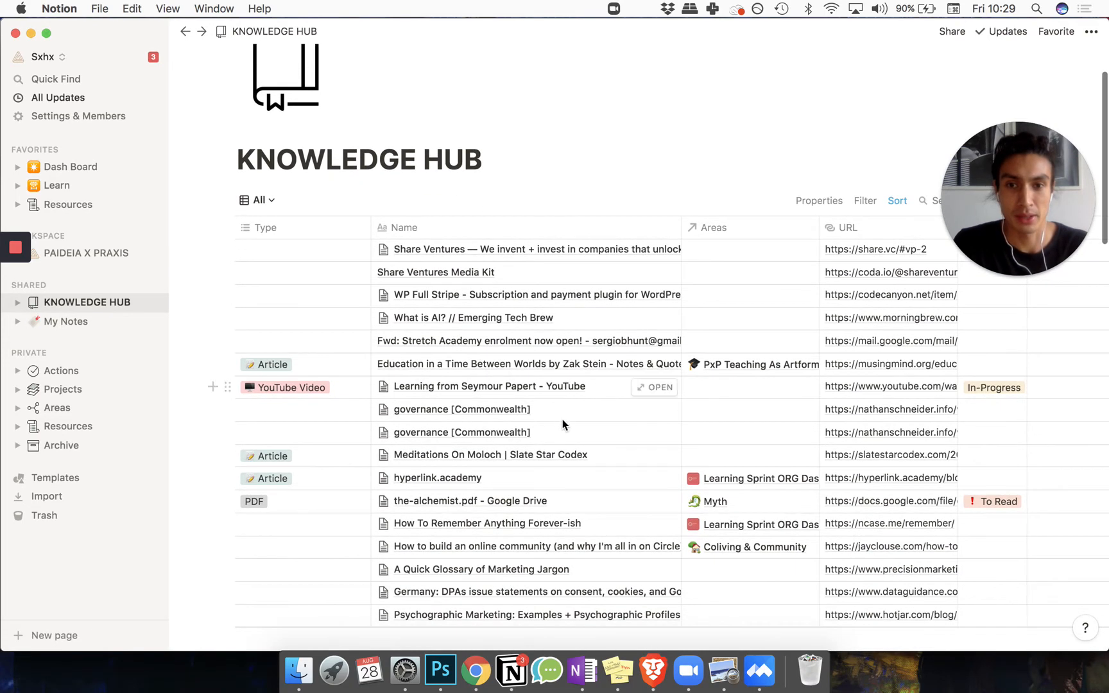
{"action": "mouse_move", "coordinate": [576, 447]}
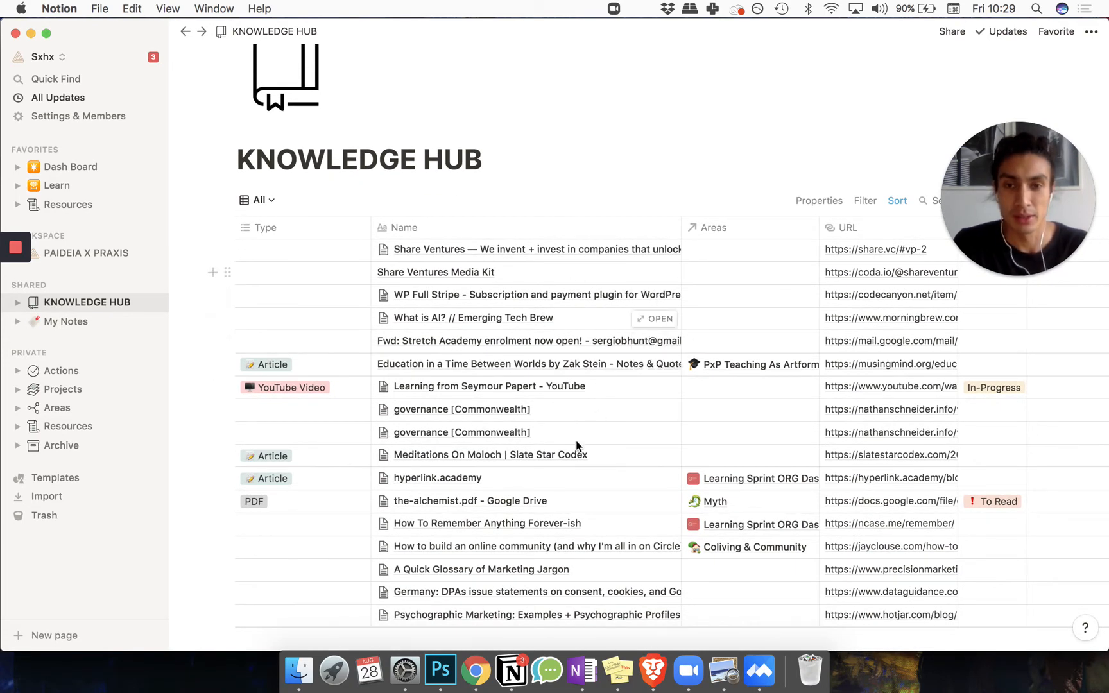
{"action": "mouse_move", "coordinate": [465, 465]}
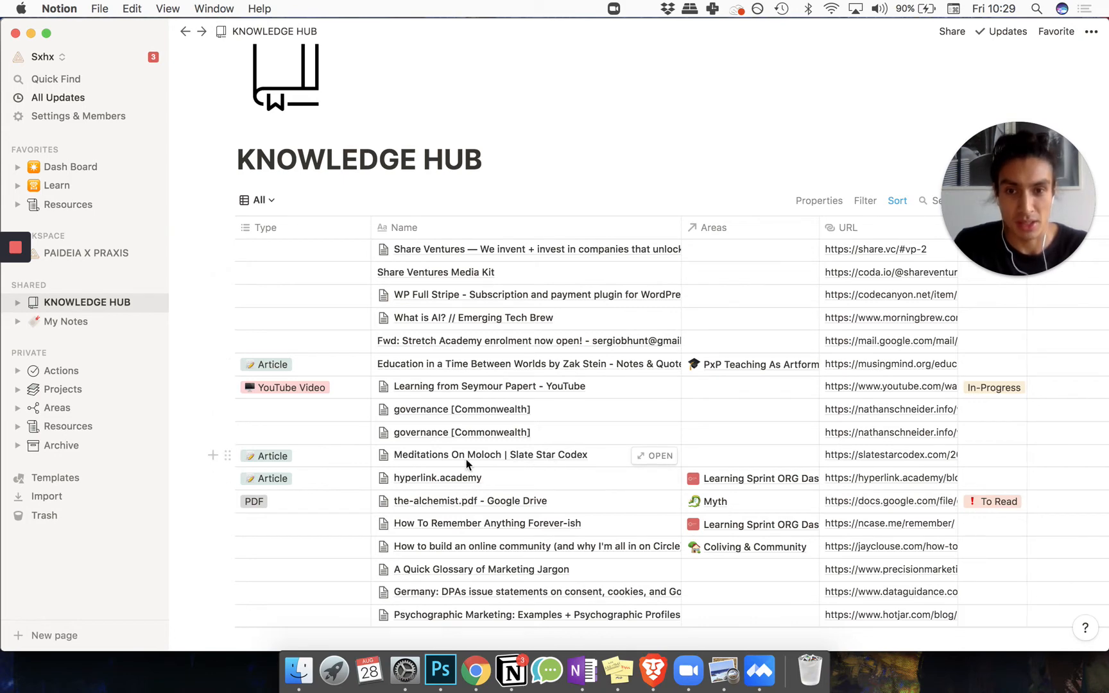
{"action": "mouse_move", "coordinate": [702, 461]}
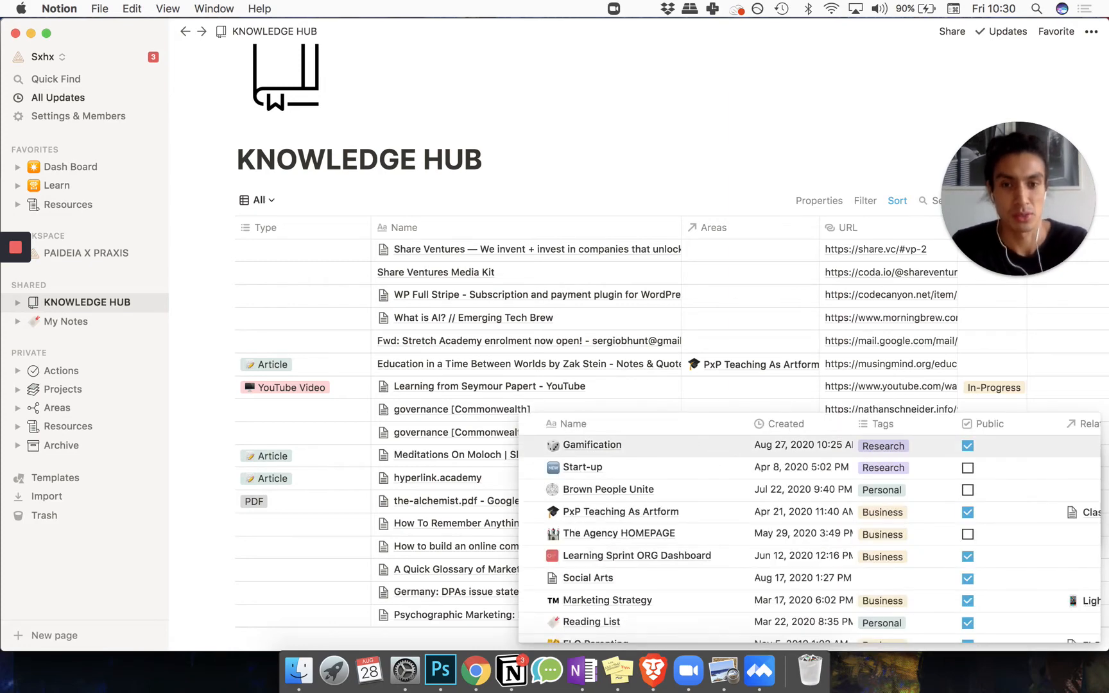
{"action": "type", "text": "soci"}
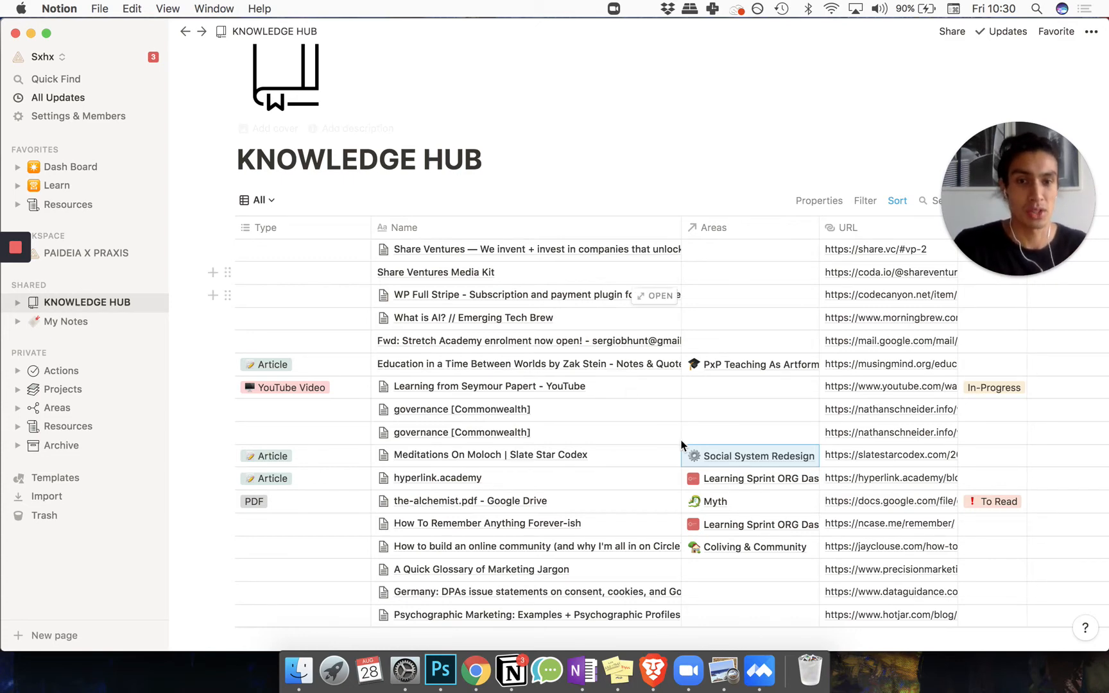
{"action": "scroll", "scroll_direction": "right", "scroll_amount": 3}
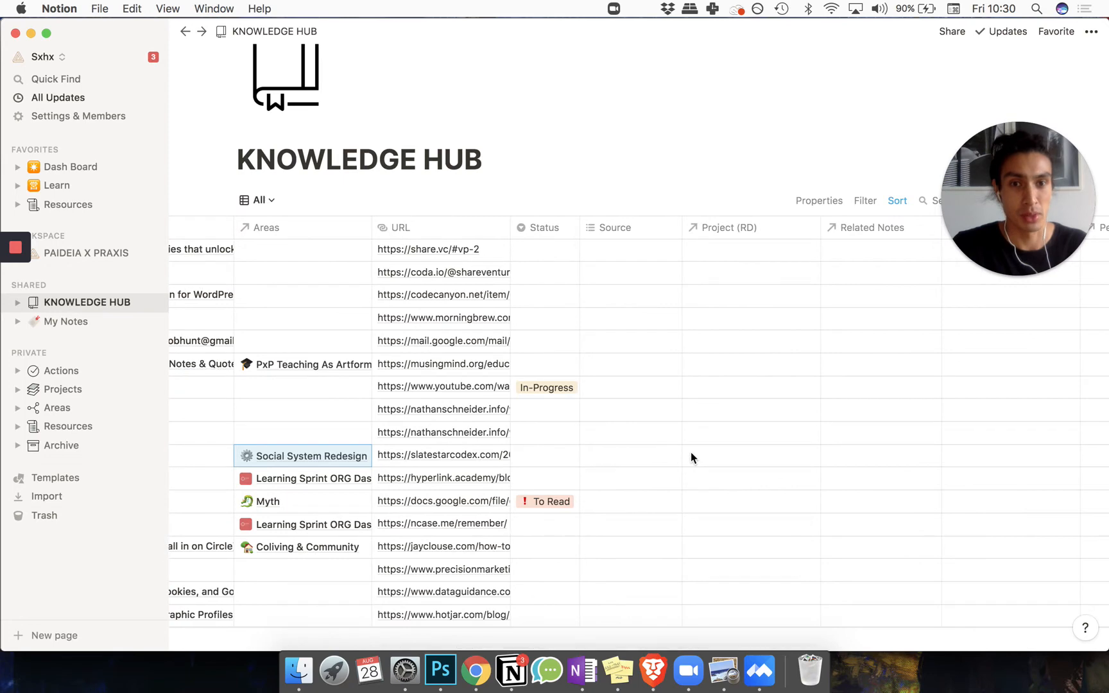
Open the Meditations On Moloch entry in peek view and scroll to the Ginsberg and Moloch discussion
{"action": "left_click", "coordinate": [749, 454]}
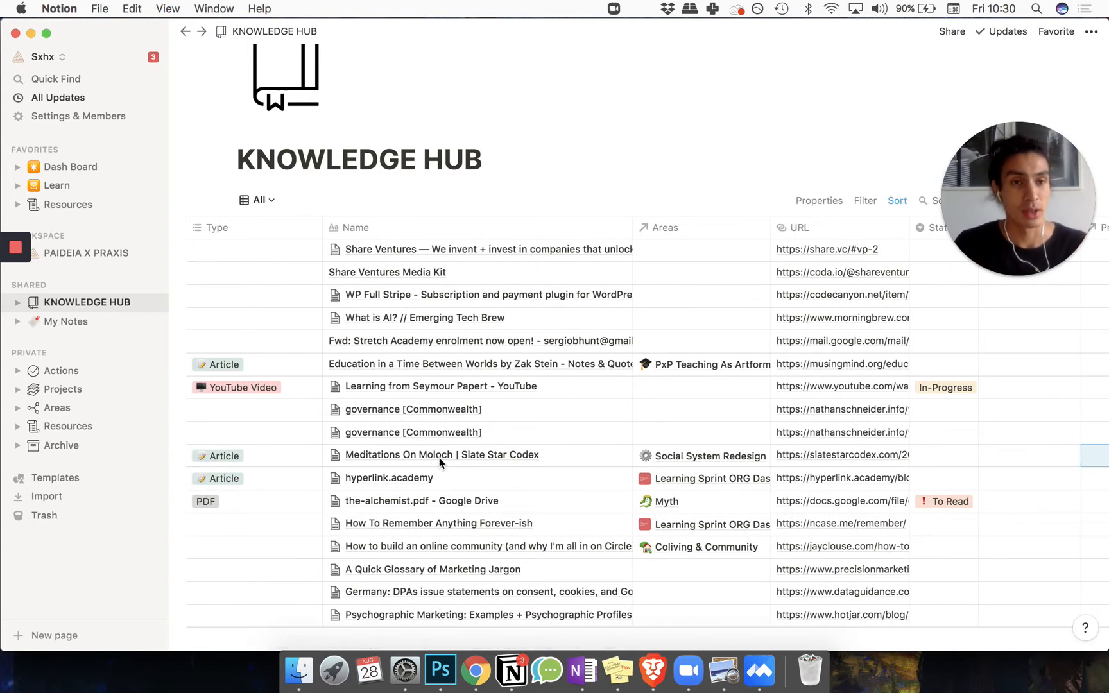
{"action": "mouse_move", "coordinate": [539, 461]}
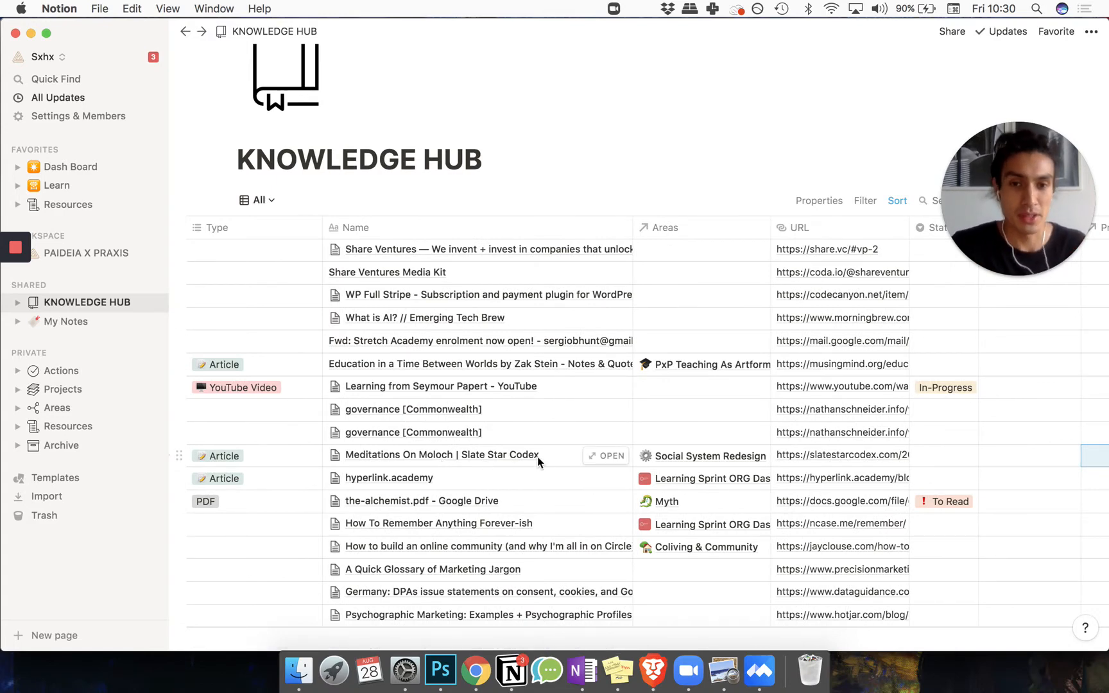
{"action": "mouse_move", "coordinate": [593, 456]}
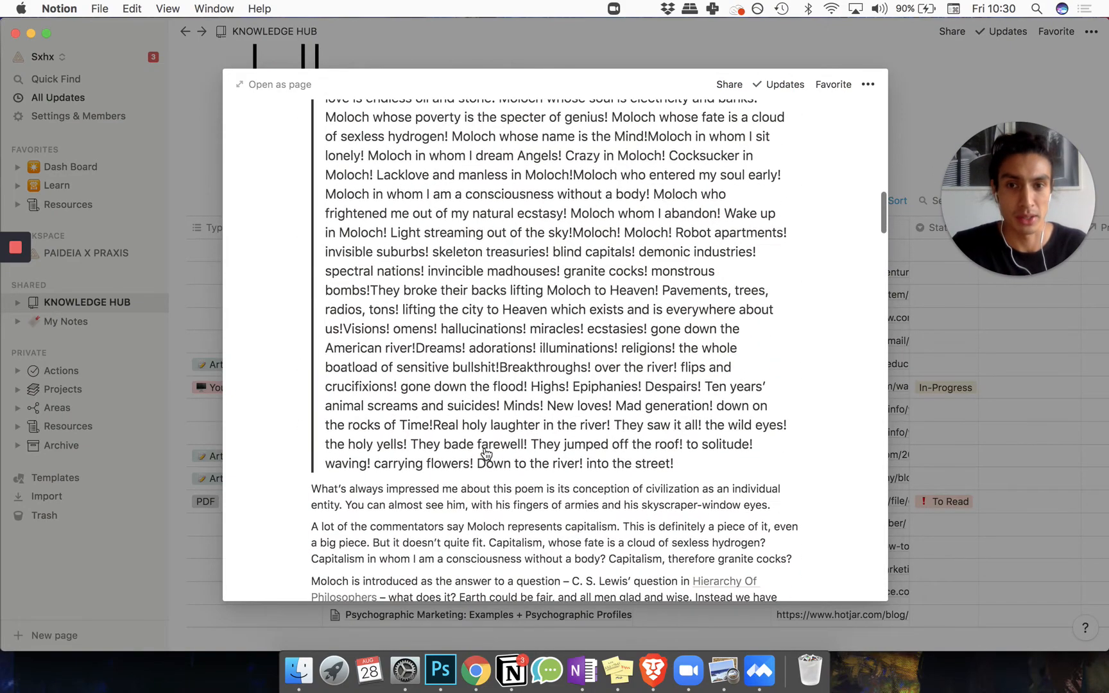
{"action": "scroll", "scroll_direction": "down", "scroll_amount": 3}
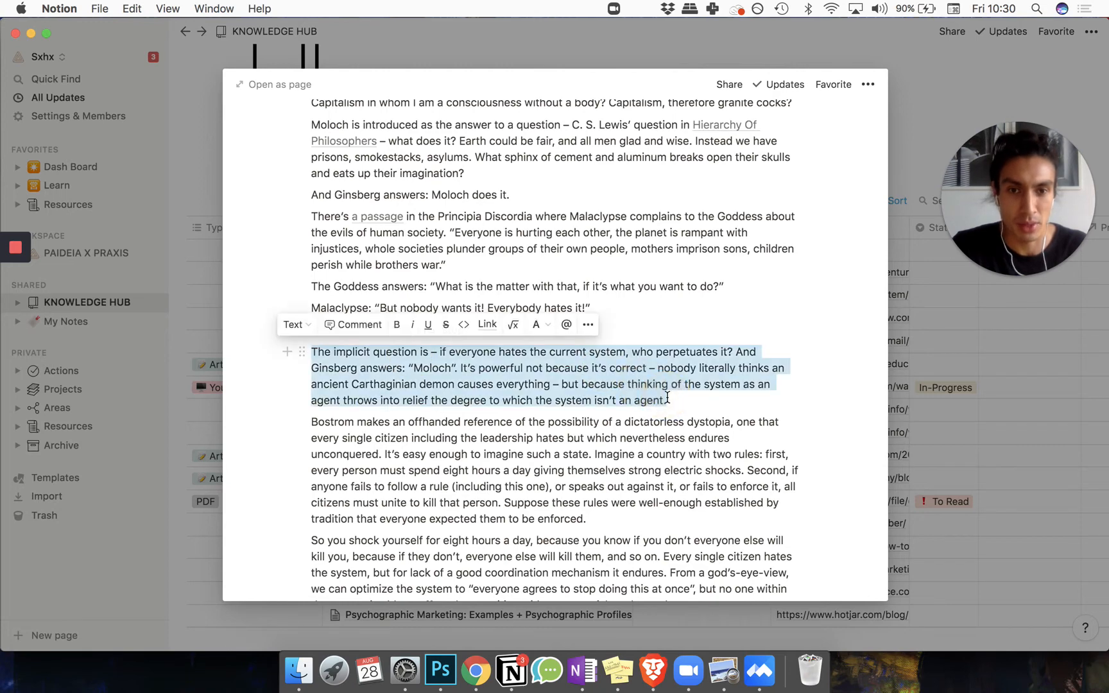
{"action": "mouse_move", "coordinate": [178, 403]}
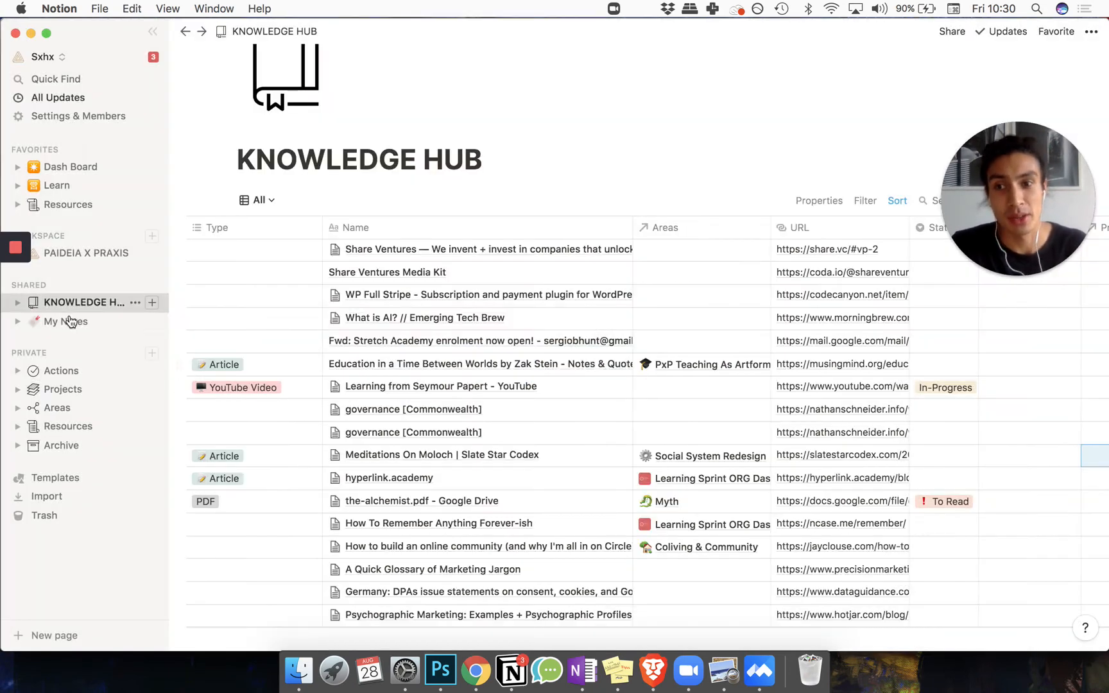
Create a new My Notes entry titled 'Thing I grabbed'
{"action": "left_click", "coordinate": [66, 321]}
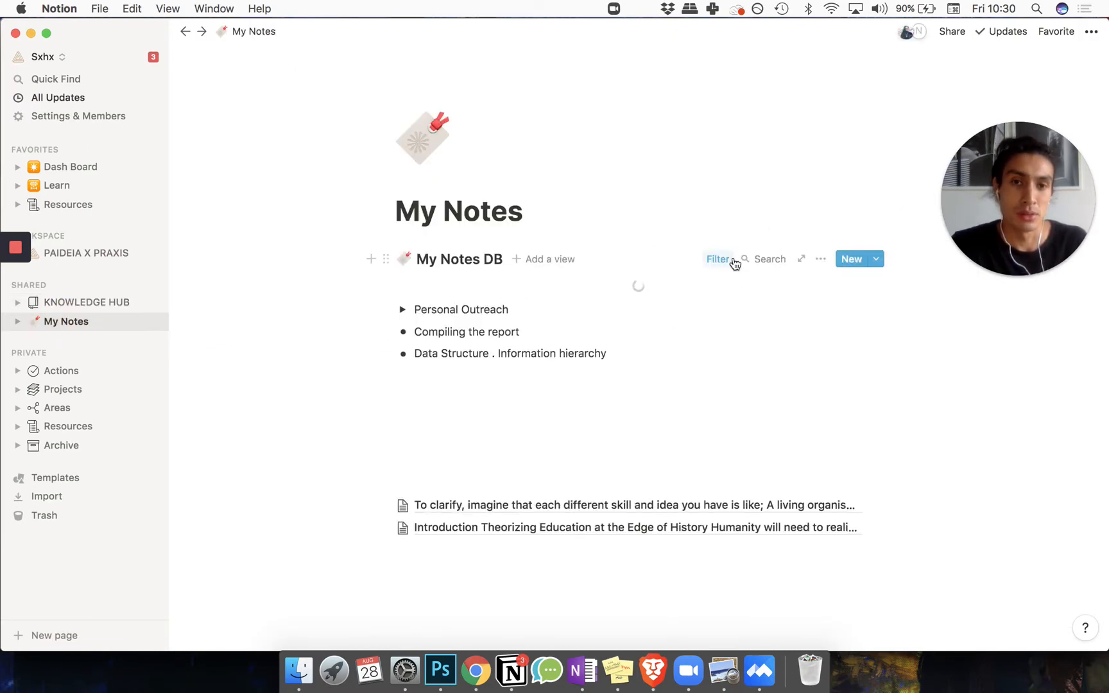
{"action": "mouse_move", "coordinate": [849, 259]}
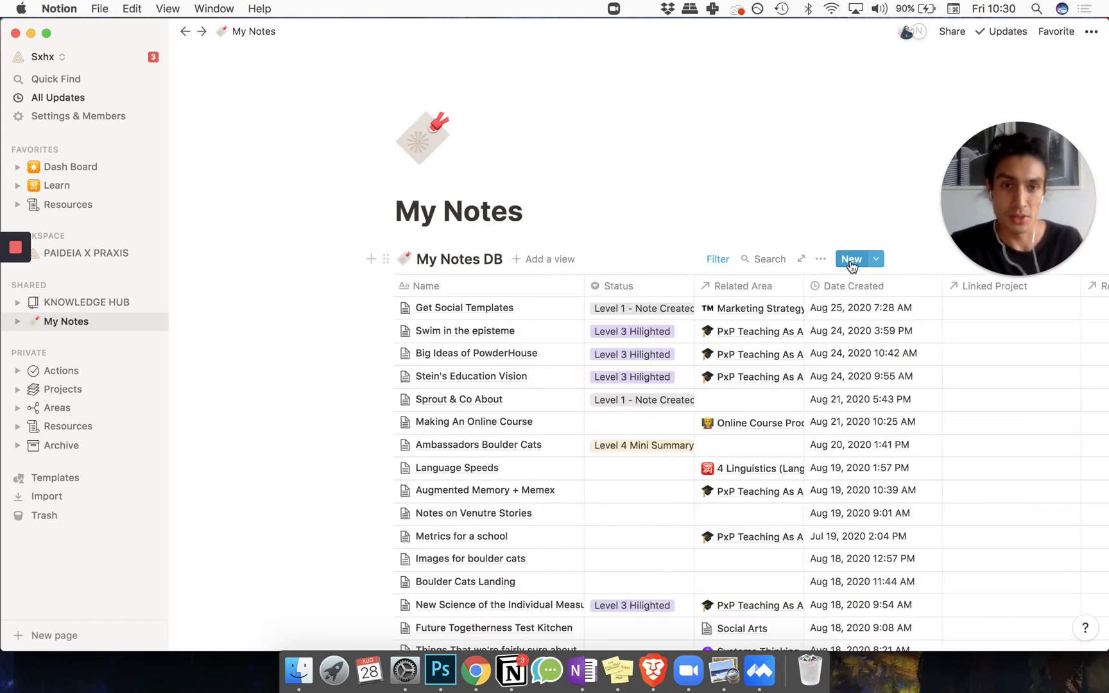
{"action": "left_click", "coordinate": [851, 259]}
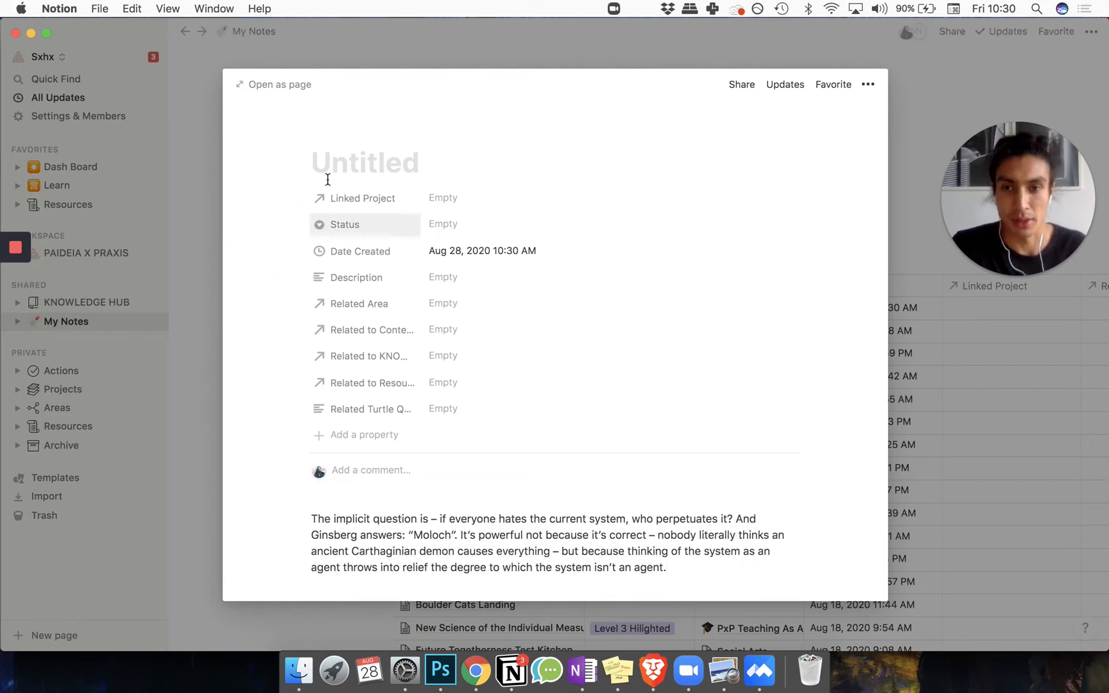
{"action": "type", "text": "Thi"}
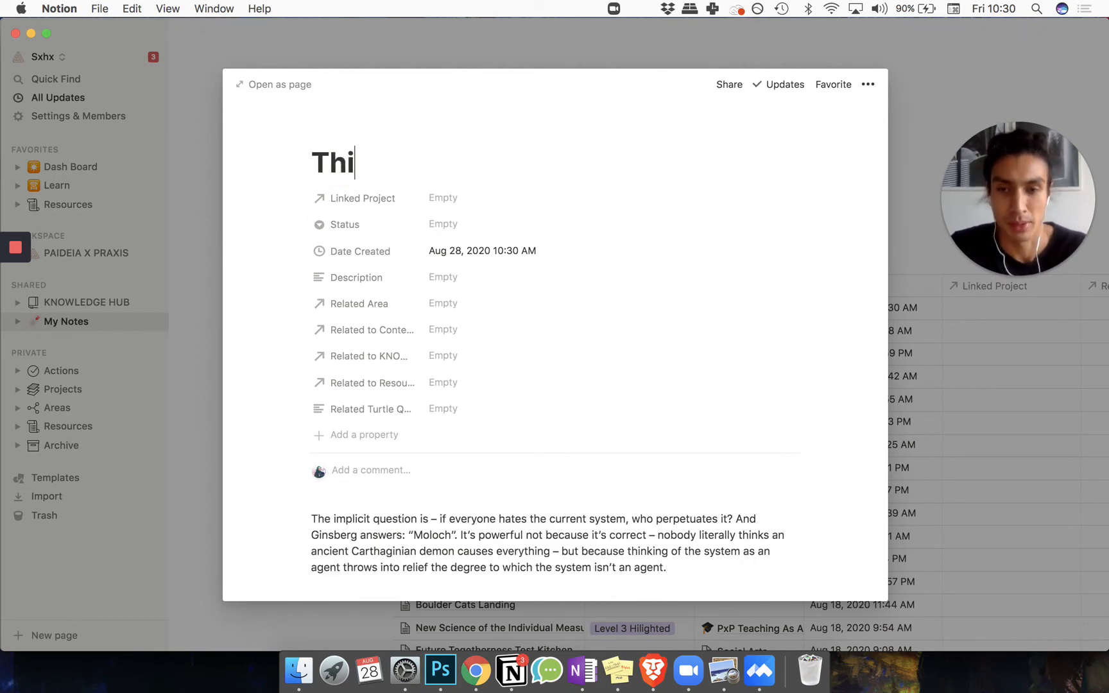
{"action": "type", "text": "ng I grabb"}
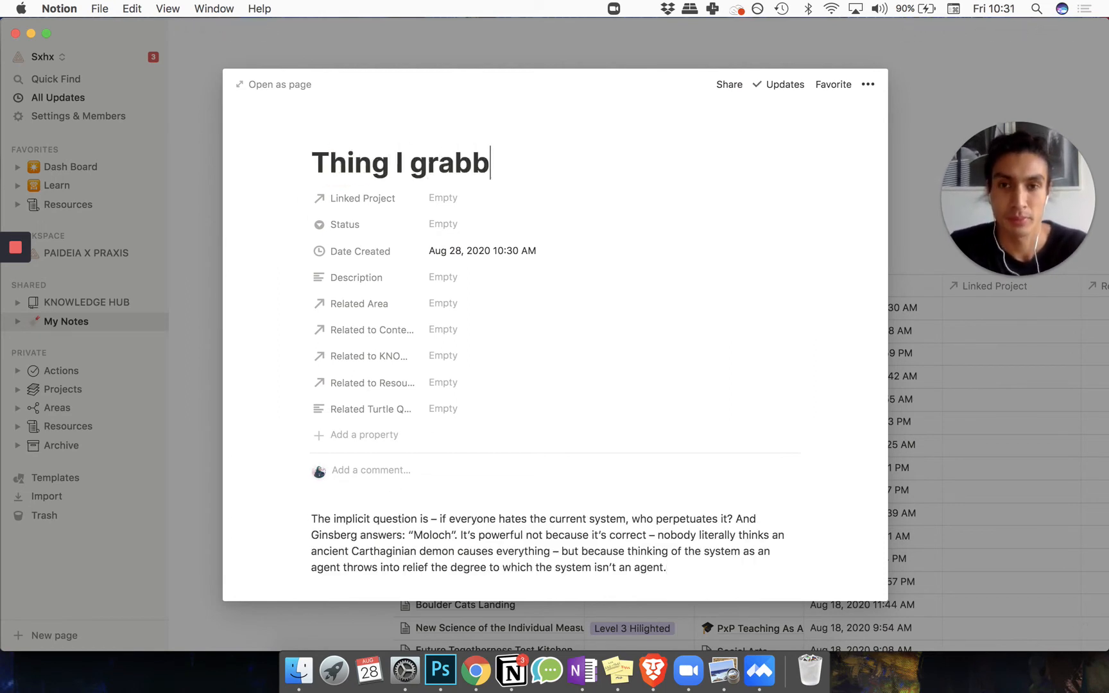
{"action": "type", "text": "ed"}
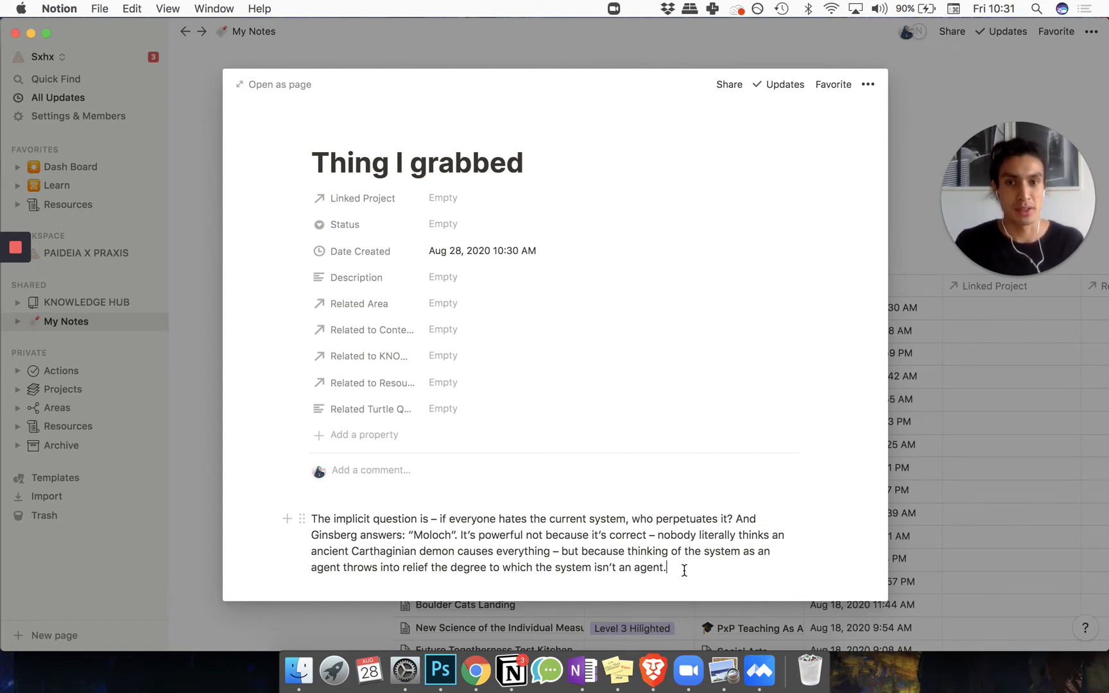
{"action": "mouse_move", "coordinate": [459, 232]}
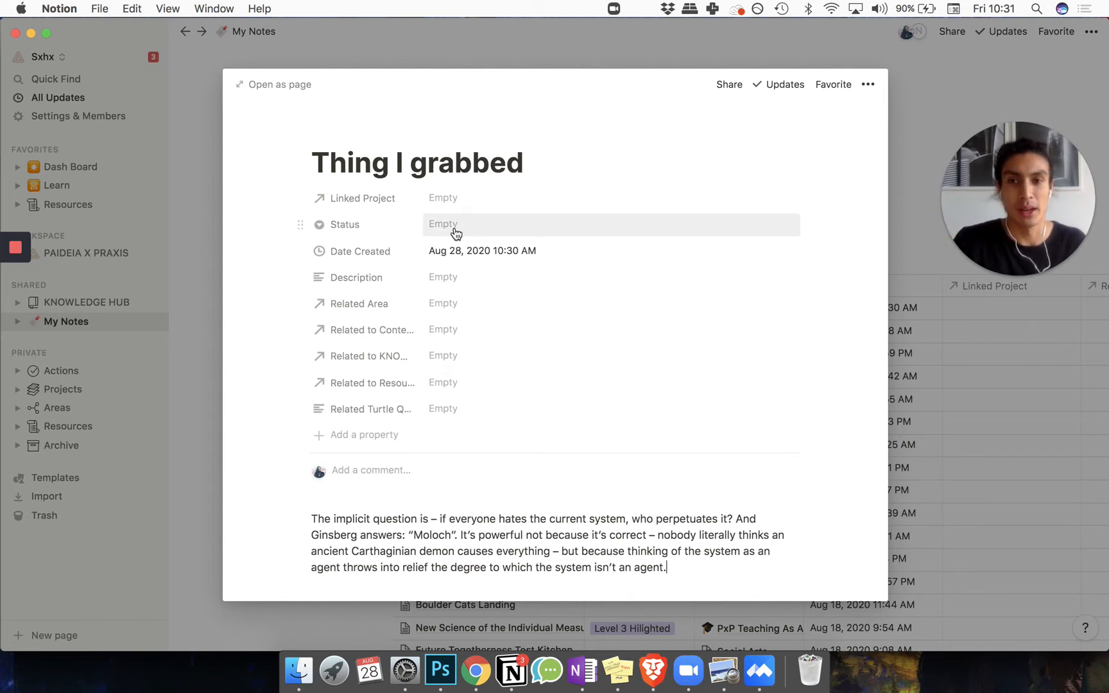
{"action": "mouse_move", "coordinate": [438, 257]}
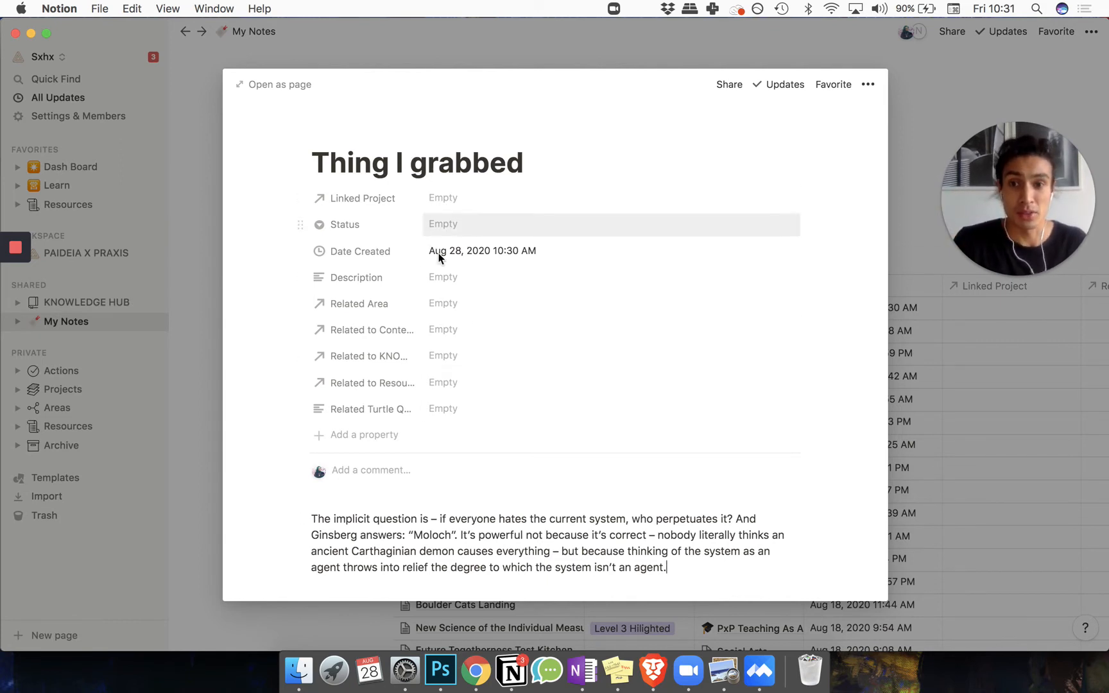
{"action": "mouse_move", "coordinate": [441, 360]}
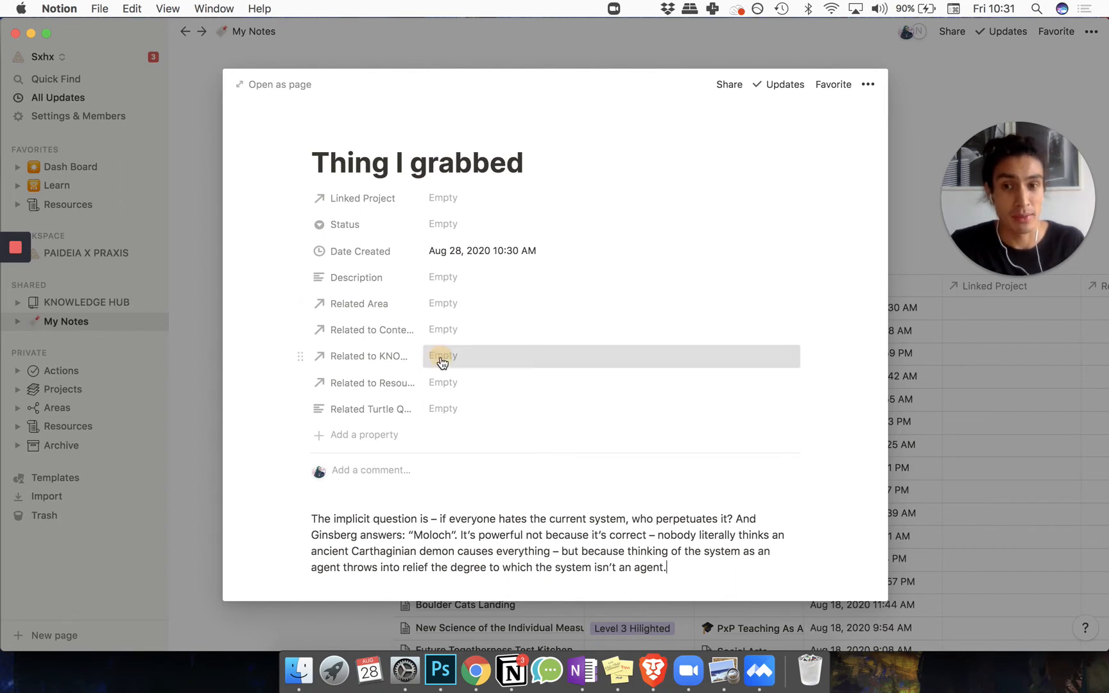
Link the note's Related to KNOWLEDGE HUB field to the Meditations On Moloch article via 'meditation'
{"action": "left_click", "coordinate": [442, 355]}
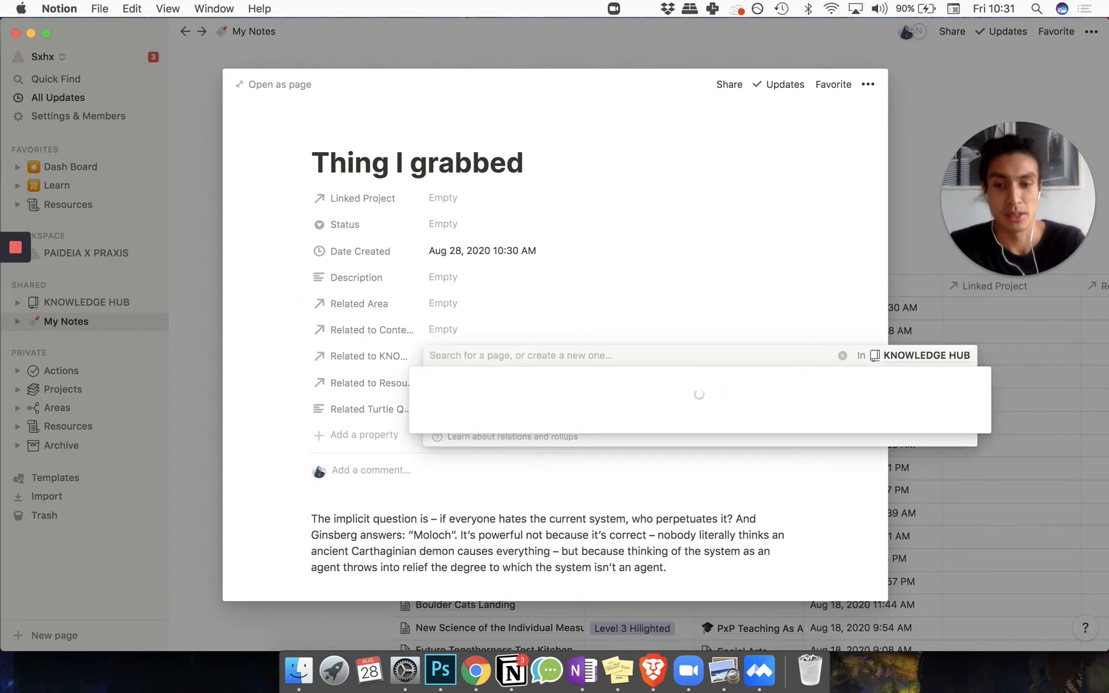
{"action": "type", "text": "meditation"}
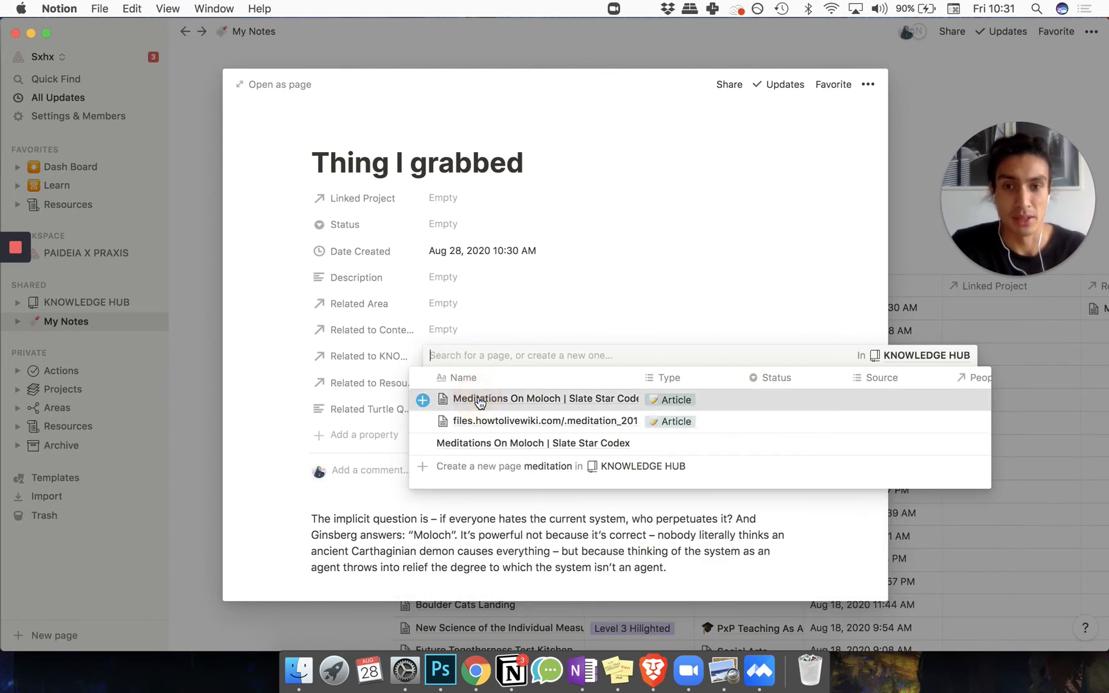
{"action": "left_click", "coordinate": [544, 399]}
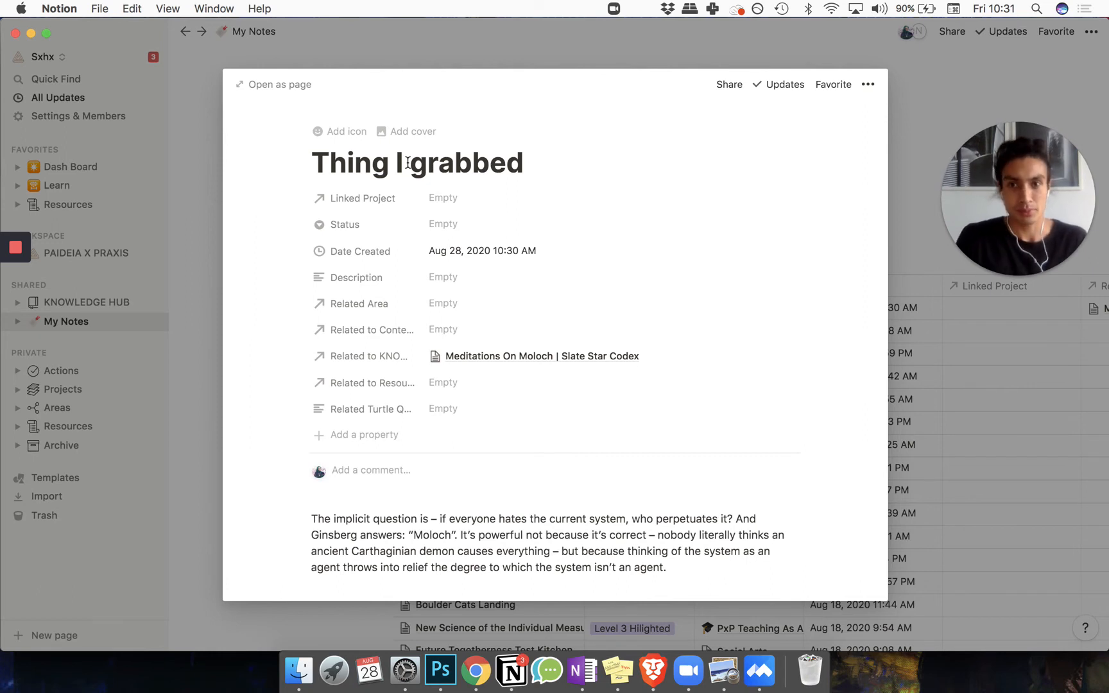
{"action": "mouse_move", "coordinate": [216, 258]}
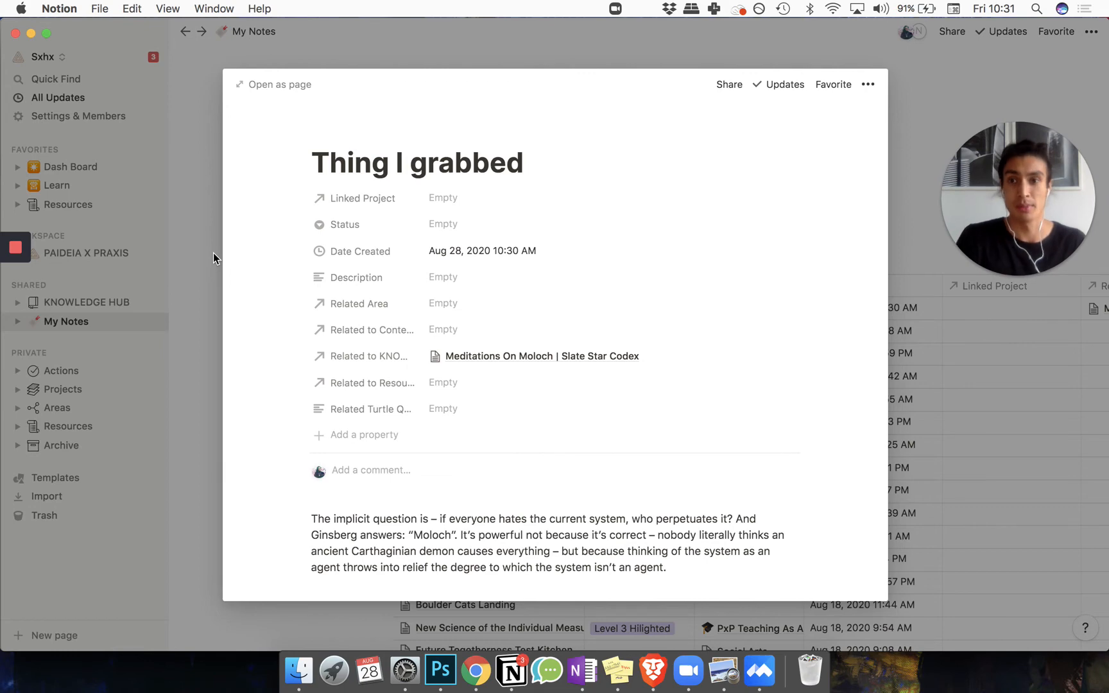
Close the Stein's Education Vision note and return to the full My Notes list
{"action": "left_click", "coordinate": [214, 257]}
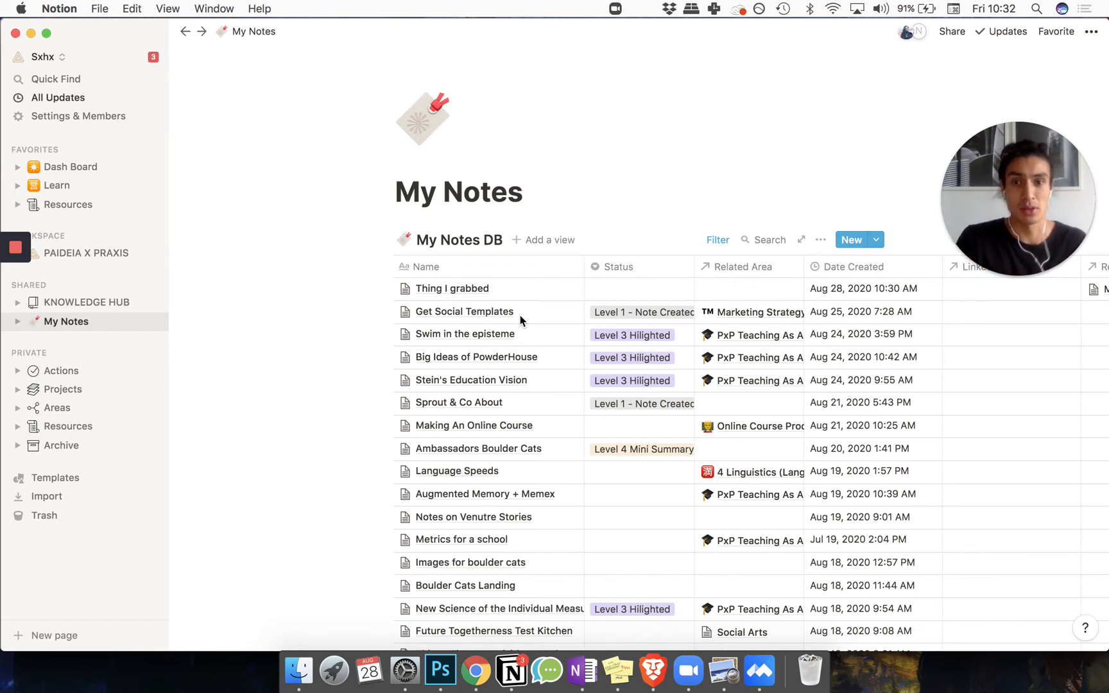
{"action": "mouse_move", "coordinate": [501, 383]}
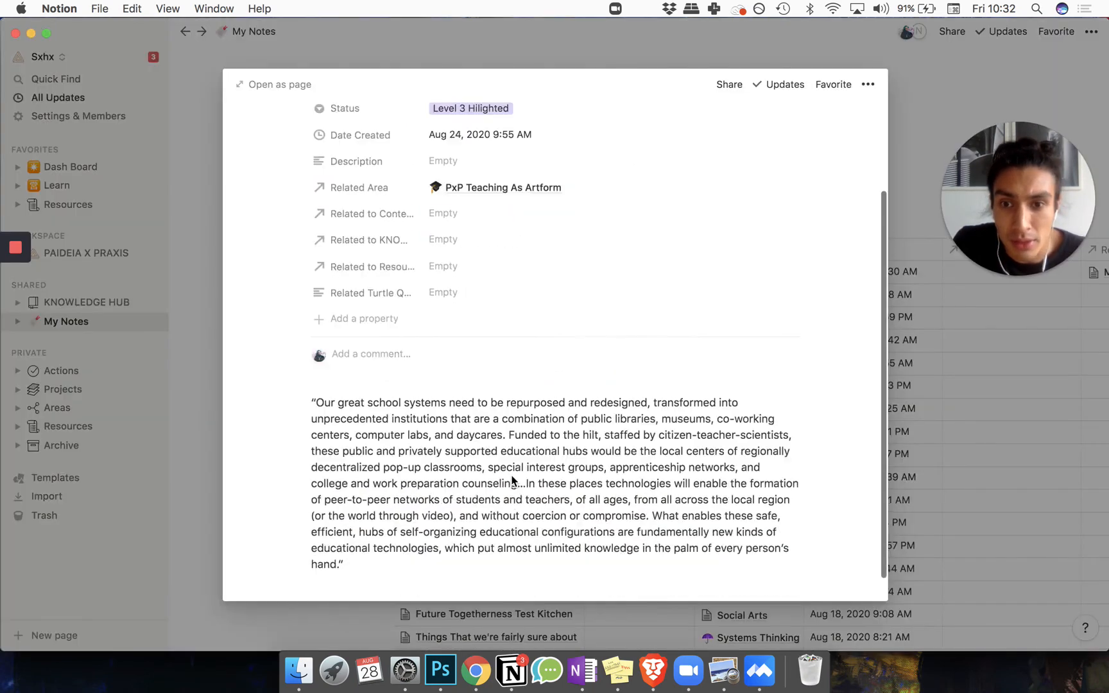
{"action": "scroll", "scroll_direction": "up", "scroll_amount": 3}
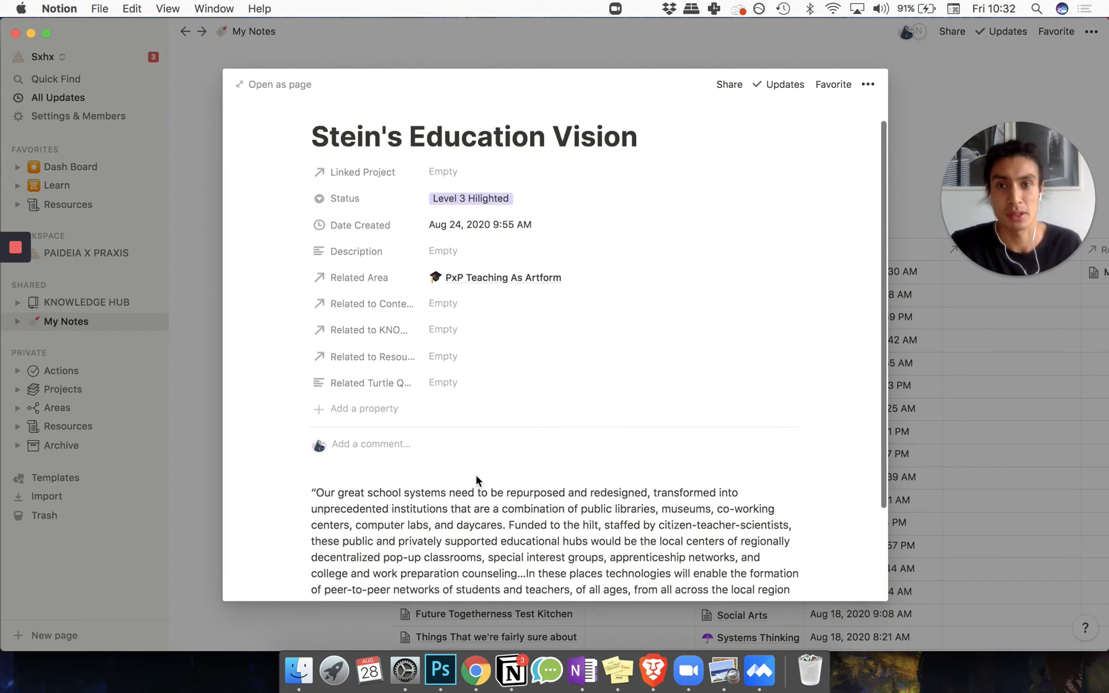
{"action": "scroll", "scroll_direction": "down", "scroll_amount": 3}
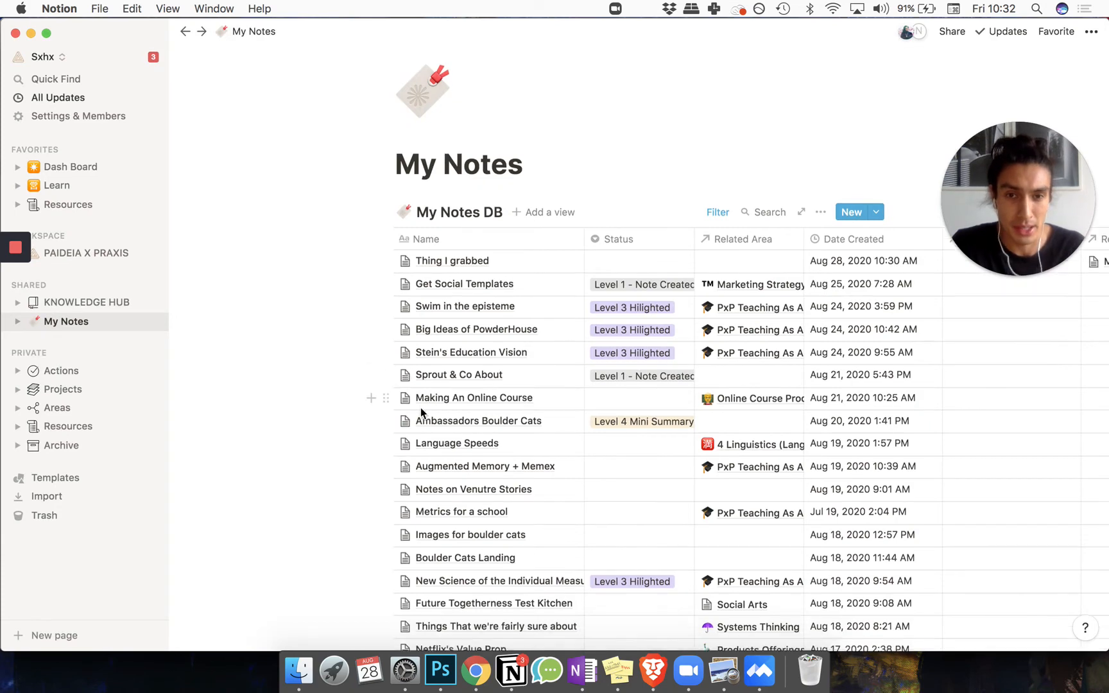
{"action": "scroll", "scroll_direction": "down", "scroll_amount": 3}
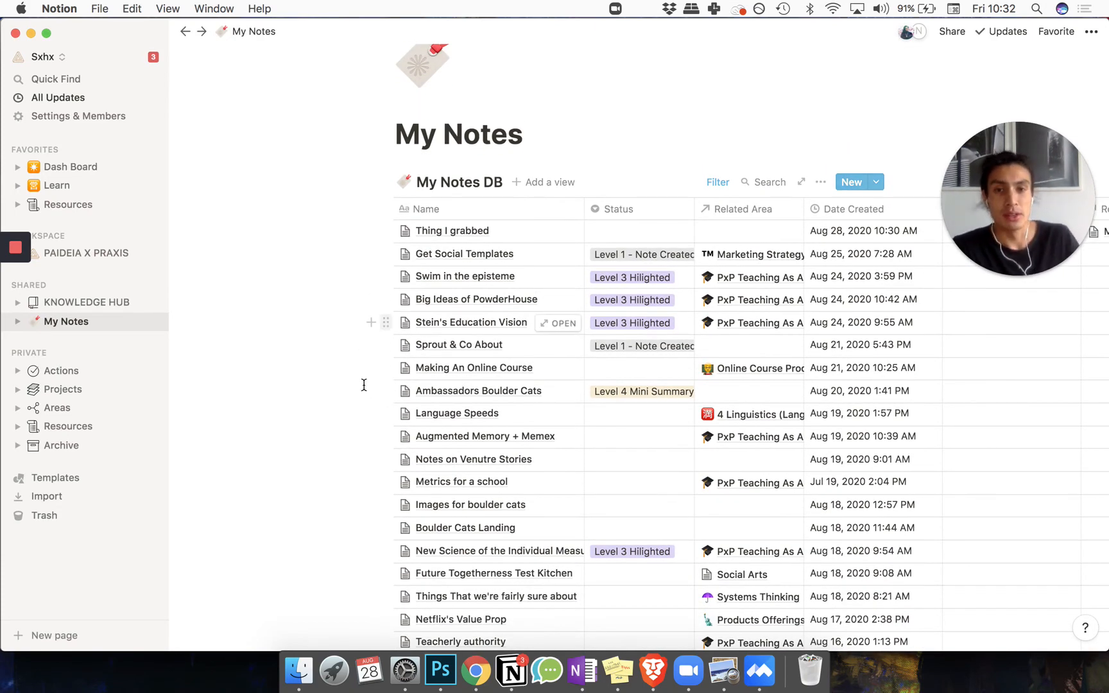
{"action": "scroll", "scroll_direction": "down", "scroll_amount": 3}
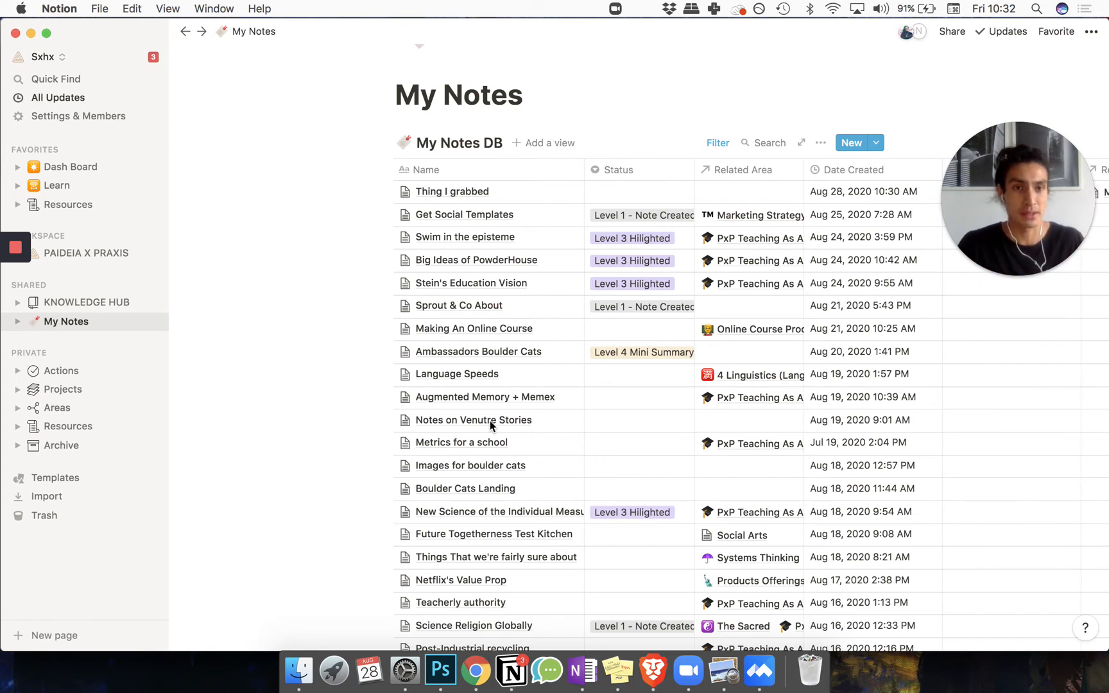
{"action": "mouse_move", "coordinate": [641, 182]}
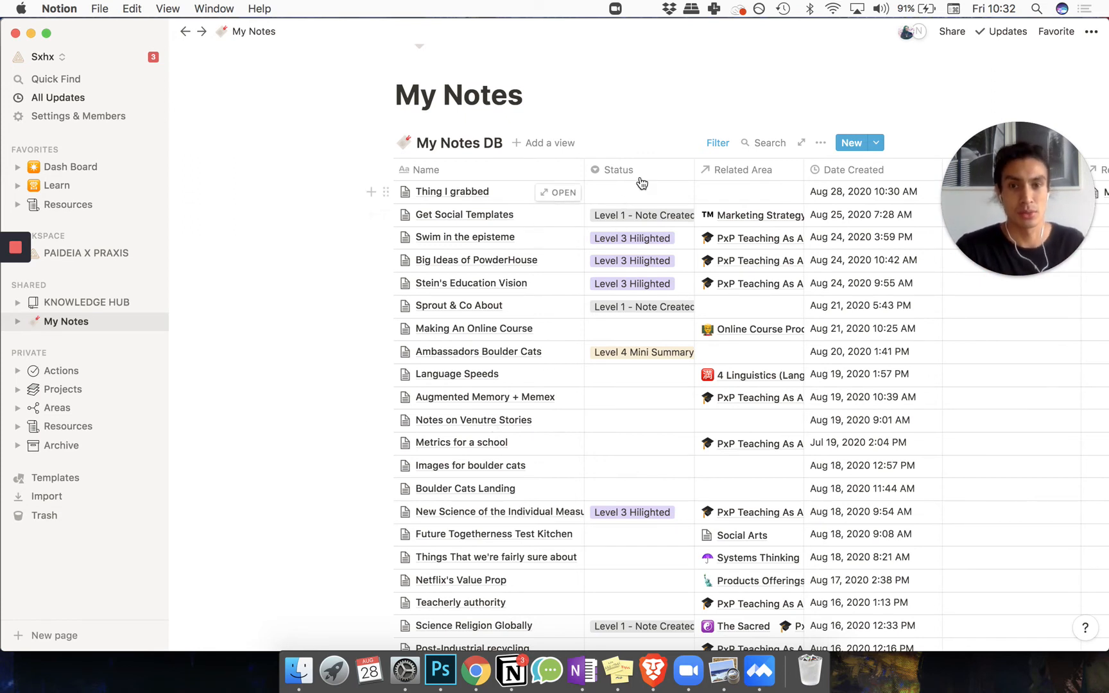
{"action": "mouse_move", "coordinate": [637, 197]}
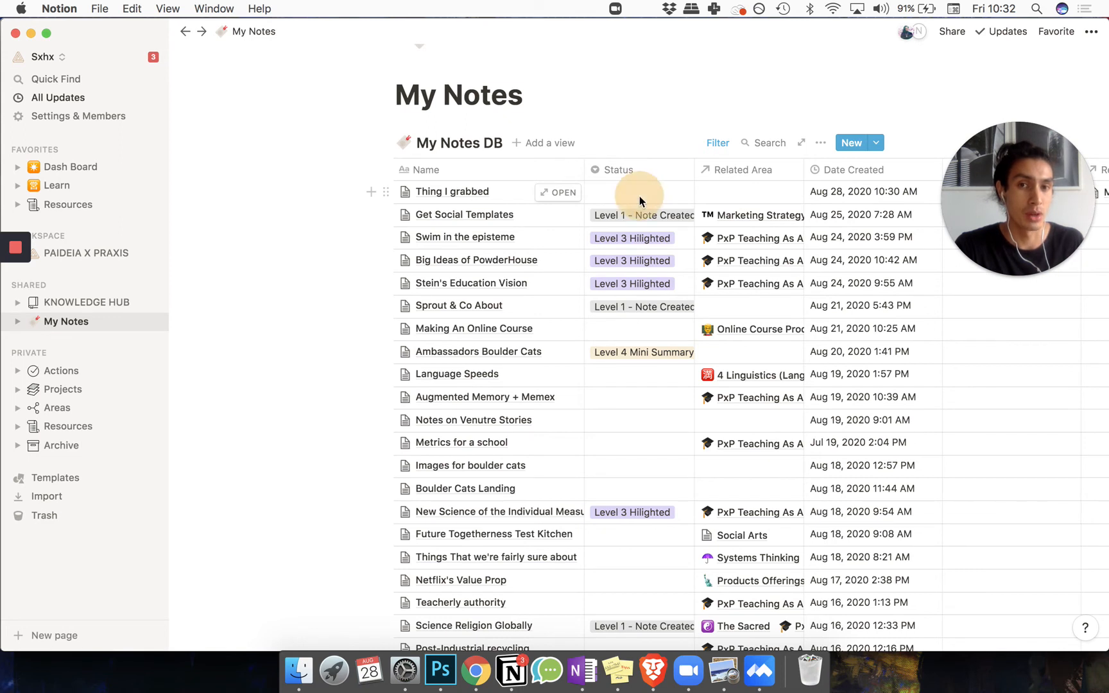
{"action": "left_click", "coordinate": [635, 191]}
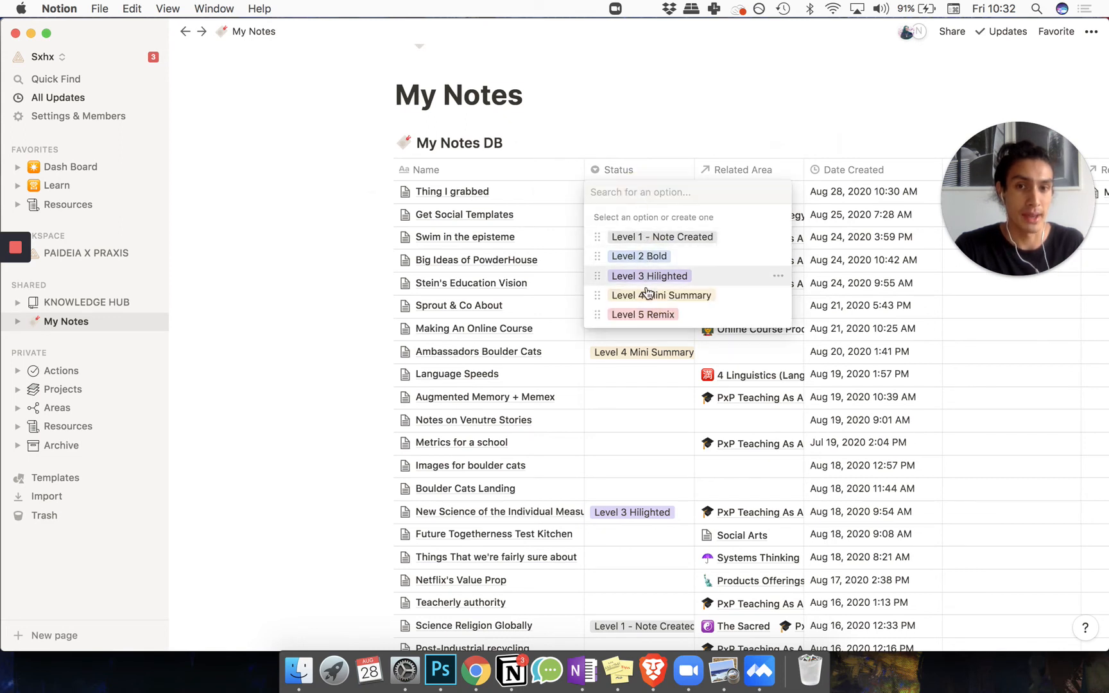
{"action": "mouse_move", "coordinate": [643, 314]}
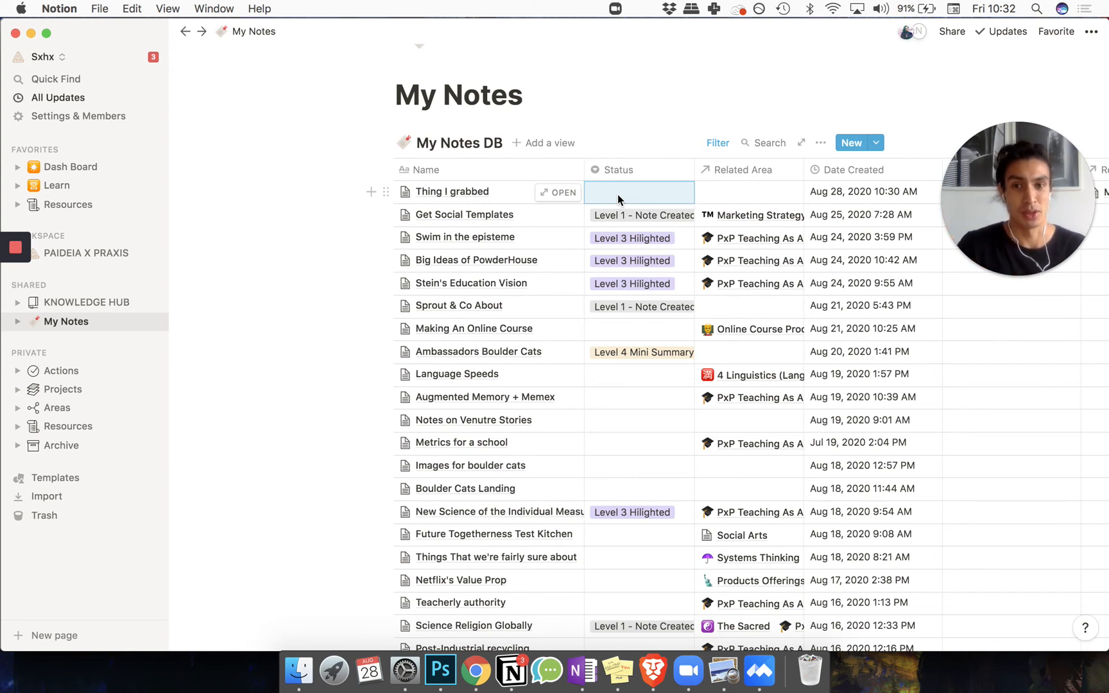
{"action": "mouse_move", "coordinate": [304, 382]}
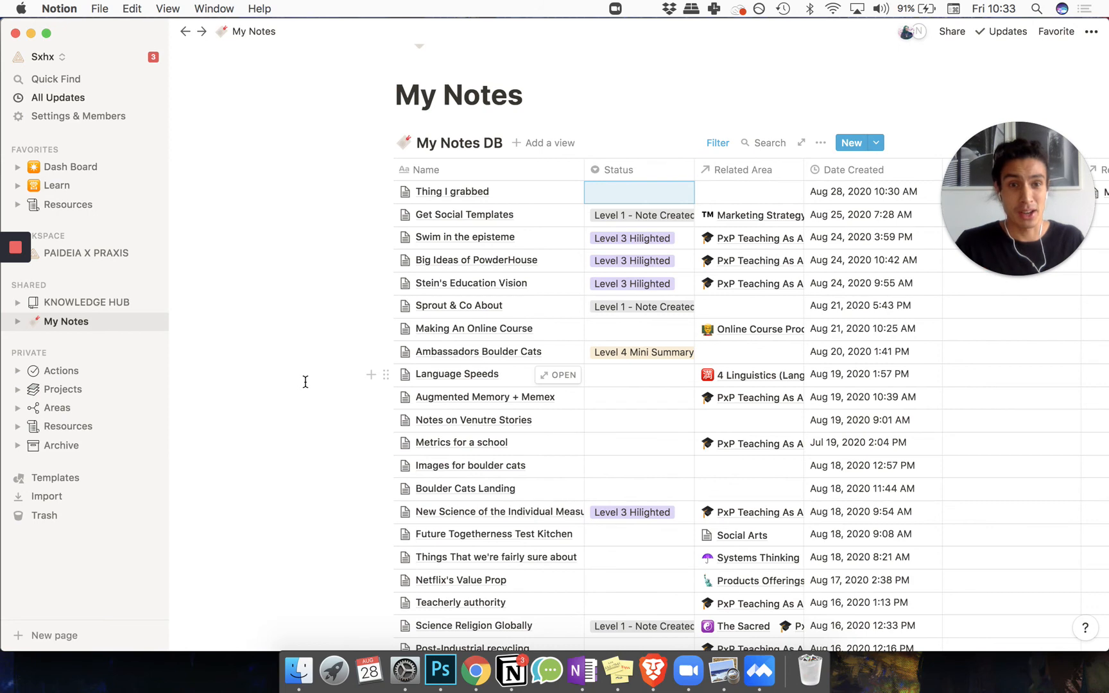
{"action": "mouse_move", "coordinate": [81, 426]}
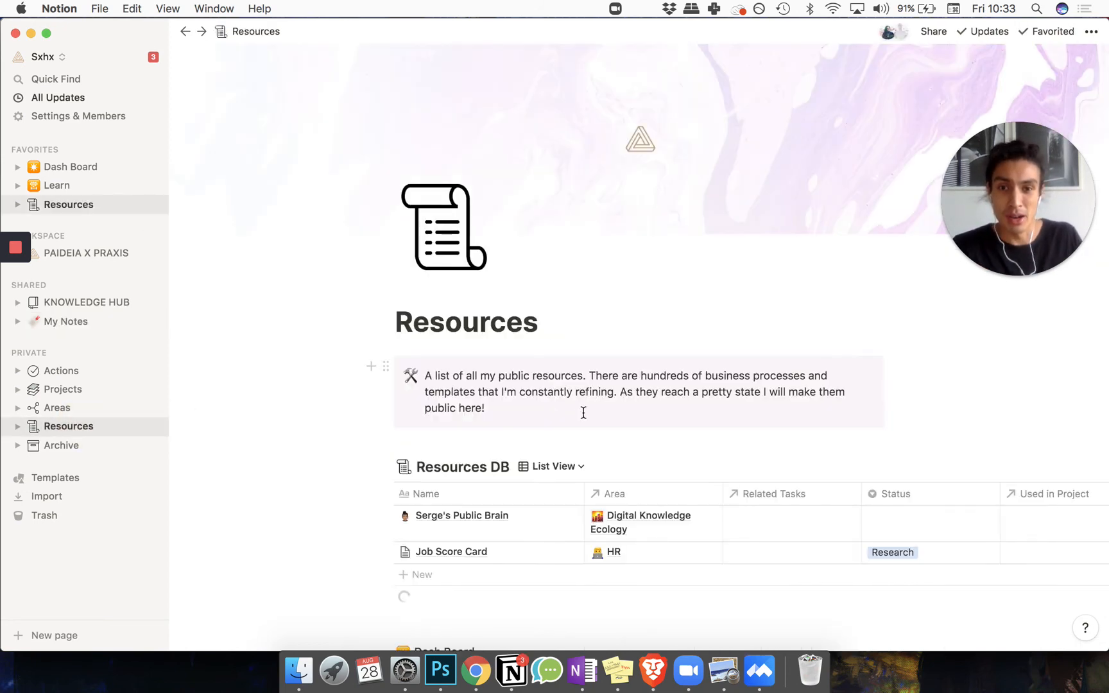
{"action": "scroll", "scroll_direction": "down", "scroll_amount": 3}
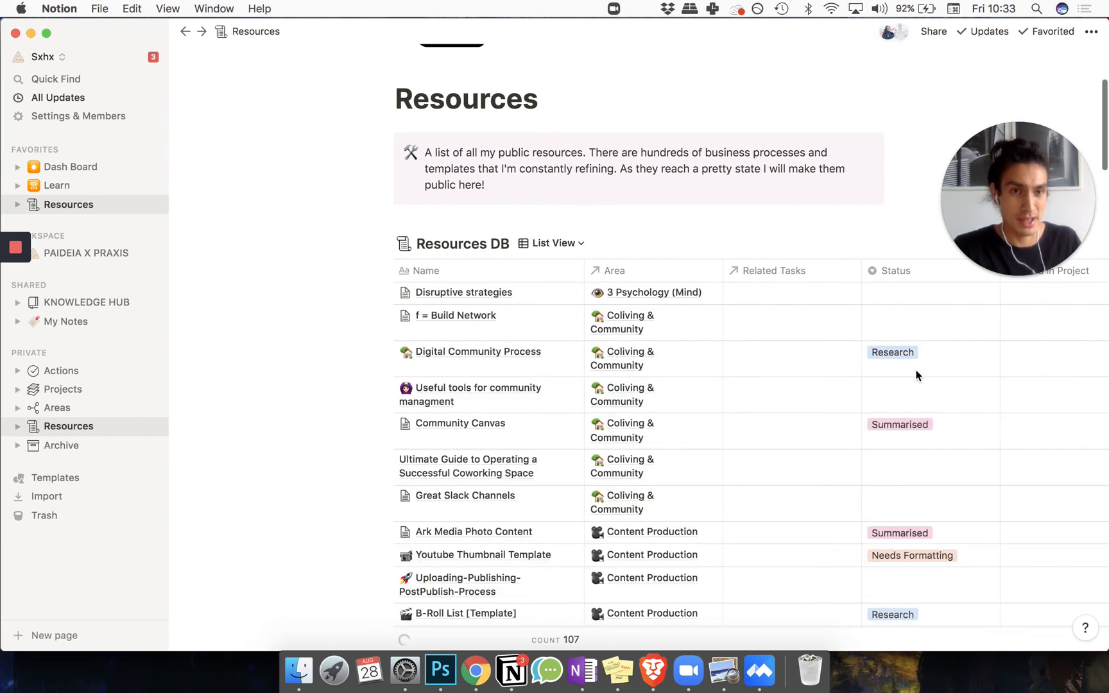
{"action": "left_click", "coordinate": [919, 352]}
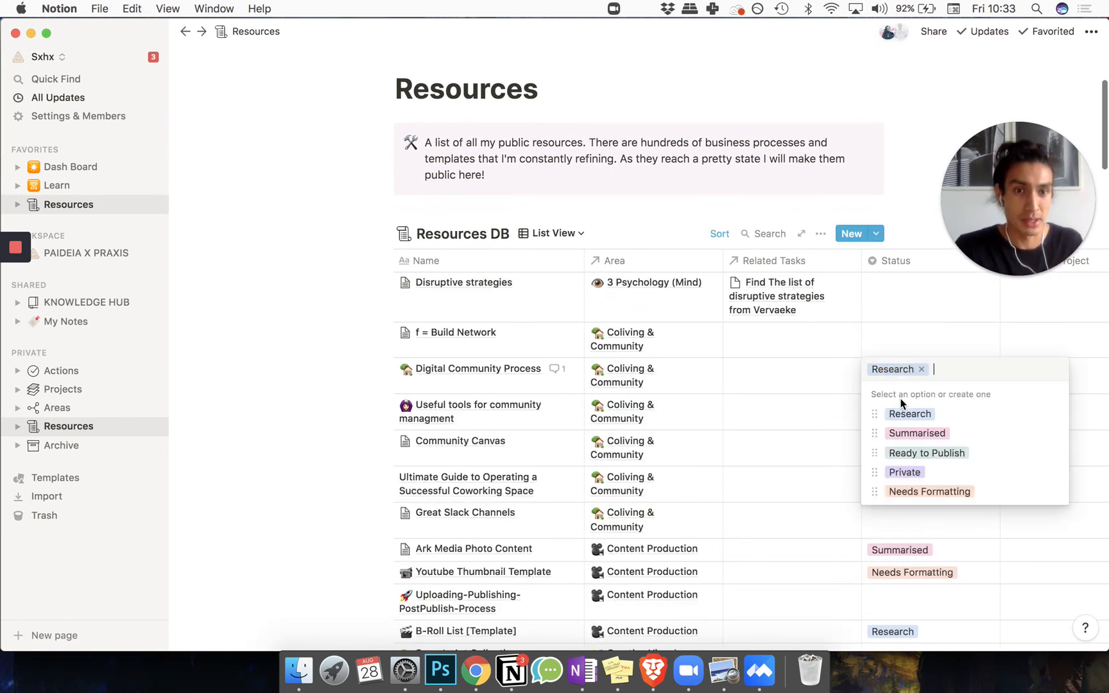
{"action": "mouse_move", "coordinate": [907, 347]}
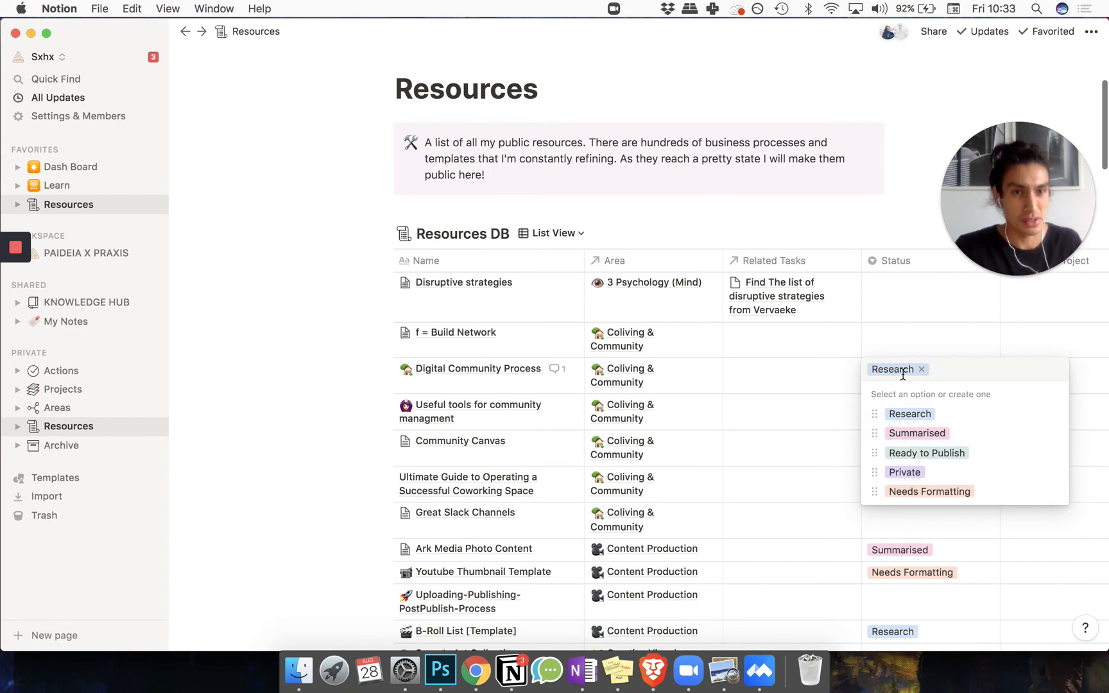
{"action": "mouse_move", "coordinate": [926, 453]}
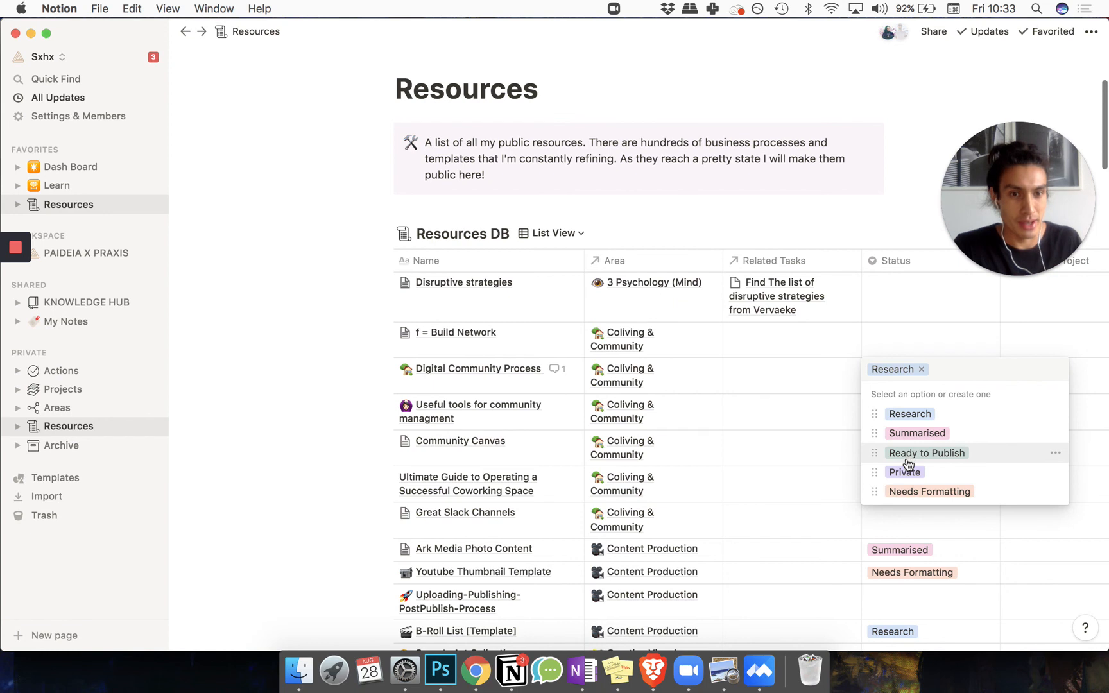
{"action": "mouse_move", "coordinate": [929, 490]}
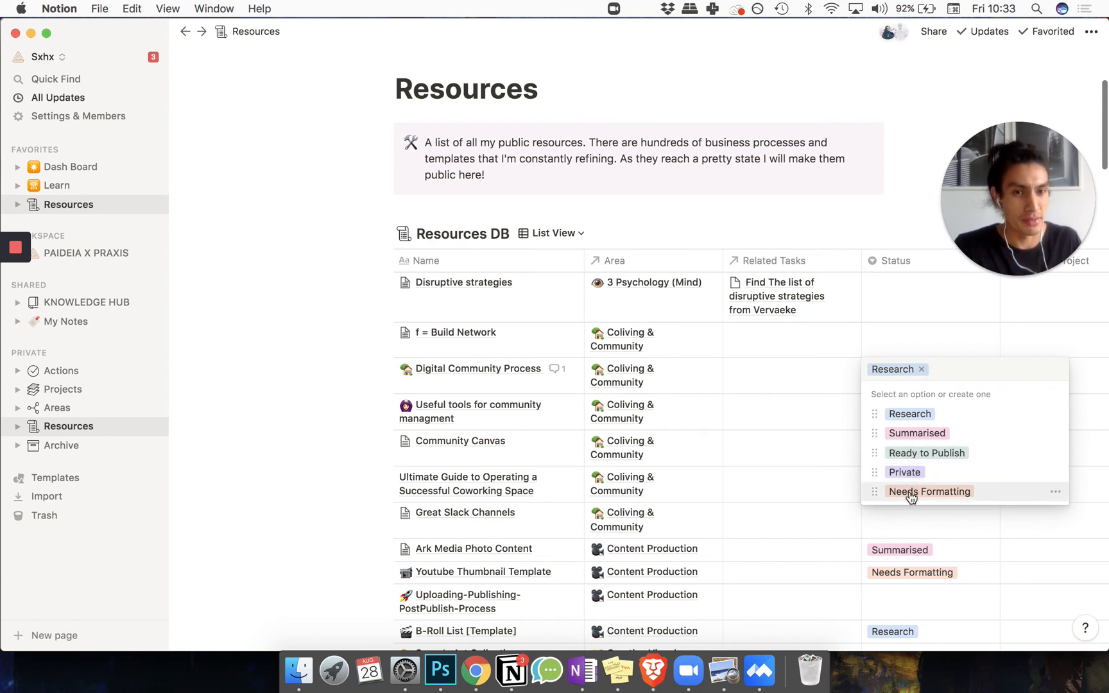
{"action": "mouse_move", "coordinate": [907, 453]}
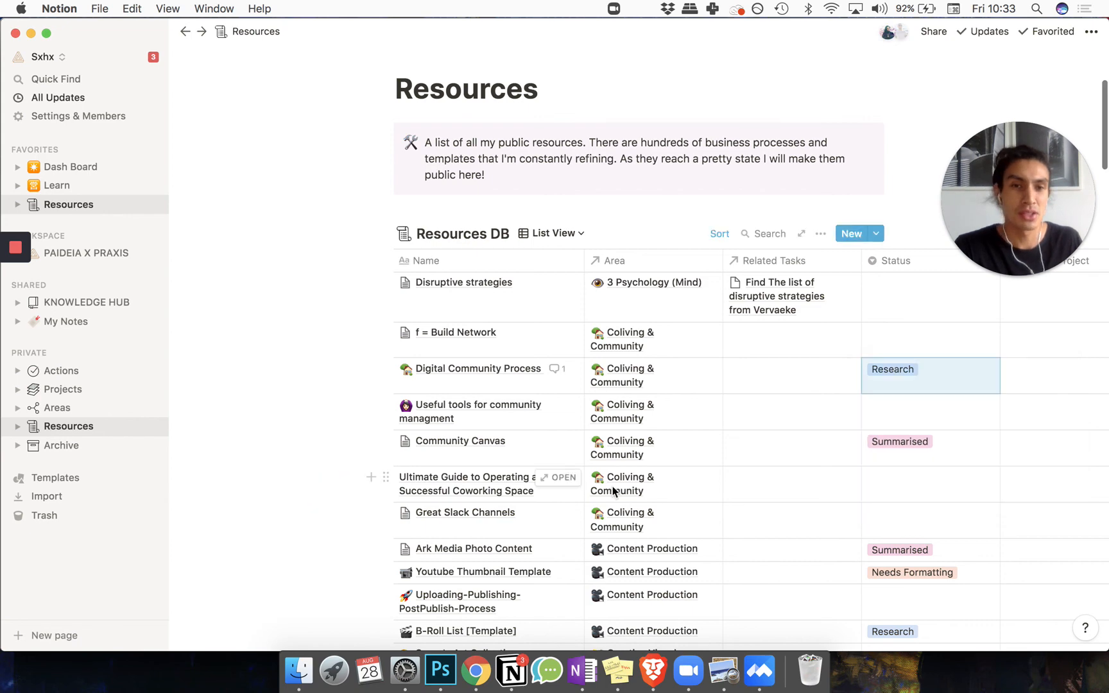
{"action": "scroll", "scroll_direction": "down", "scroll_amount": 3}
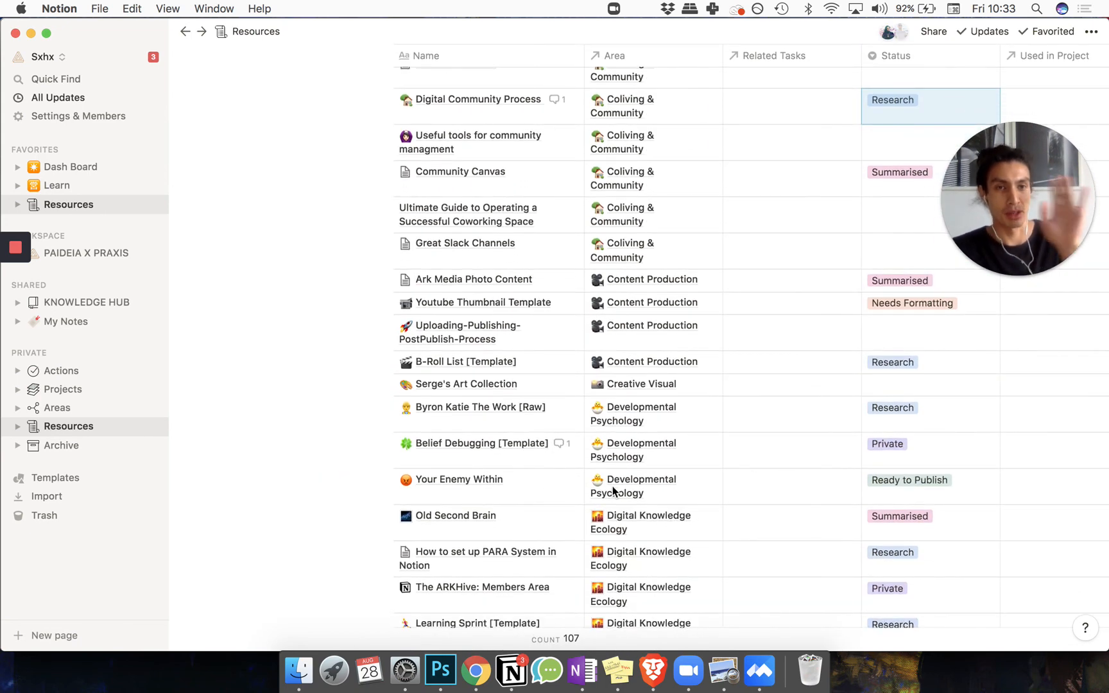
{"action": "mouse_move", "coordinate": [763, 489]}
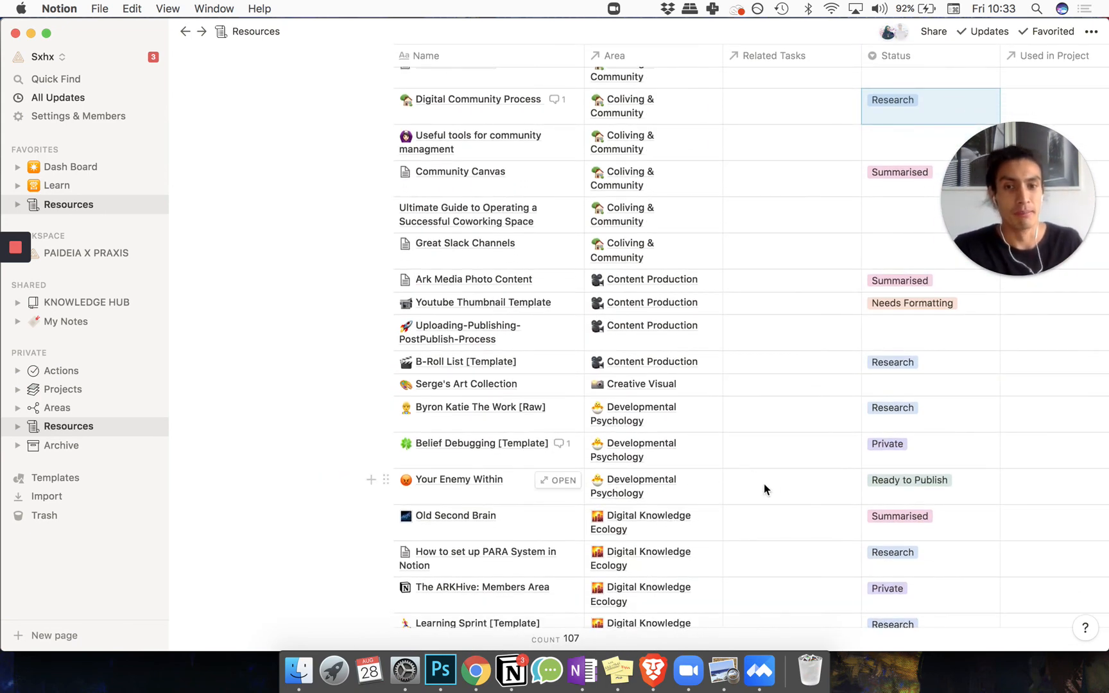
{"action": "scroll", "scroll_direction": "down", "scroll_amount": 3}
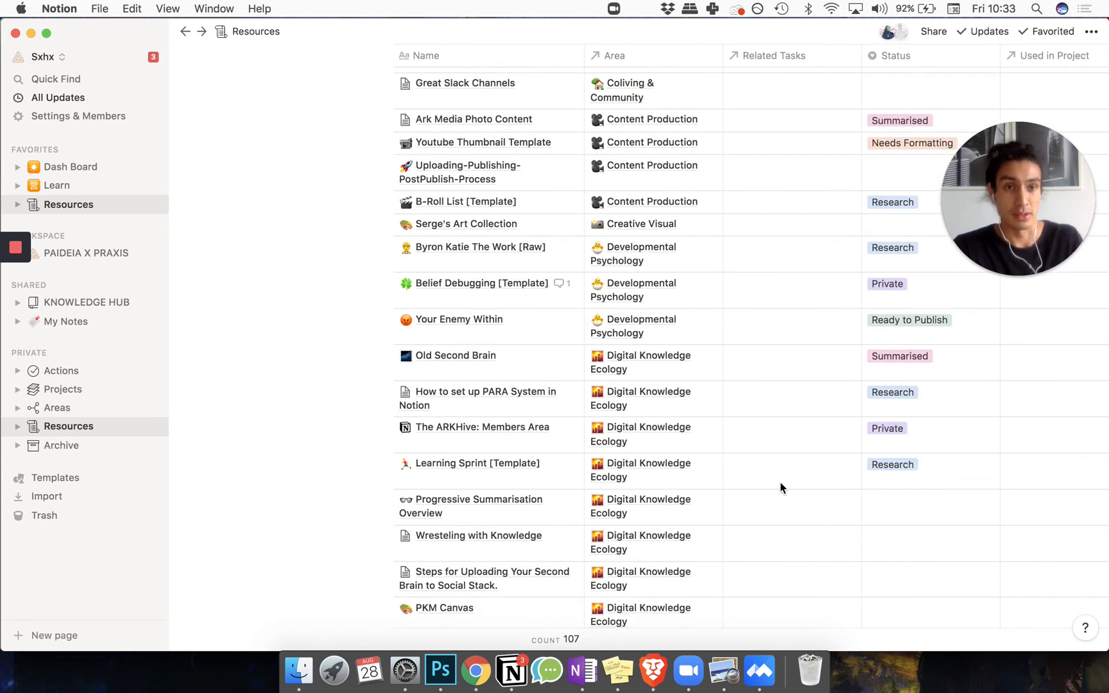
{"action": "scroll", "scroll_direction": "down", "scroll_amount": 3}
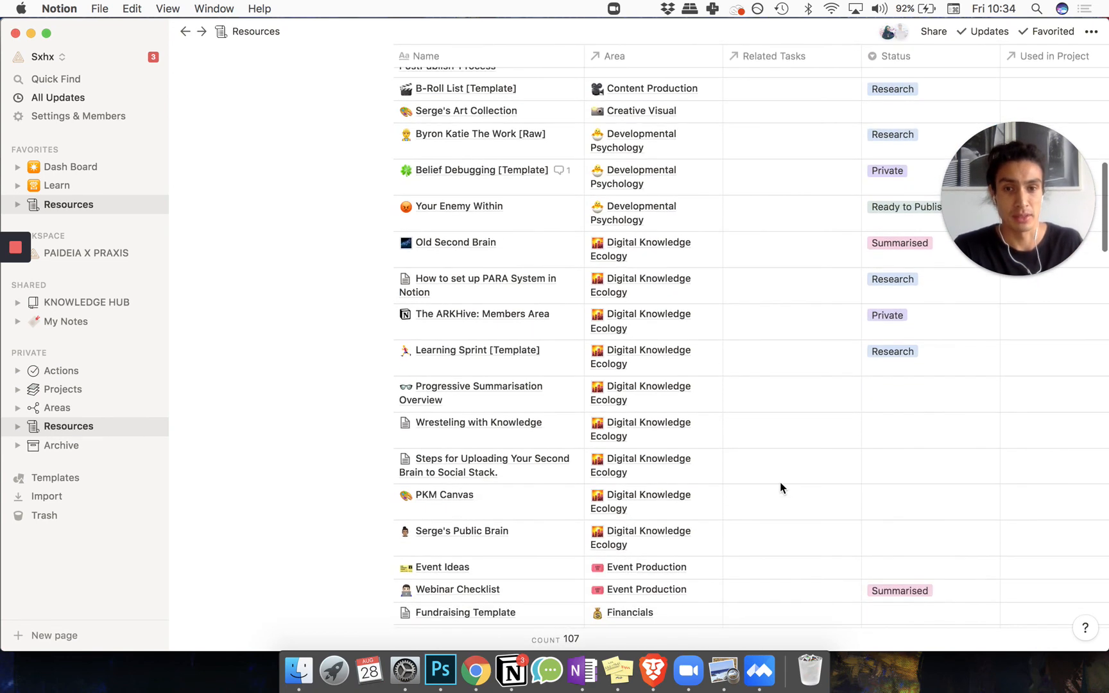
{"action": "scroll", "scroll_direction": "up", "scroll_amount": 3}
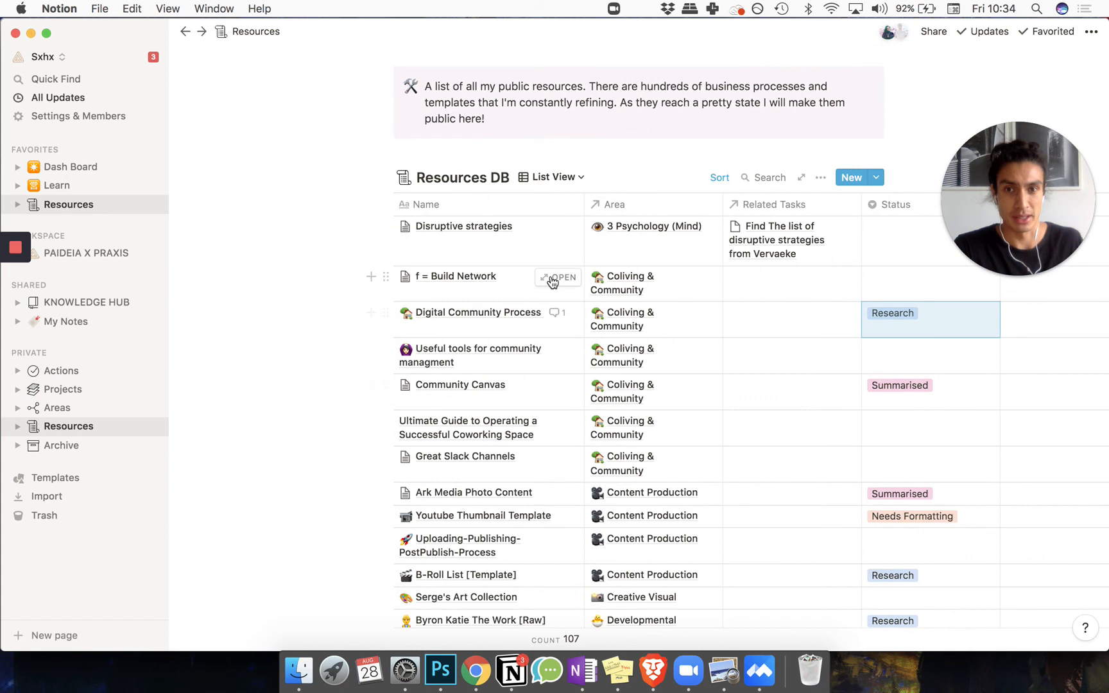
{"action": "mouse_move", "coordinate": [380, 446]}
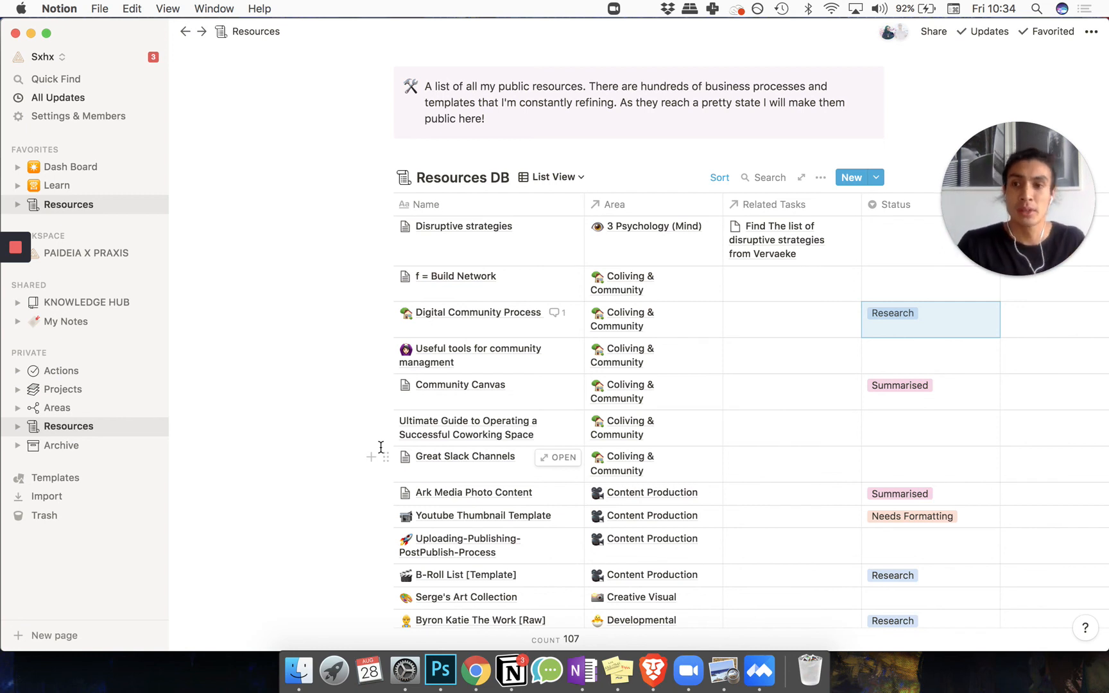
{"action": "mouse_move", "coordinate": [68, 322]}
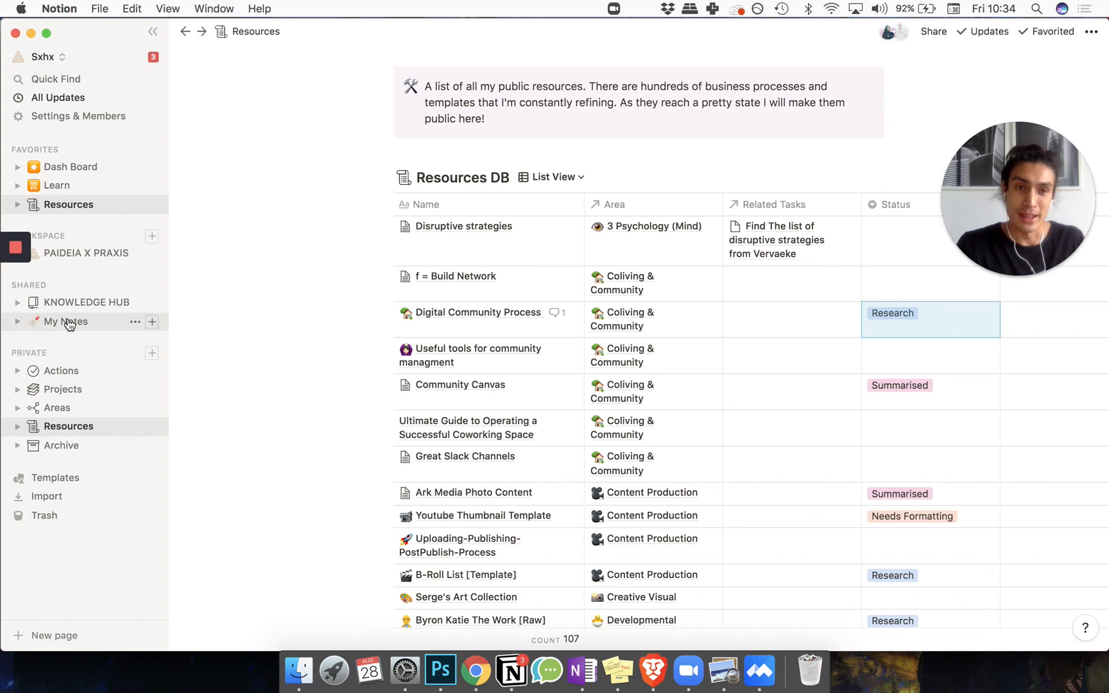